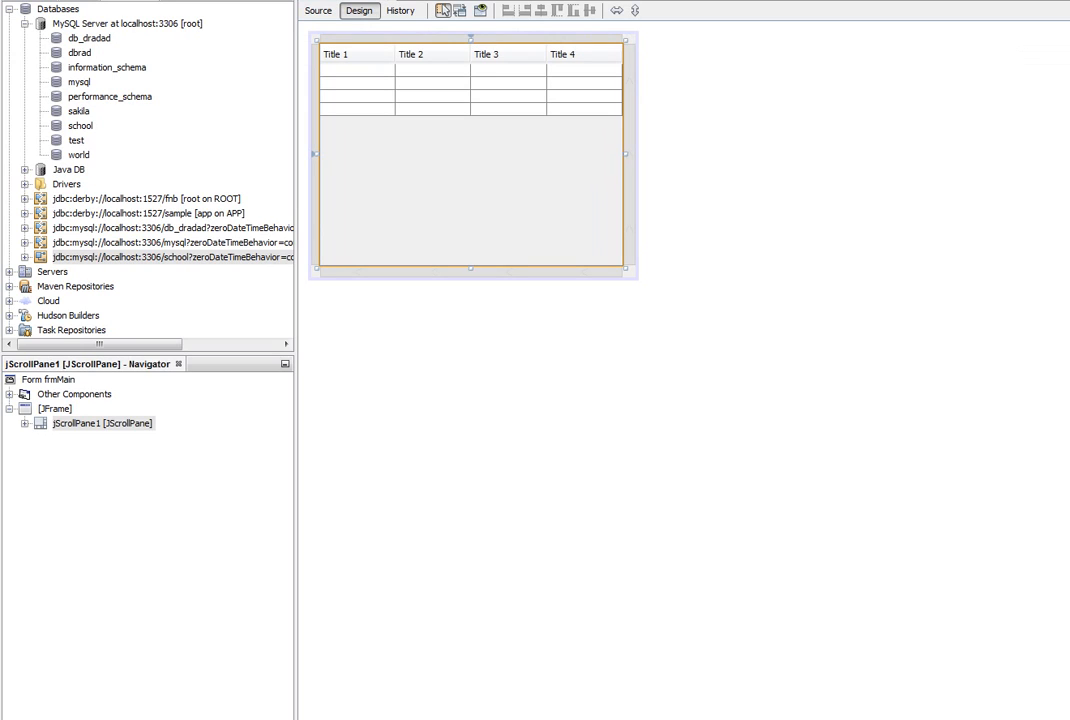
# Rename the JTable variable to tblMain via Change Variable Name and view its generated code.
pyautogui.rightClick(460, 80)
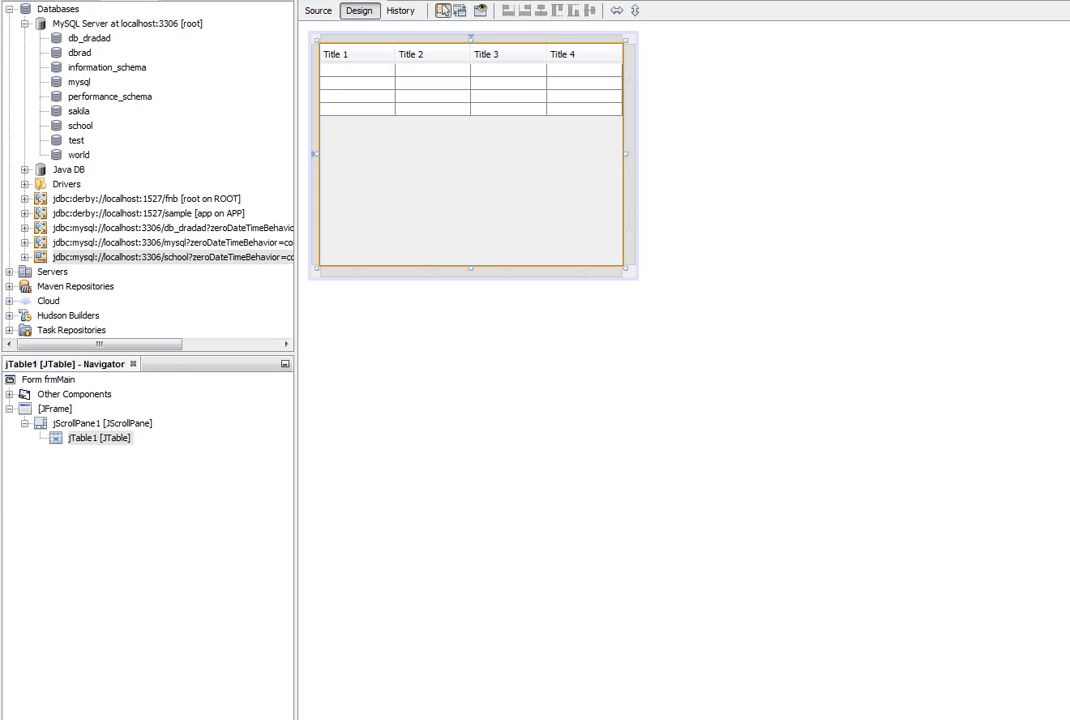
pyautogui.click(318, 12)
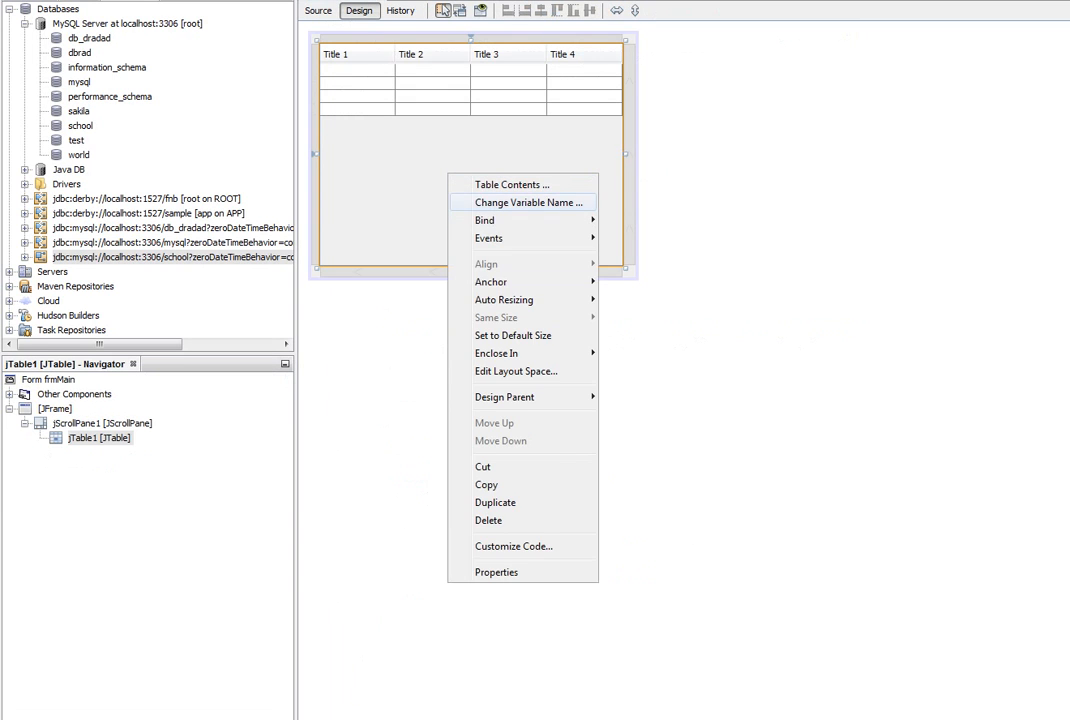
pyautogui.click(530, 202)
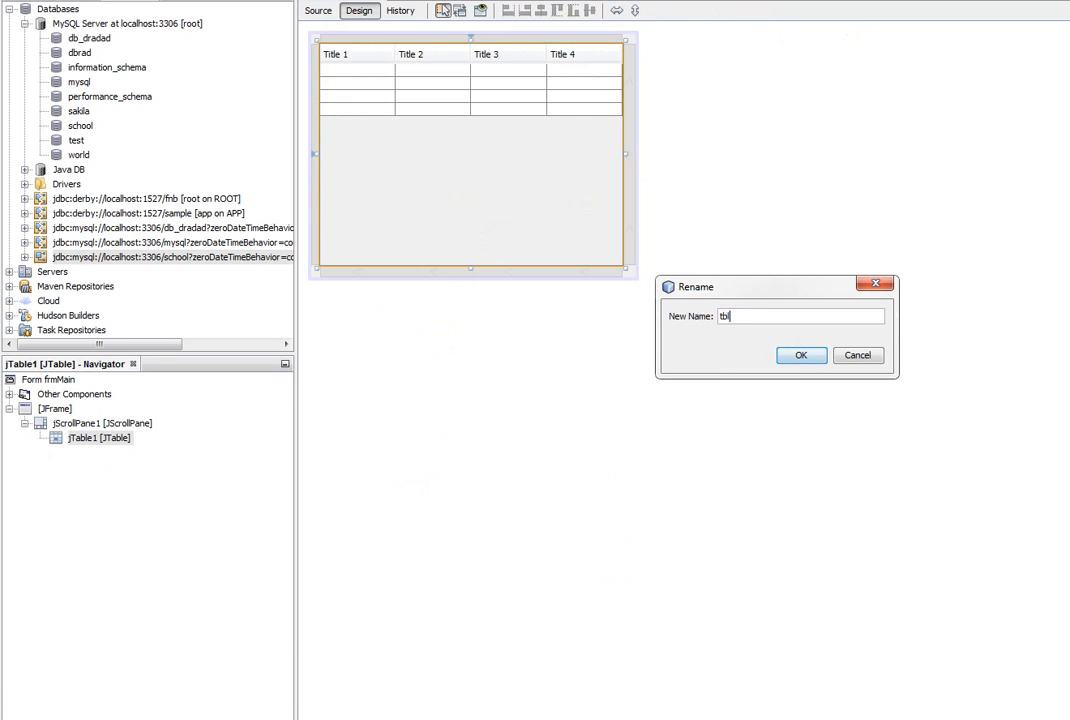
pyautogui.click(800, 356)
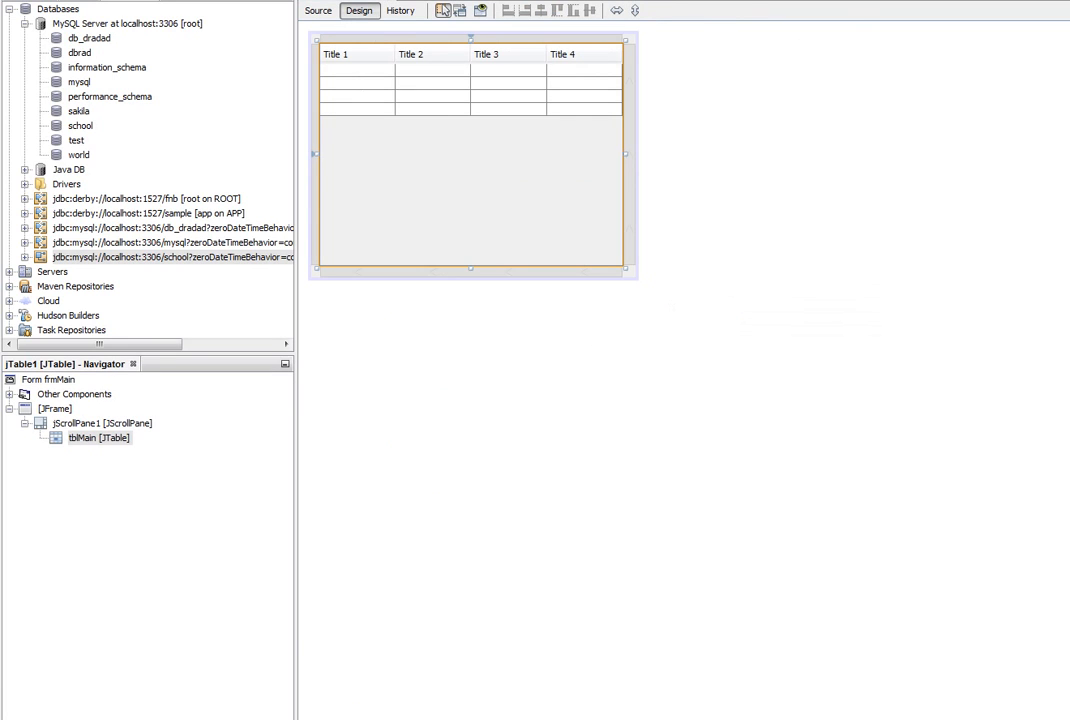
pyautogui.click(316, 12)
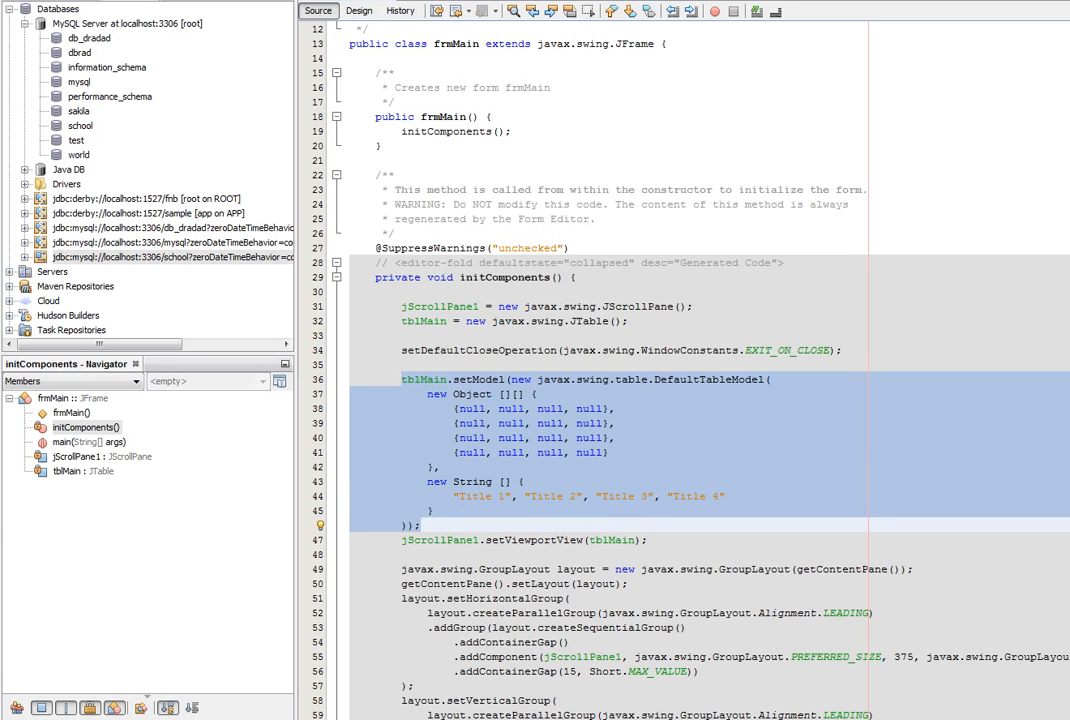
# Copy the tblMain.setModel block from initComponents into the frmMain constructor after initComponents().
pyautogui.click(424, 524)
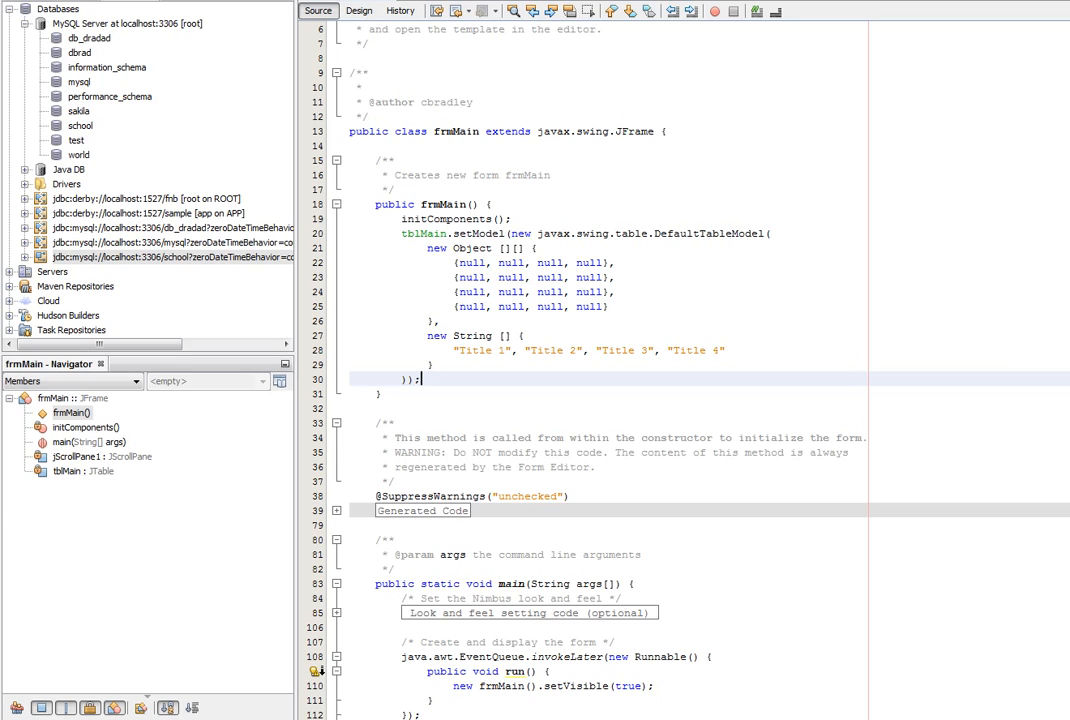
pyautogui.doubleClick(480, 350)
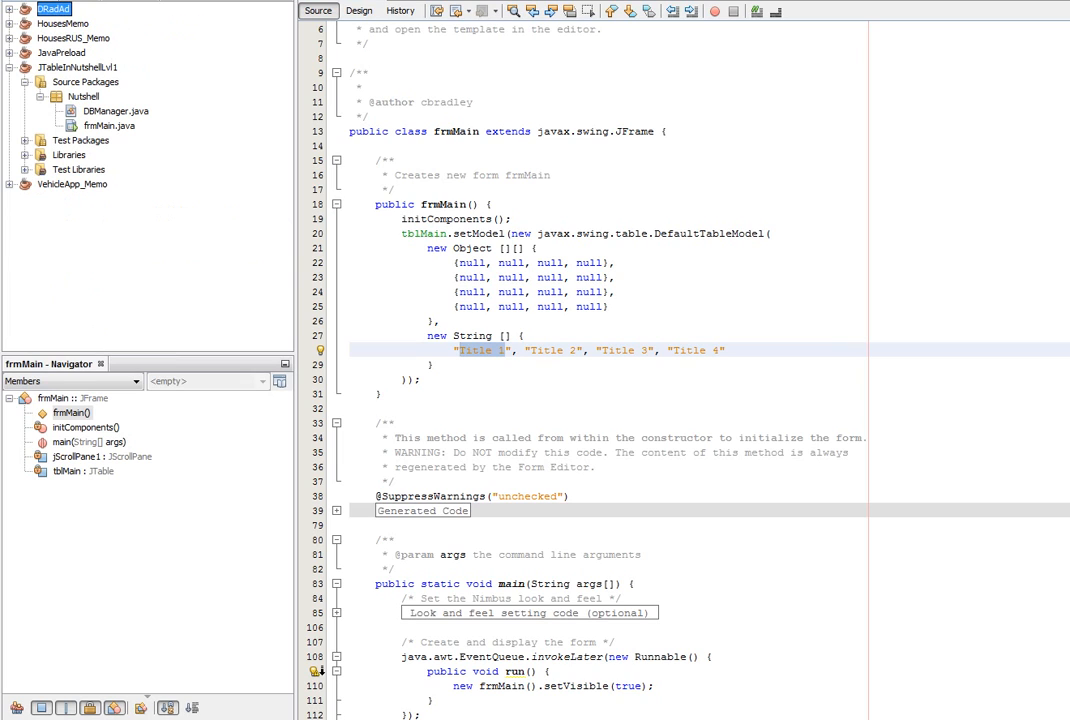
# Cancel the Entity Class wizard and create a plain Java class named working in the Nutshell package.
pyautogui.rightClick(84, 96)
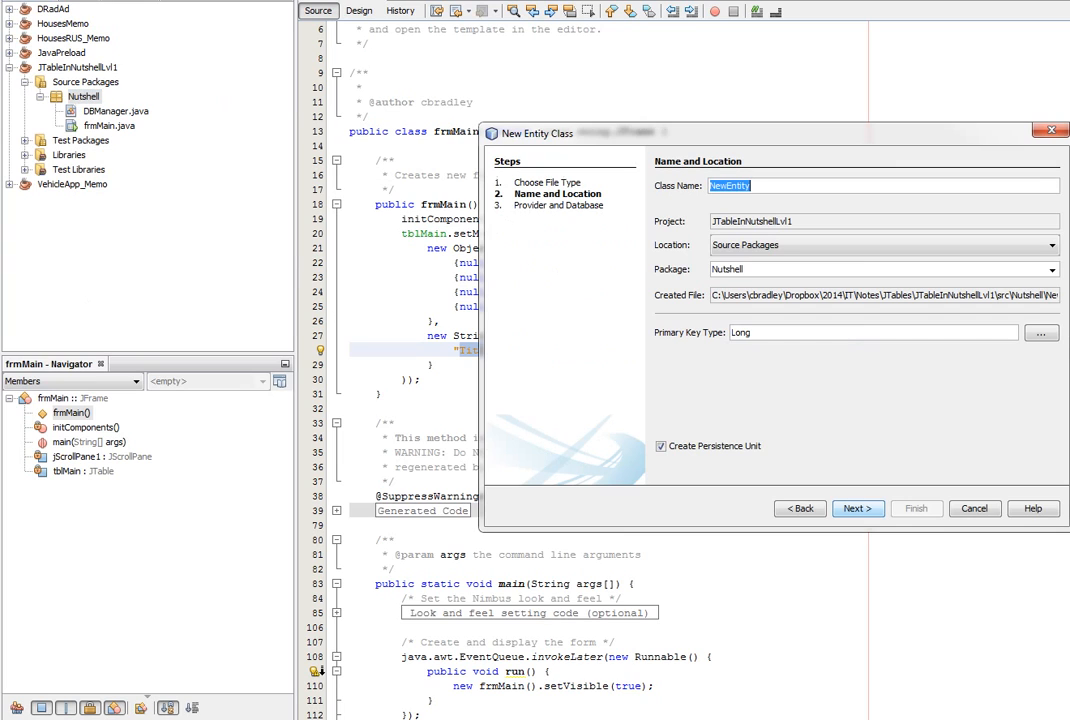
pyautogui.click(972, 508)
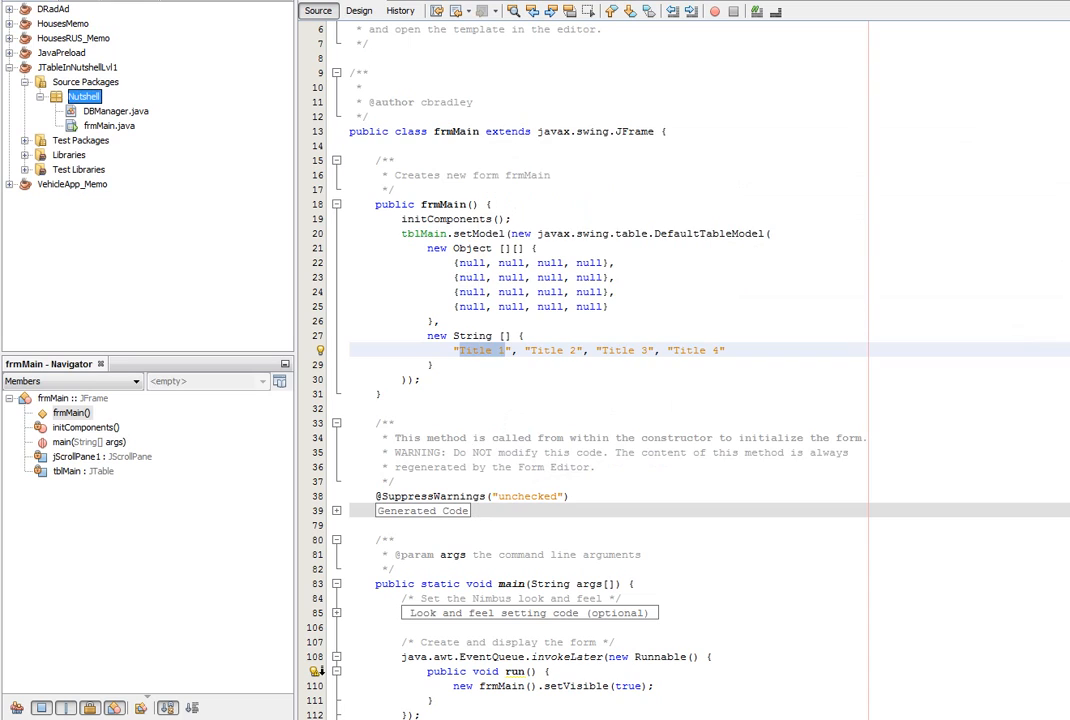
pyautogui.rightClick(84, 96)
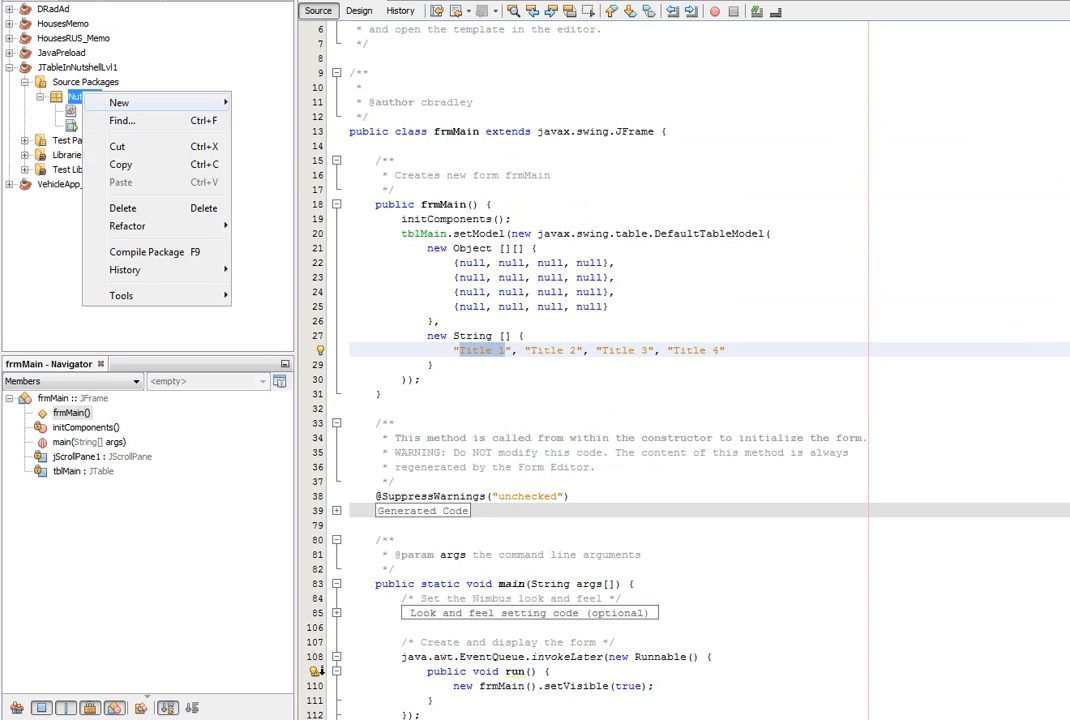
pyautogui.click(120, 100)
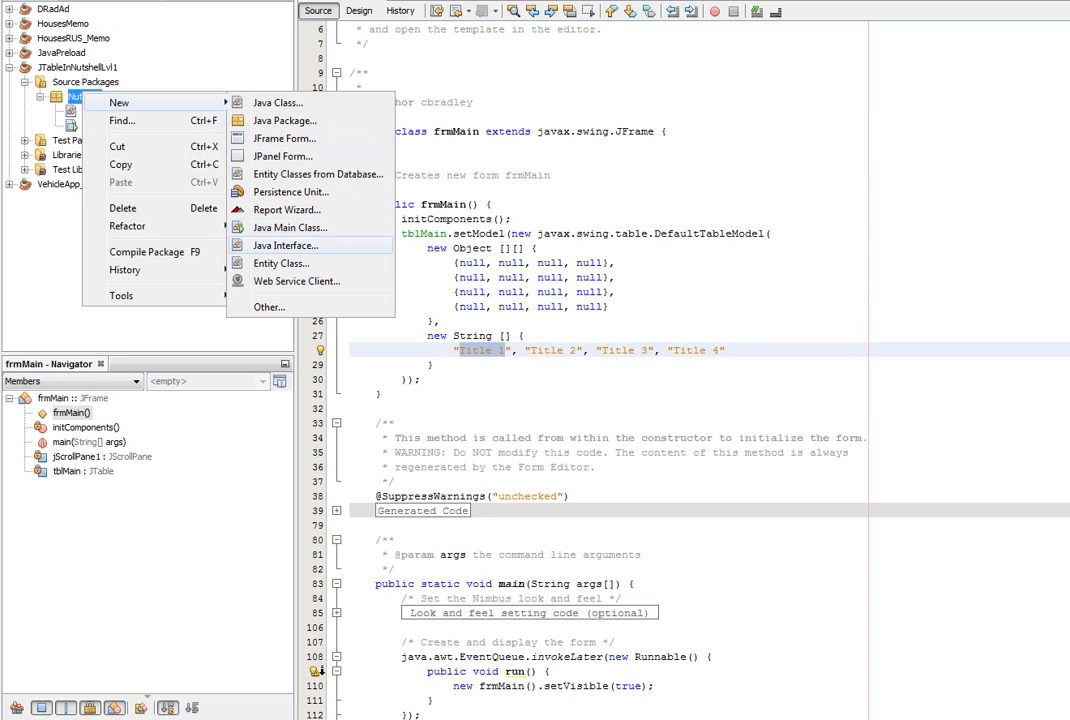
pyautogui.click(276, 102)
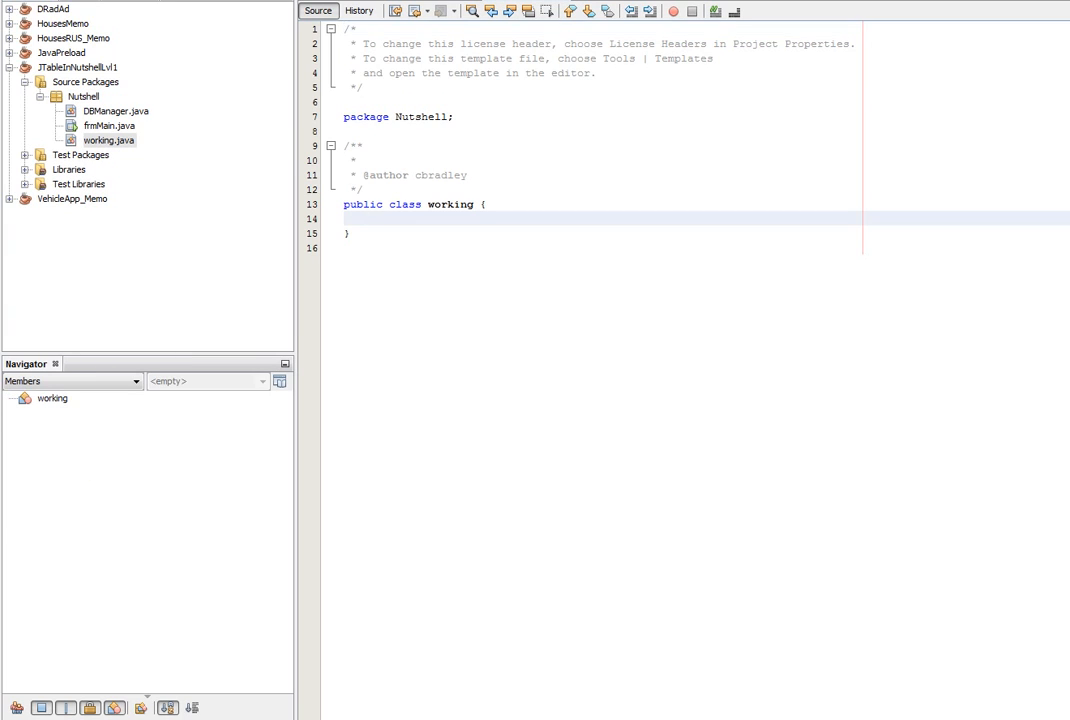
# Declare public String[][] getPupils() with an empty body and start a new method above it.
pyautogui.write('public')
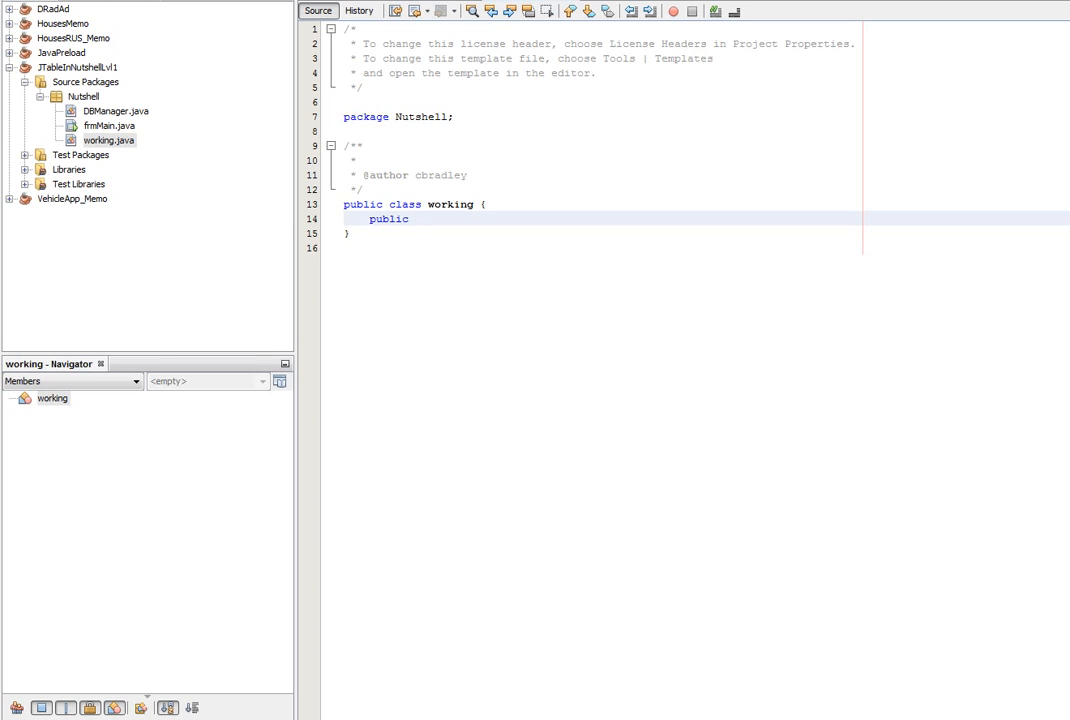
pyautogui.write('Obj')
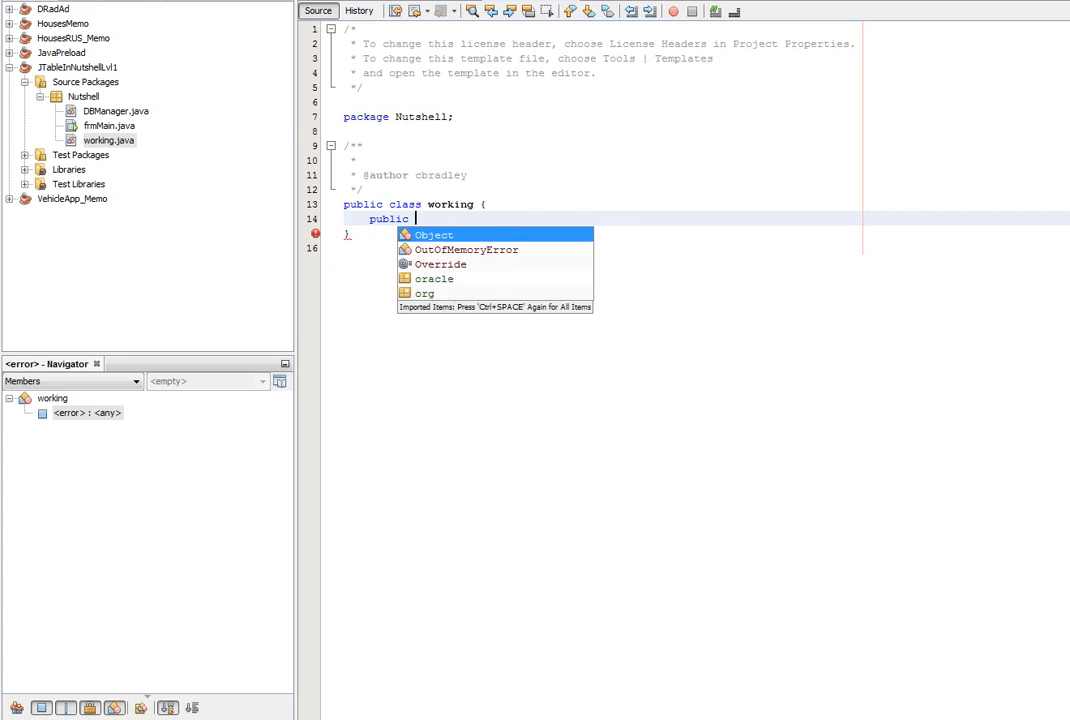
pyautogui.write('String[][]')
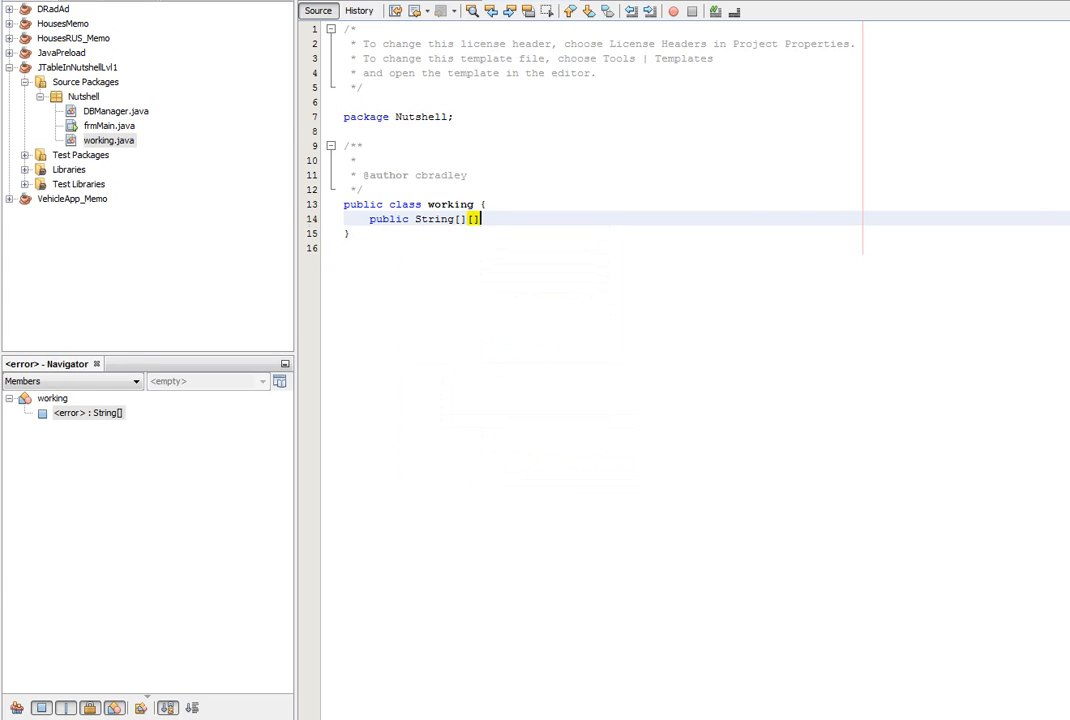
pyautogui.write('getP')
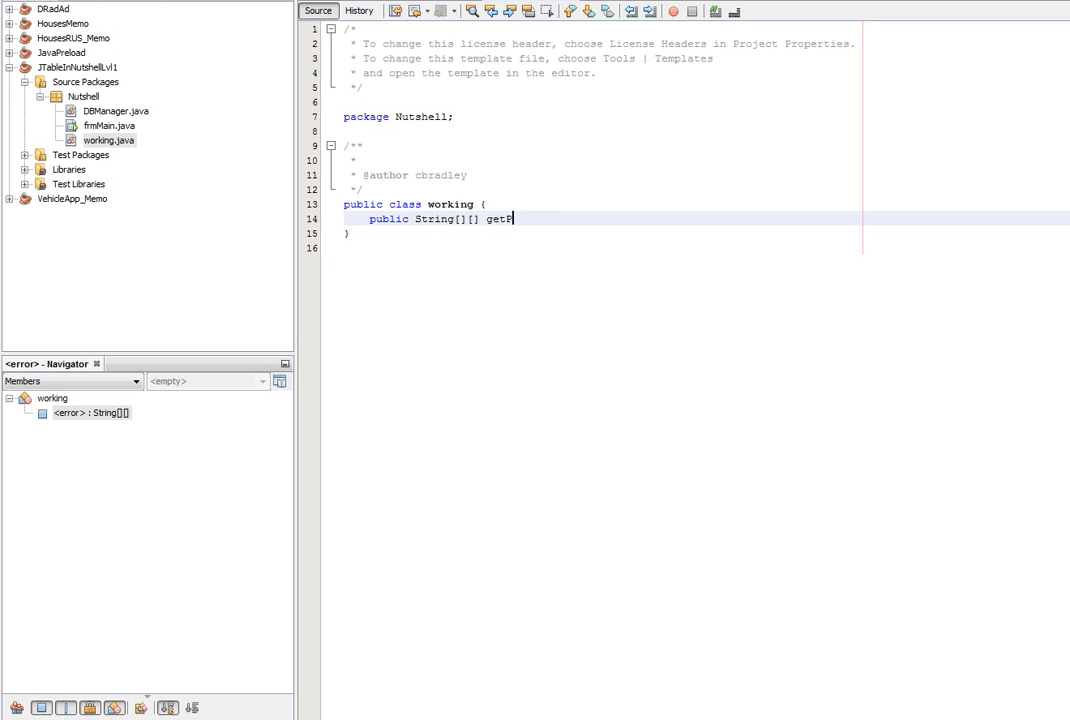
pyautogui.write('upils() {')
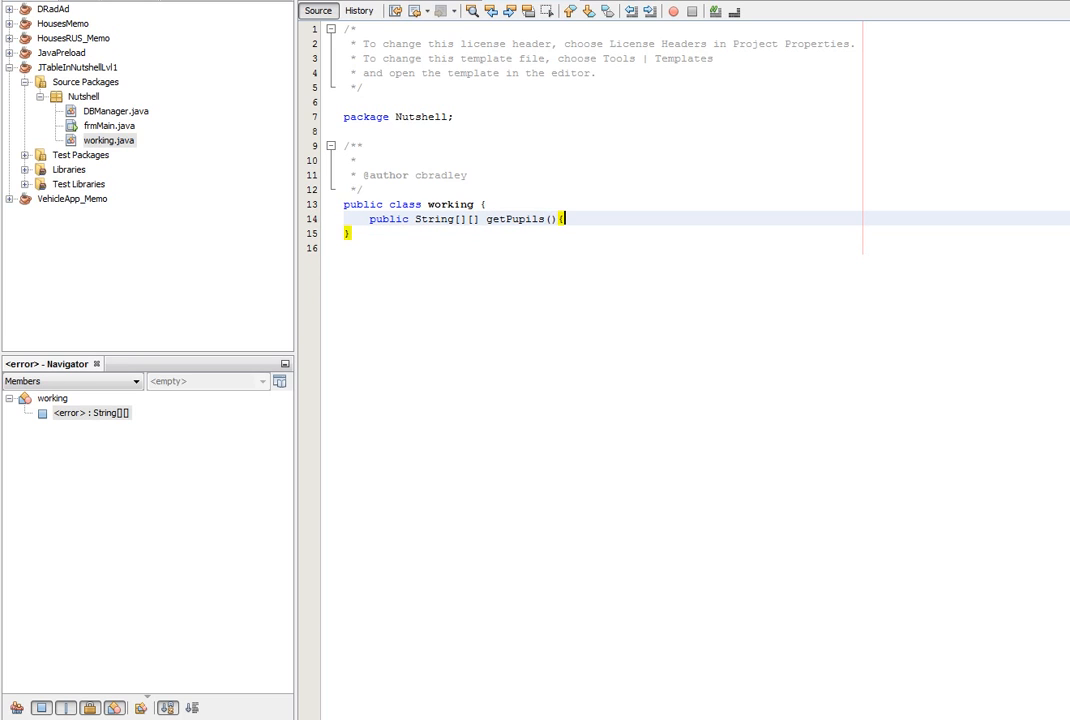
pyautogui.press('enter')
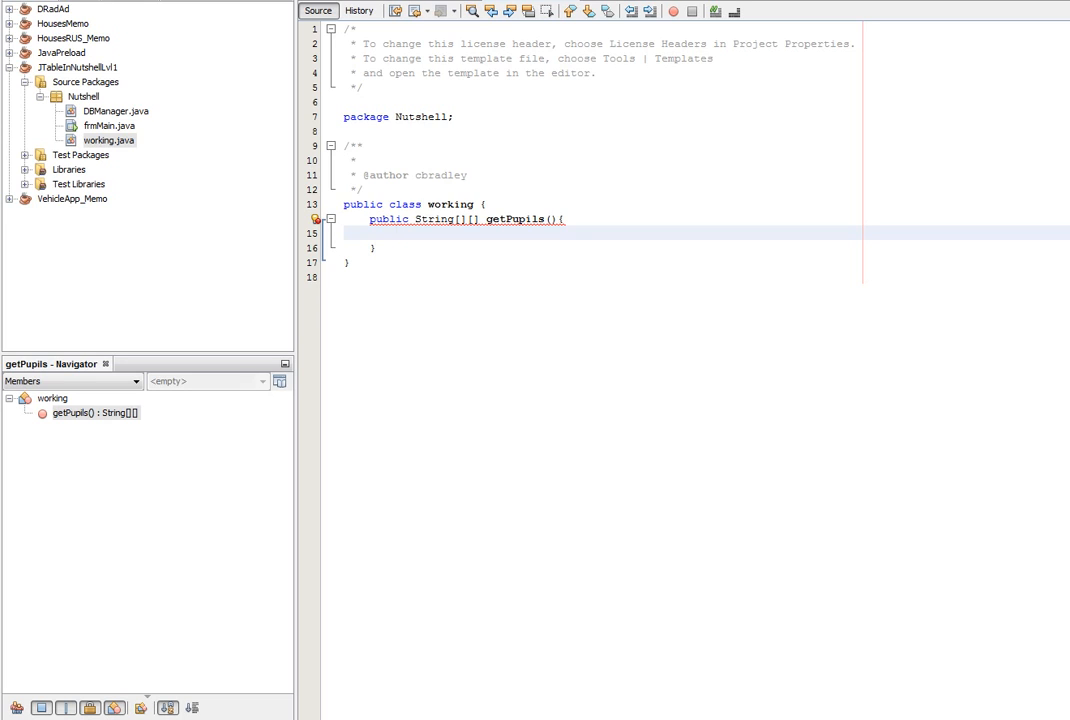
pyautogui.click(398, 204)
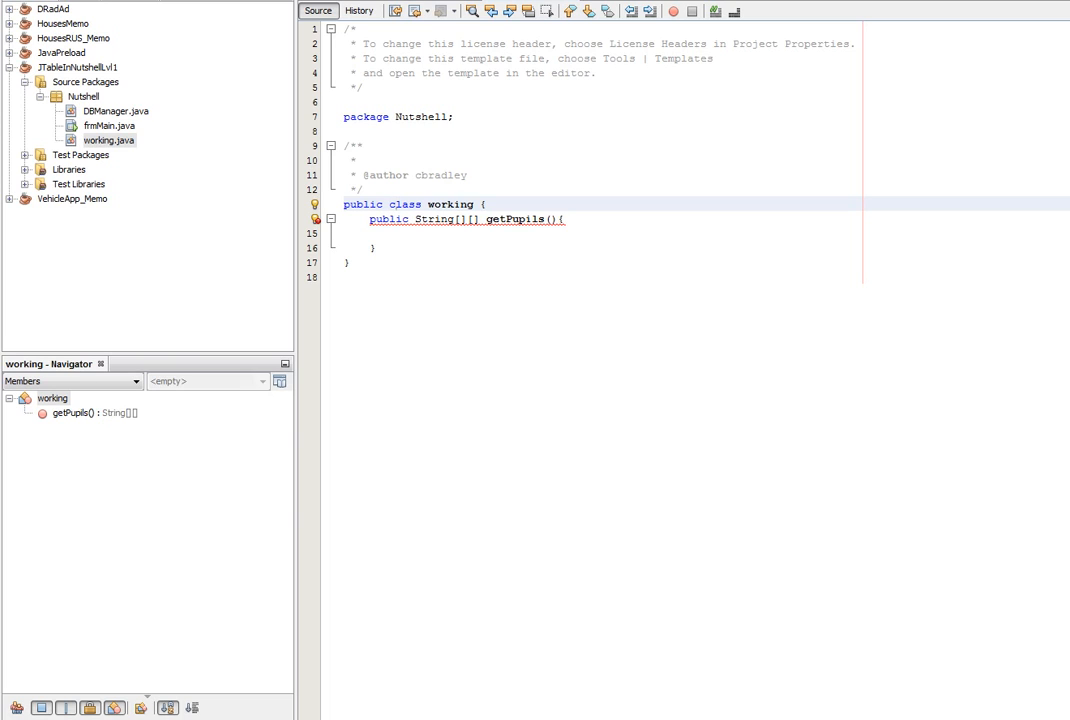
pyautogui.write('public int')
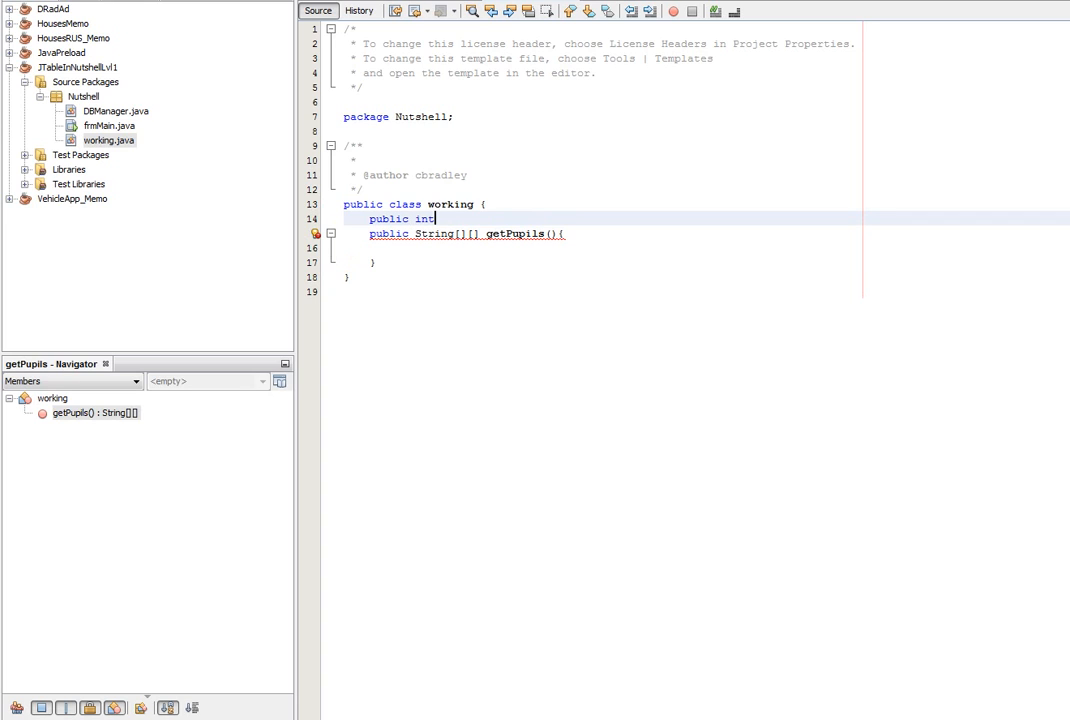
# Write public int getSize(String SQL) that declares int i=0 and returns i.
pyautogui.write('getSize')
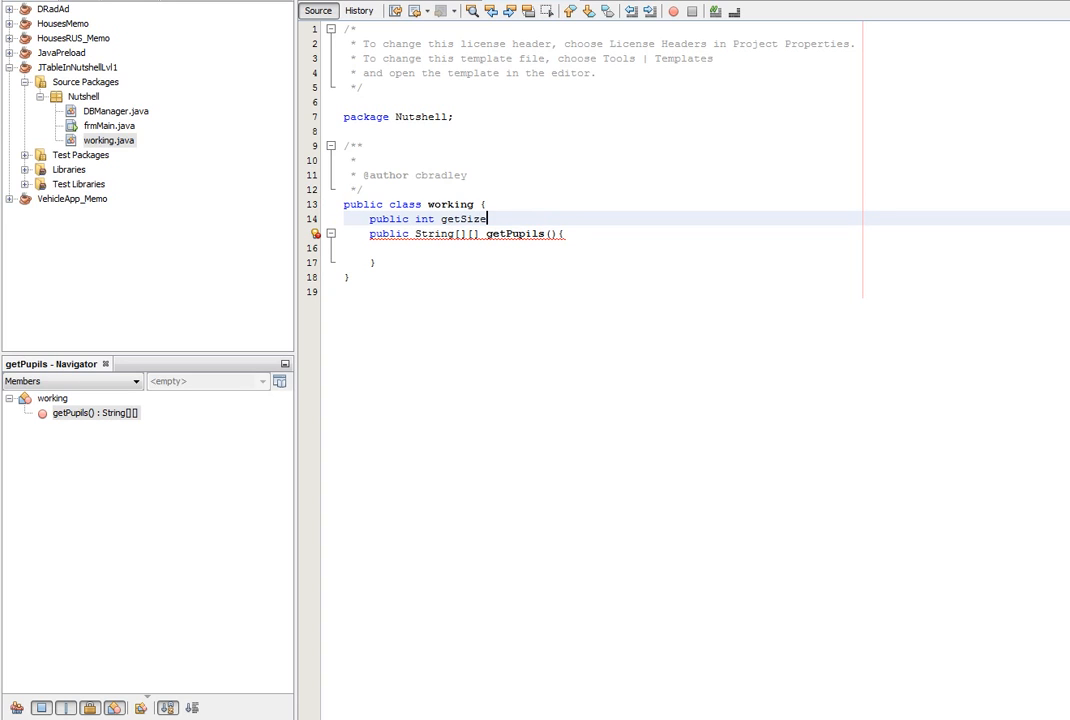
pyautogui.write('(String S')
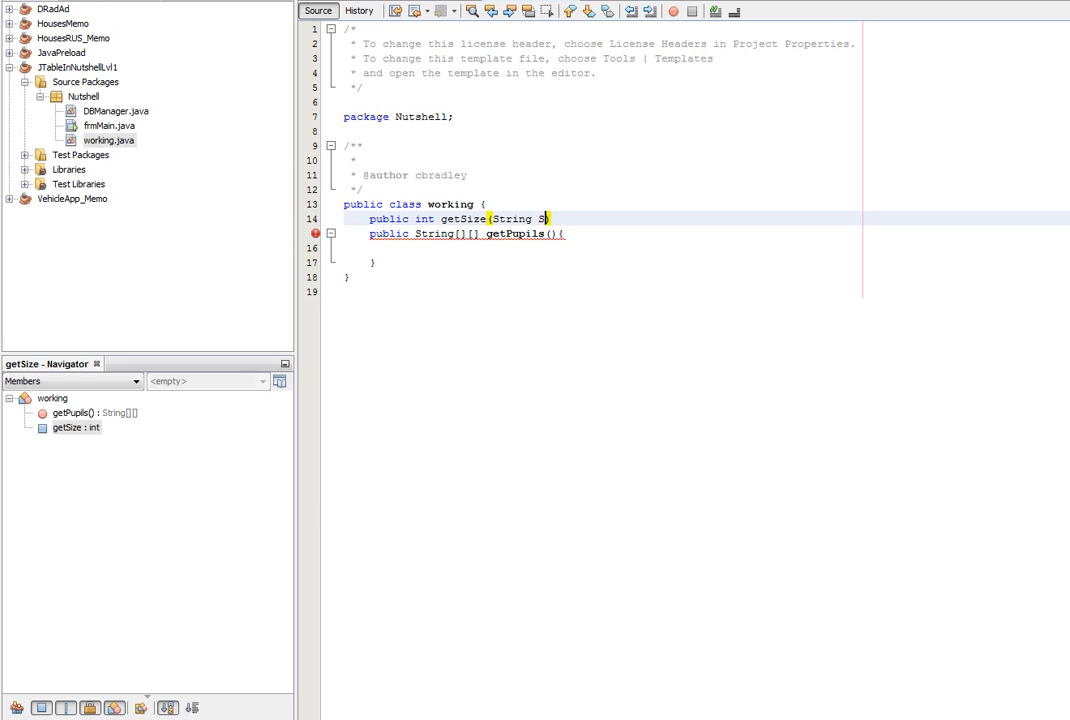
pyautogui.write('QL')
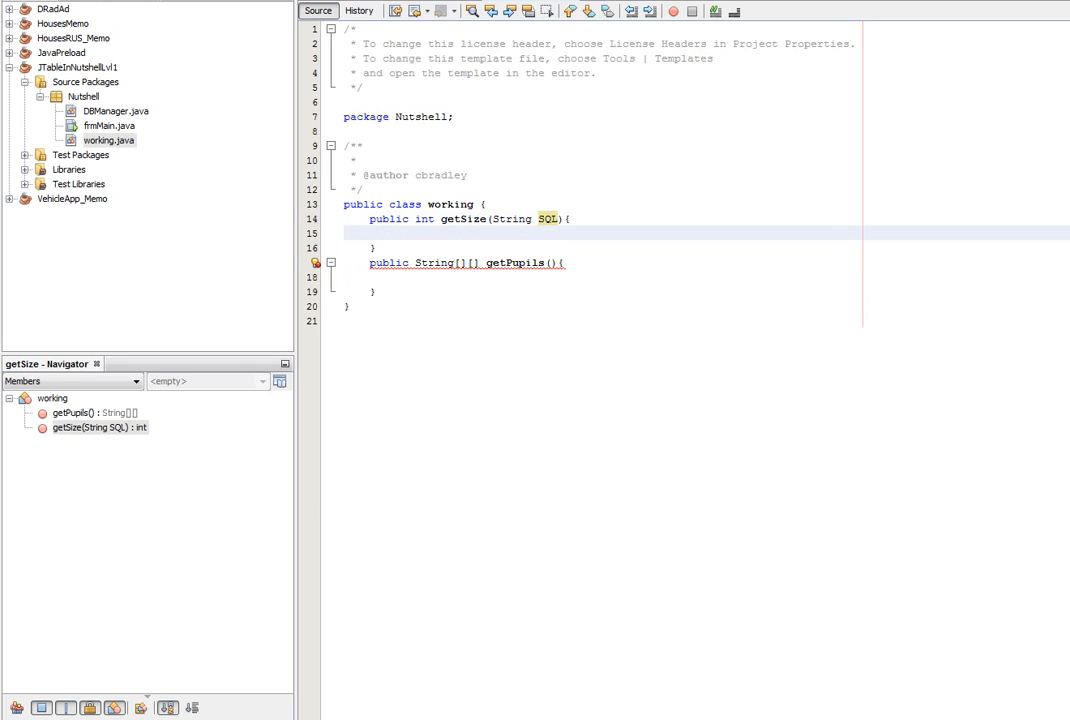
pyautogui.write('int')
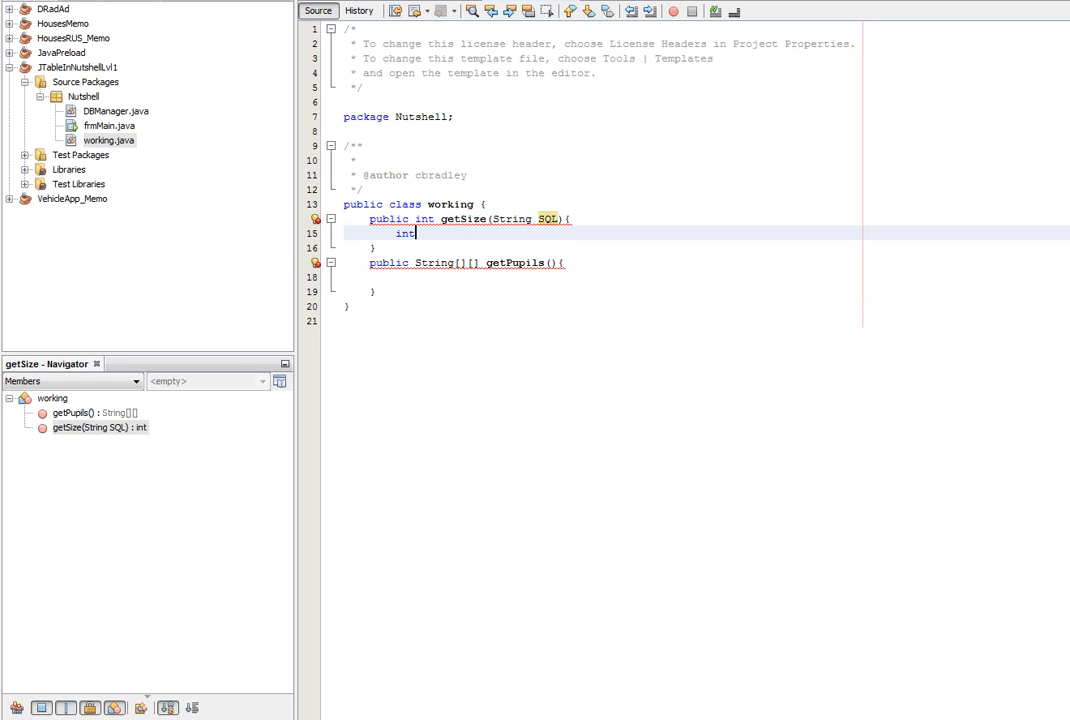
pyautogui.write('i=0;')
pyautogui.write('return')
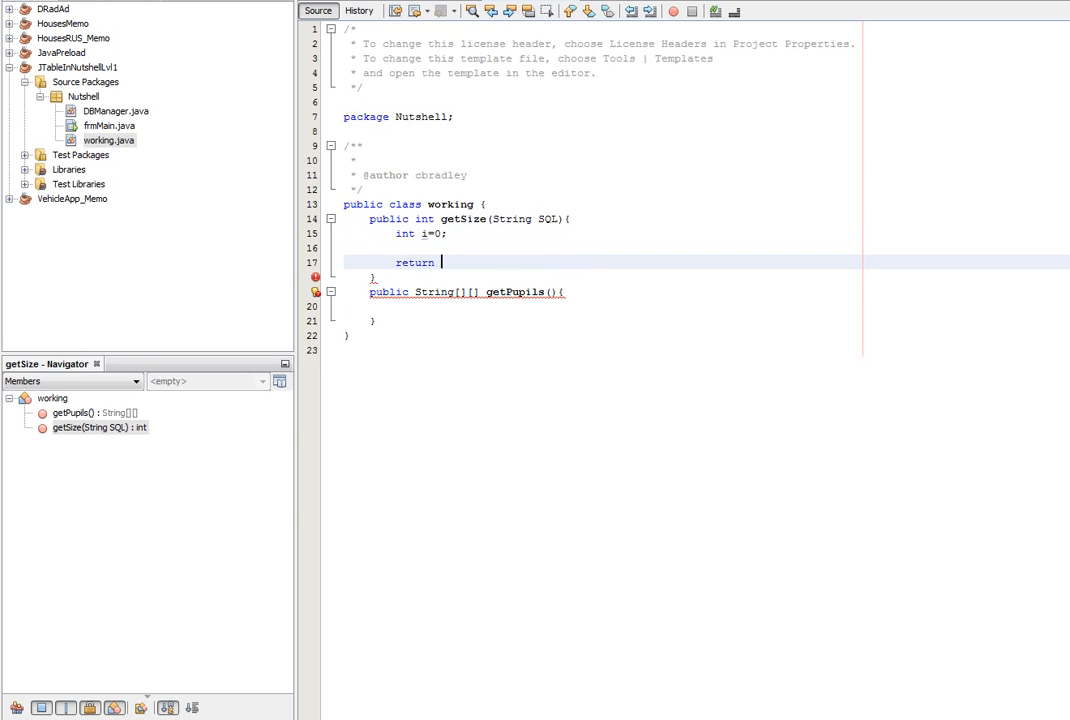
pyautogui.write('i;')
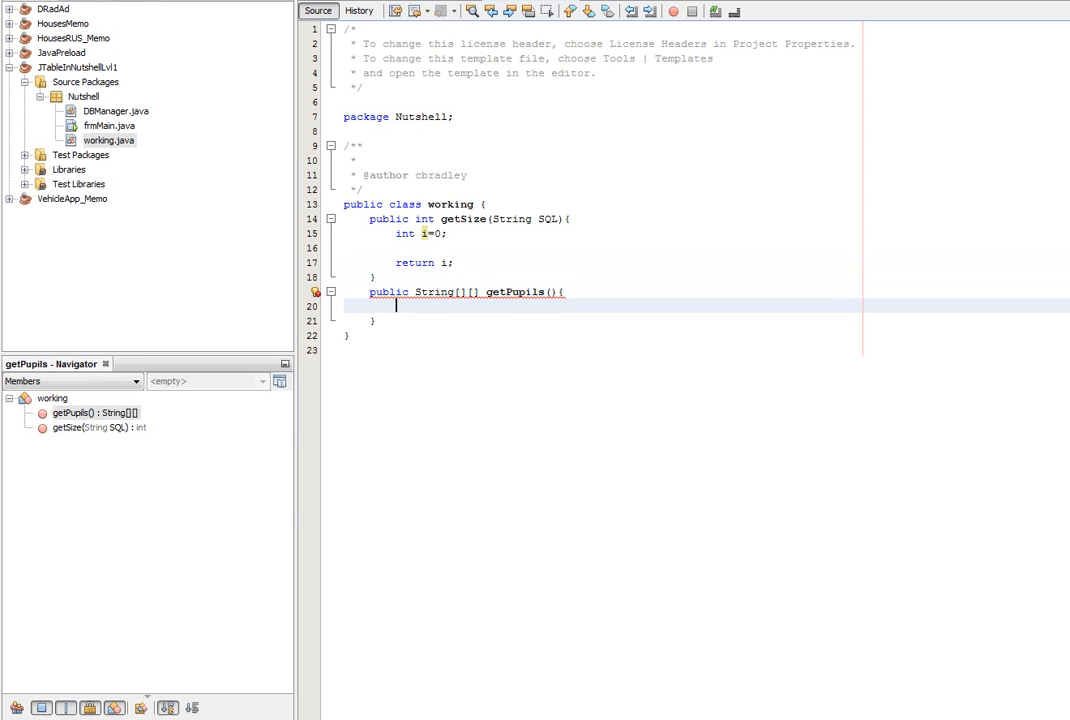
# Begin getPupils with int size = getSize(null).
pyautogui.write('int size')
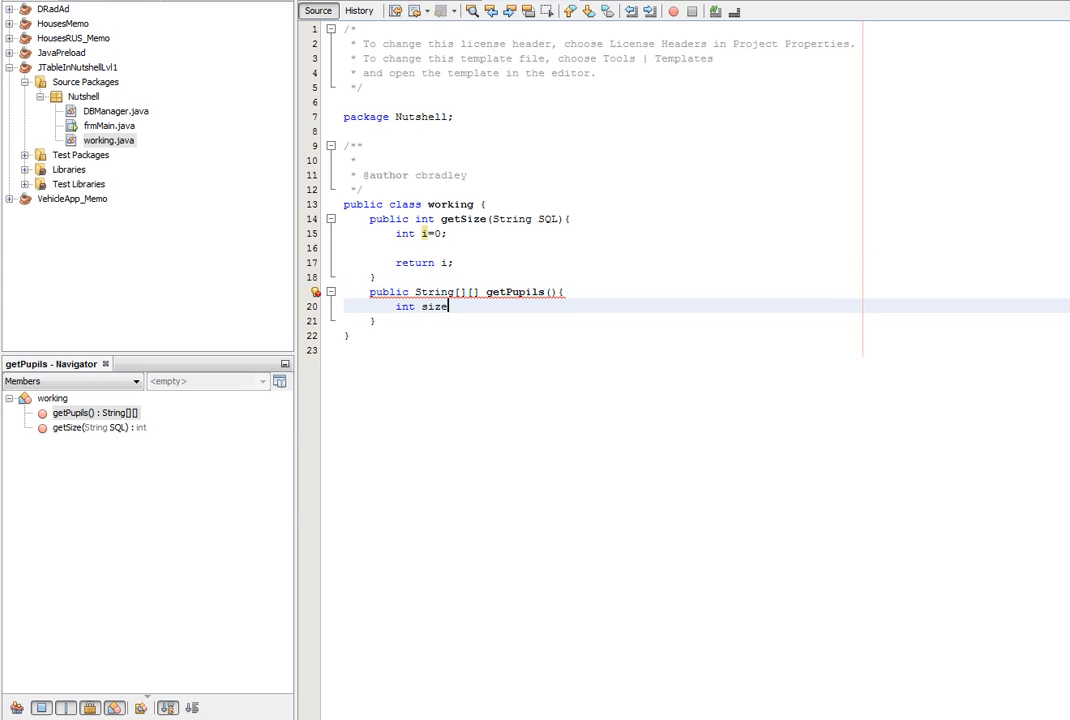
pyautogui.write('= getSize(null')
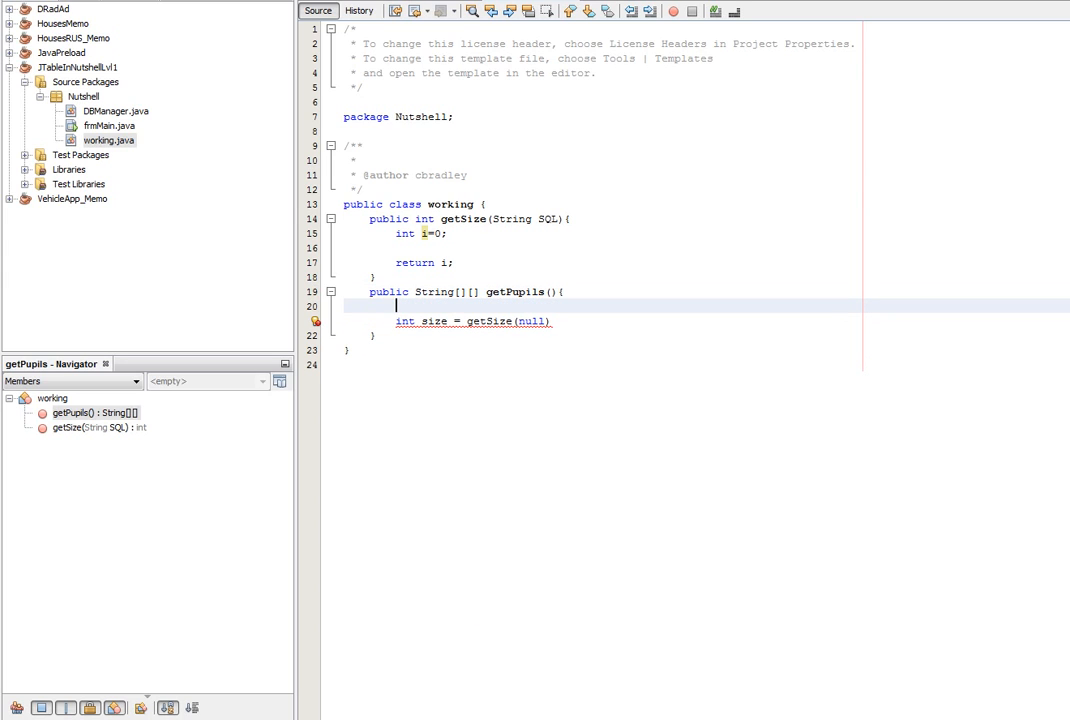
# Declare the SQL query string for tbl_pupil and pass it to the getSize call.
pyautogui.write('St')
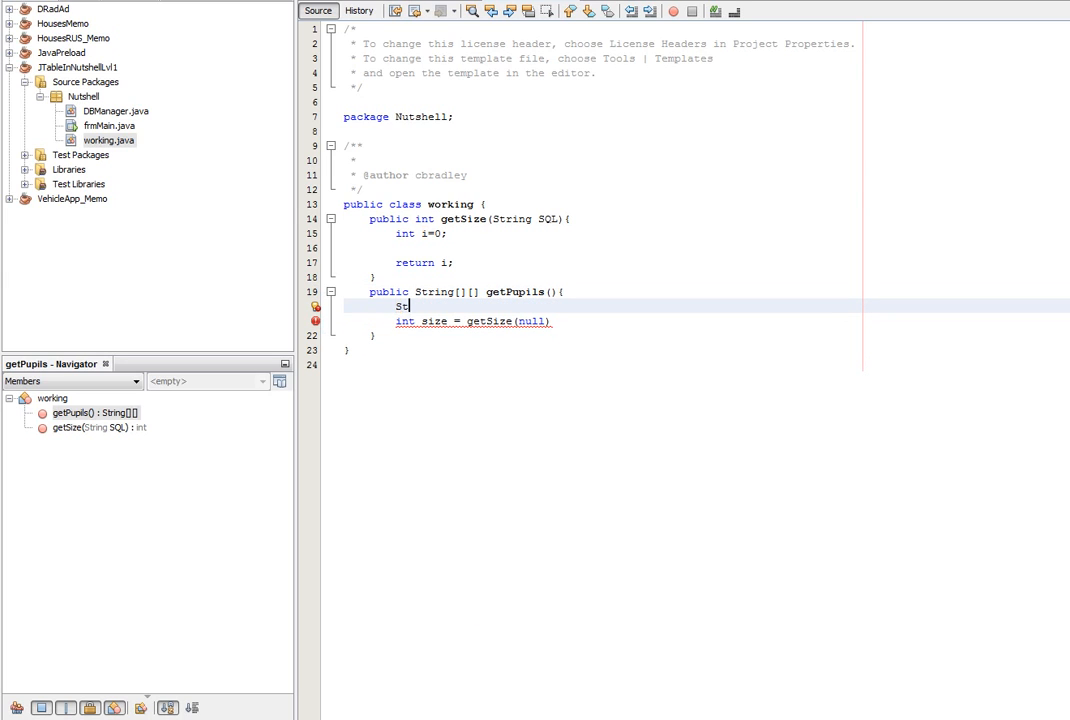
pyautogui.write('ring')
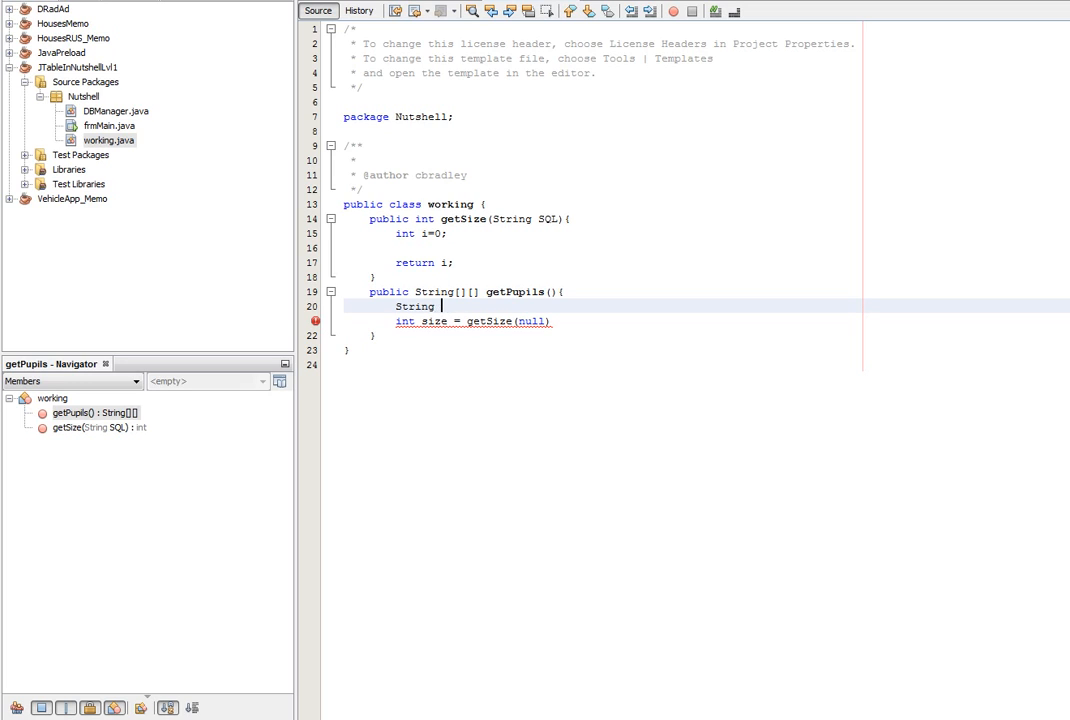
pyautogui.write('S')
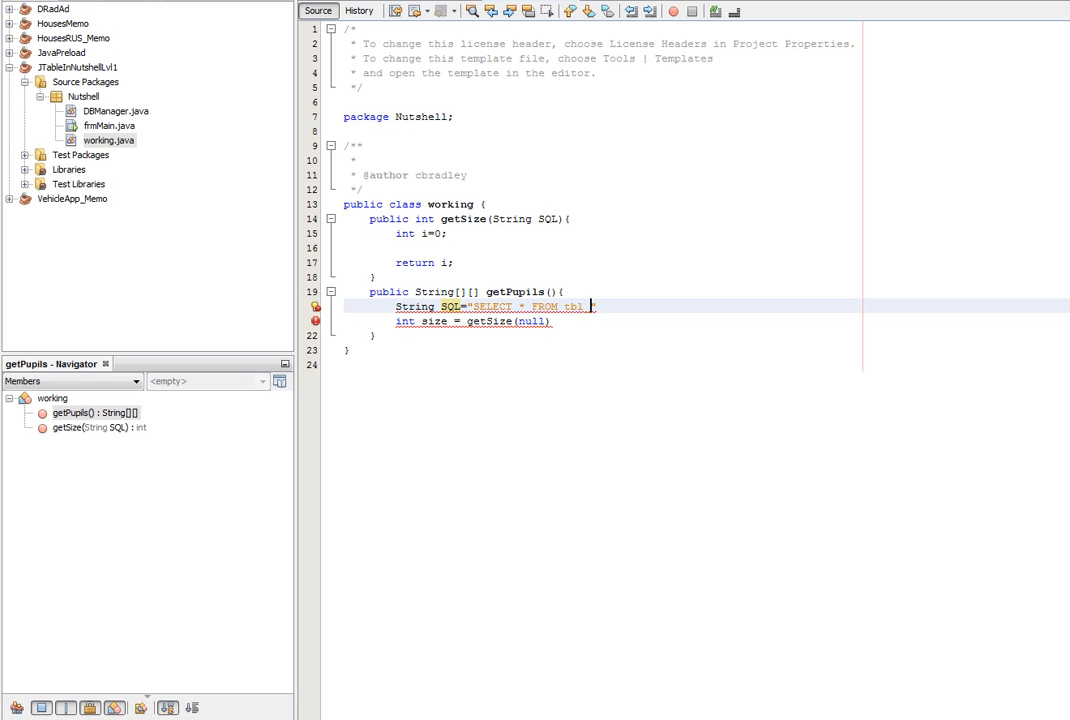
pyautogui.write('pupils')
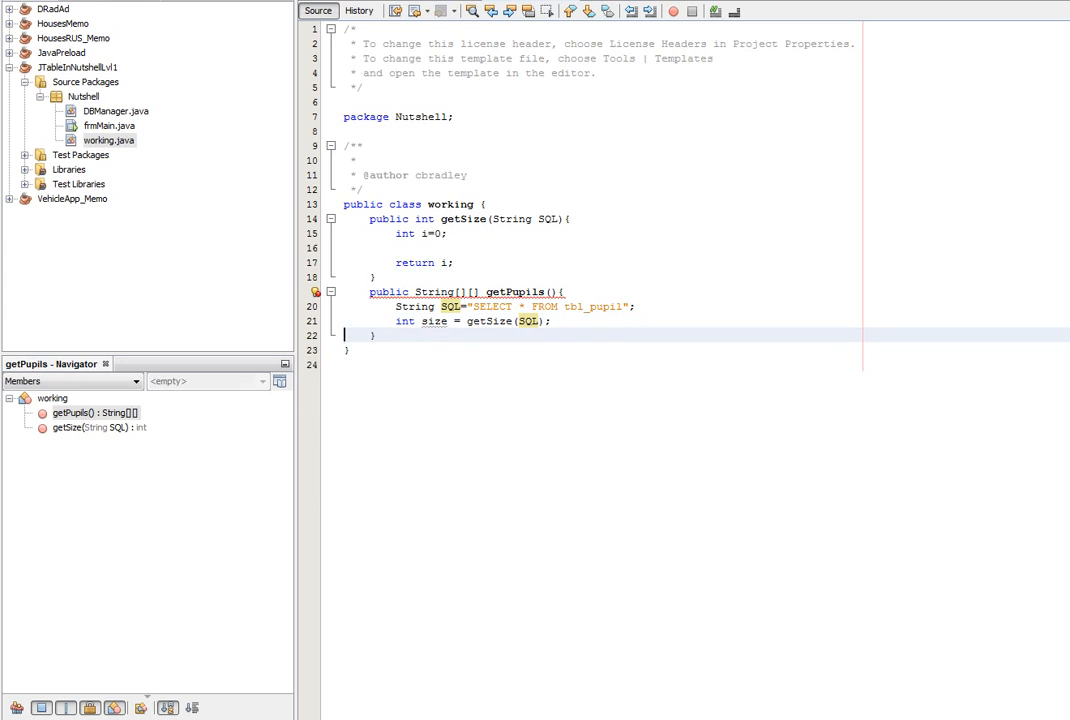
pyautogui.press('enter')
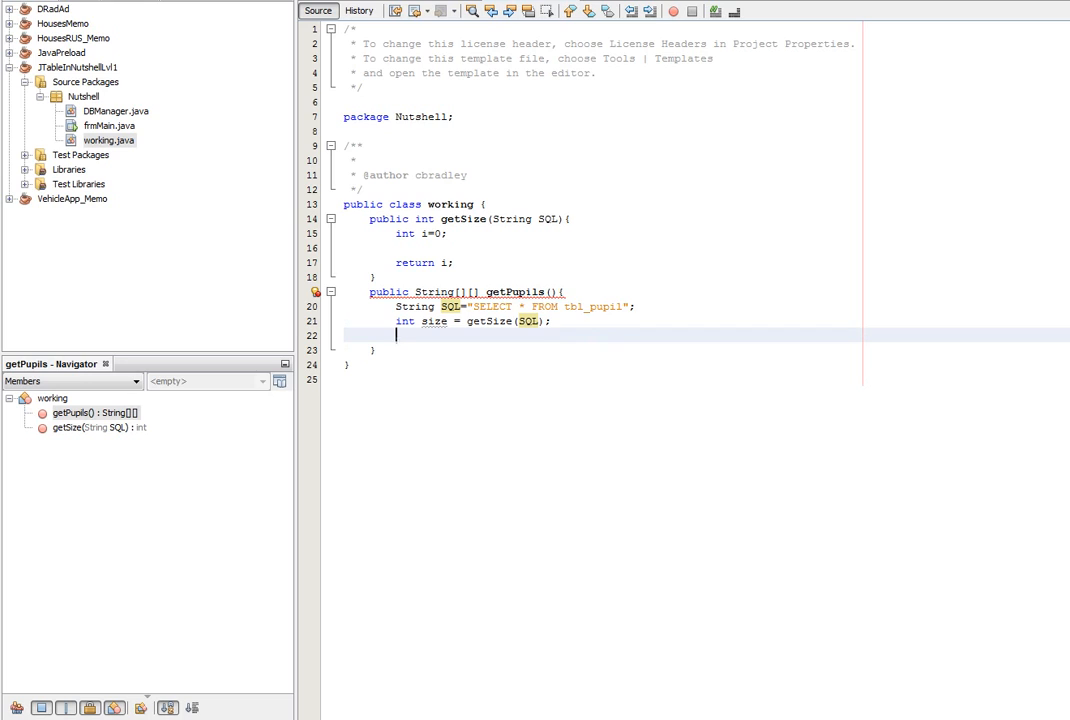
# Create String[][] pupils = new String[3][size] and return pupils at the end.
pyautogui.write('String[][')
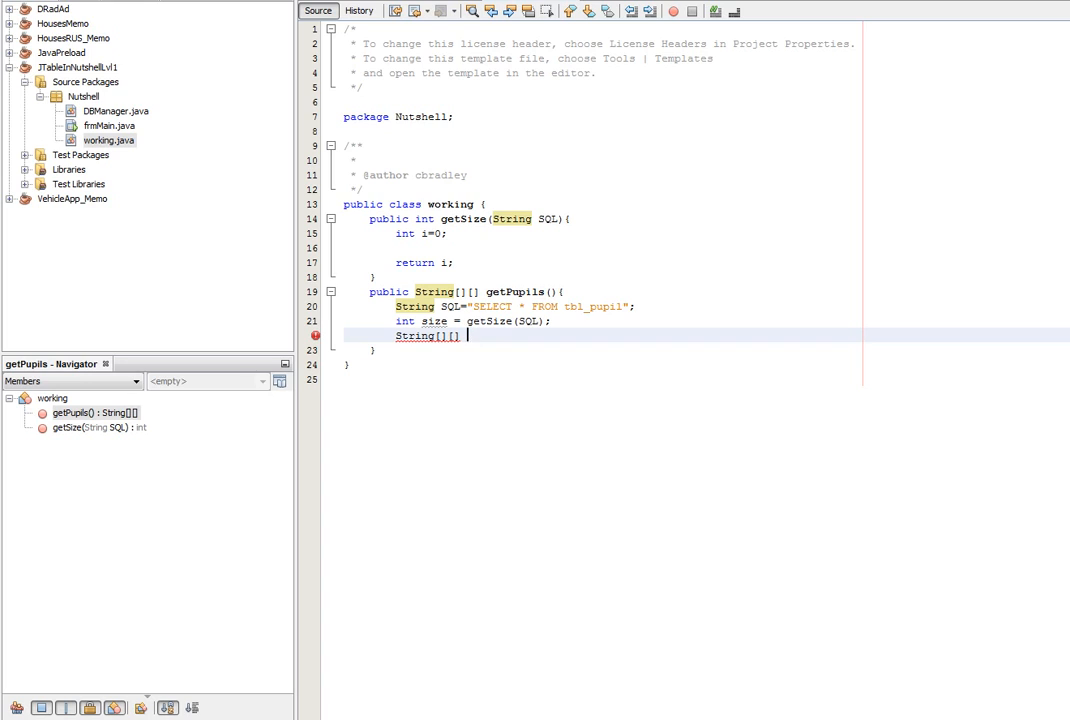
pyautogui.write('pupils')
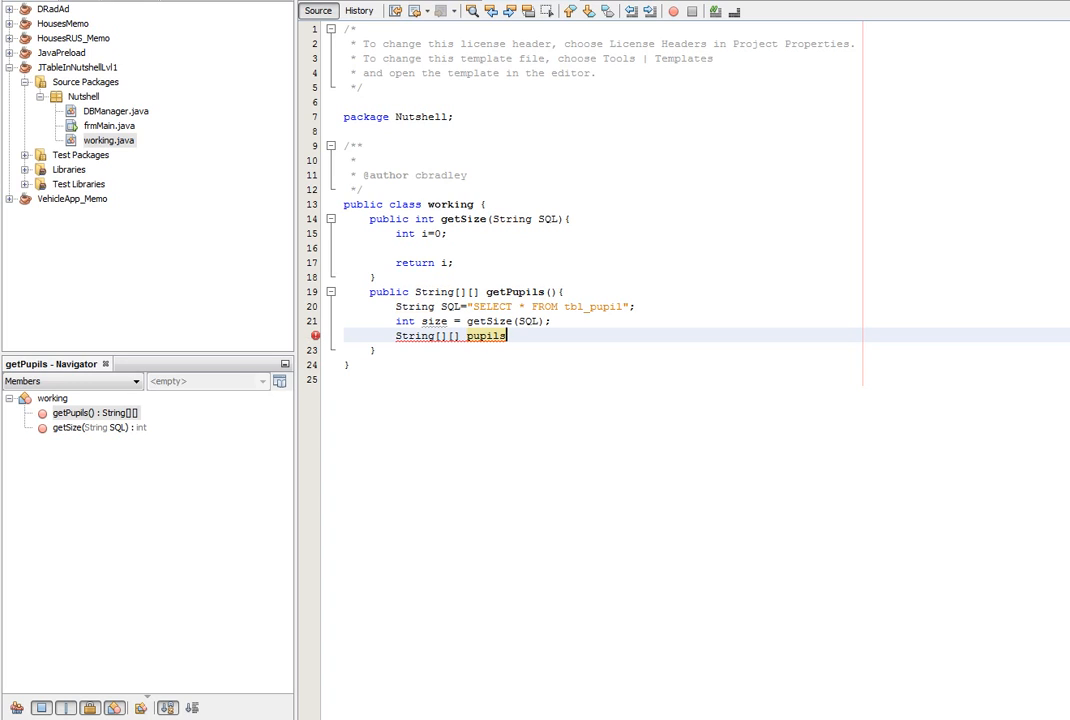
pyautogui.write('=new')
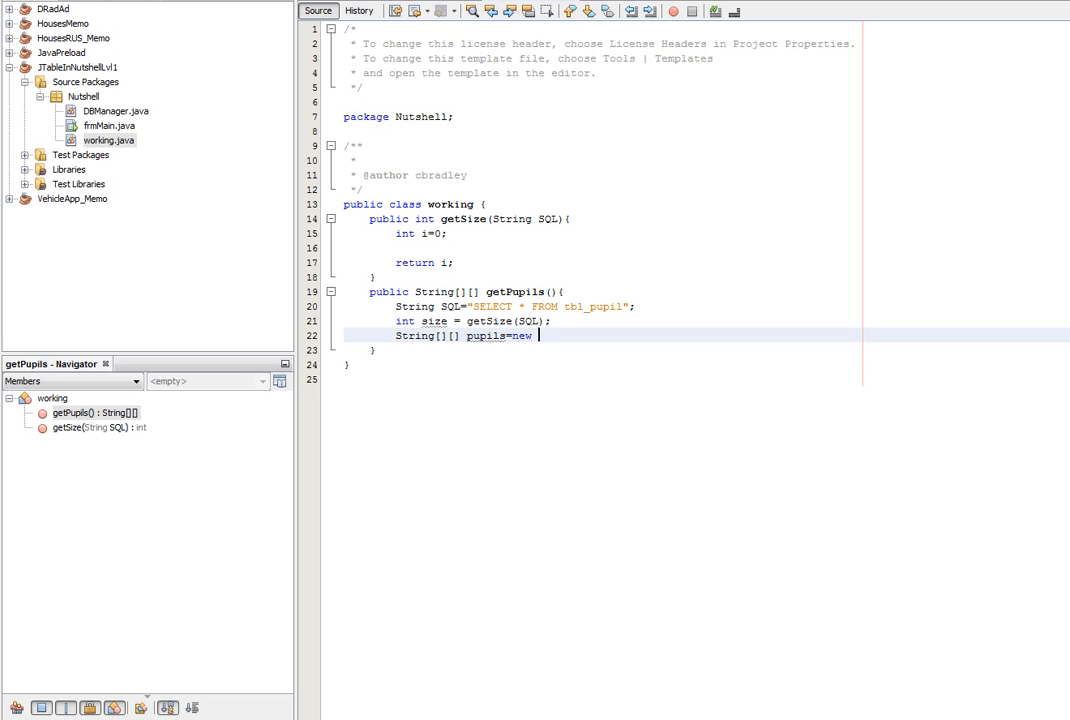
pyautogui.write('String[5][size')
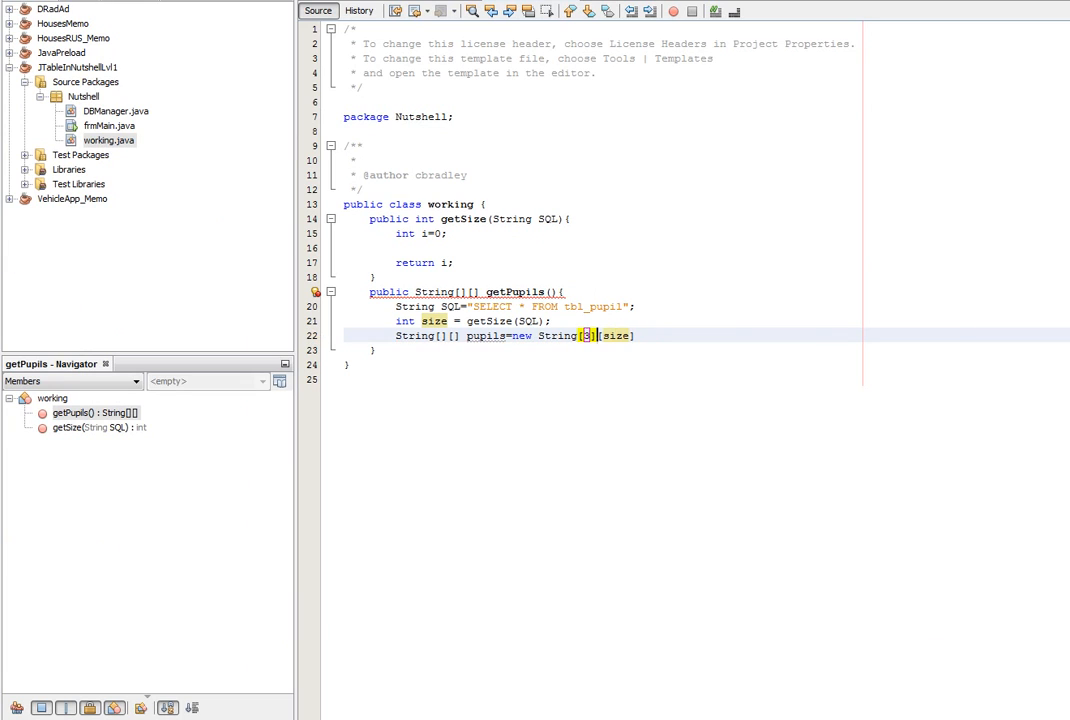
pyautogui.write('3')
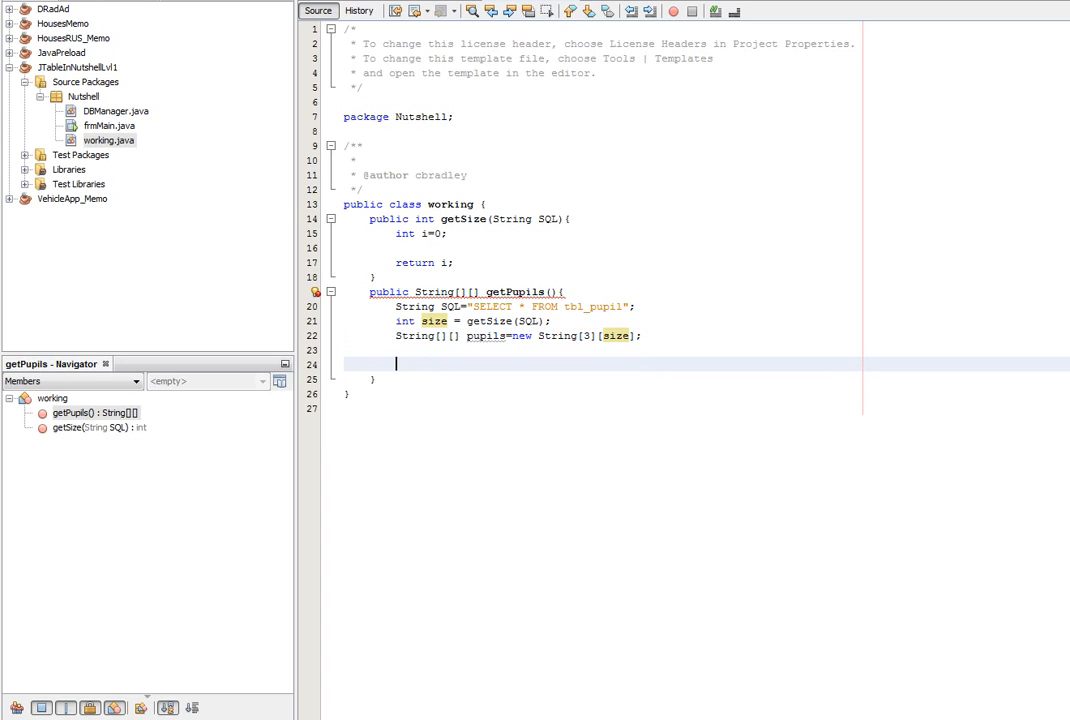
pyautogui.write('return pup')
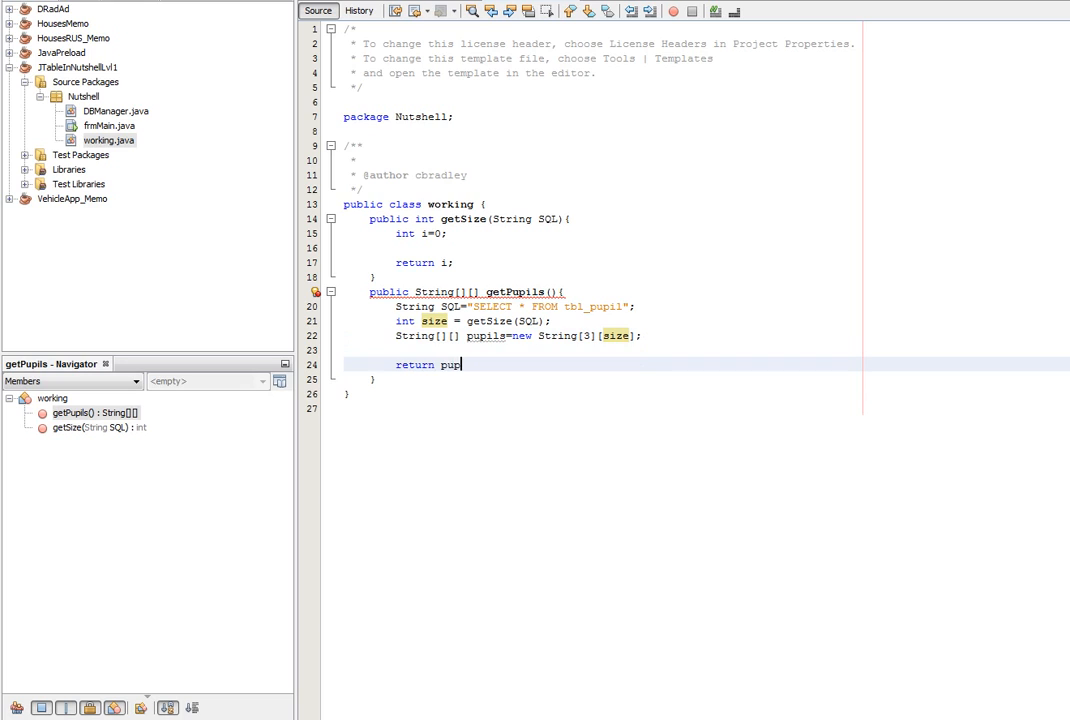
pyautogui.write('ils;')
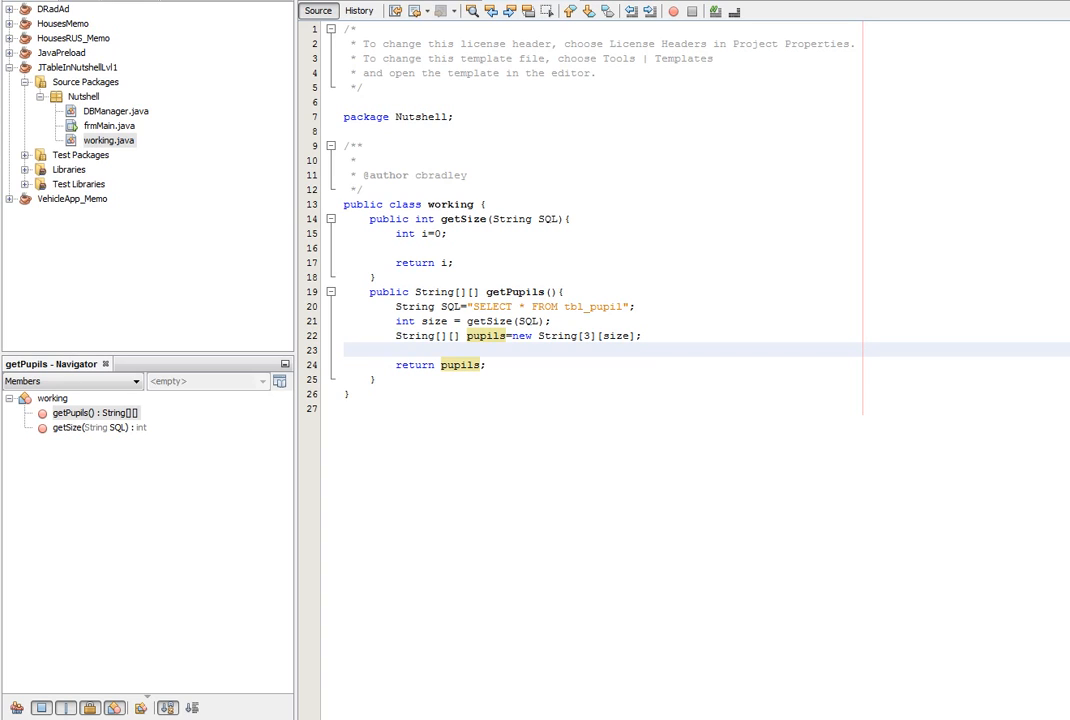
# Create DBManager dbMan = new DBManager() and a ResultSet result assigned from dbMan.
pyautogui.write('ResultSet')
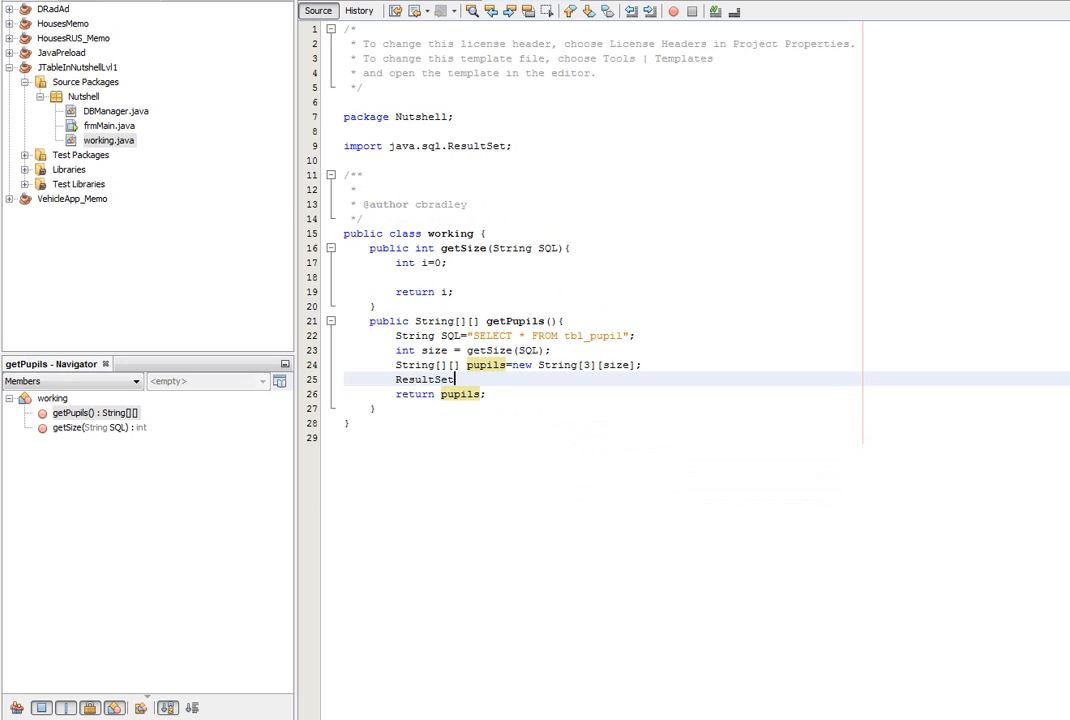
pyautogui.write('re')
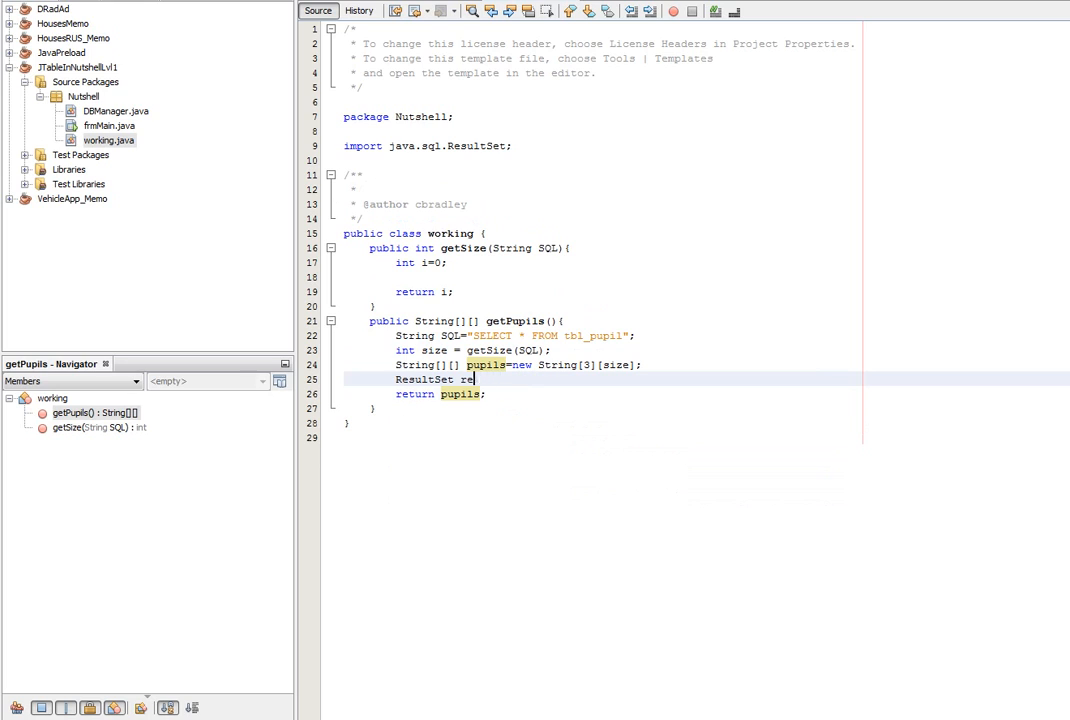
pyautogui.write('sult =')
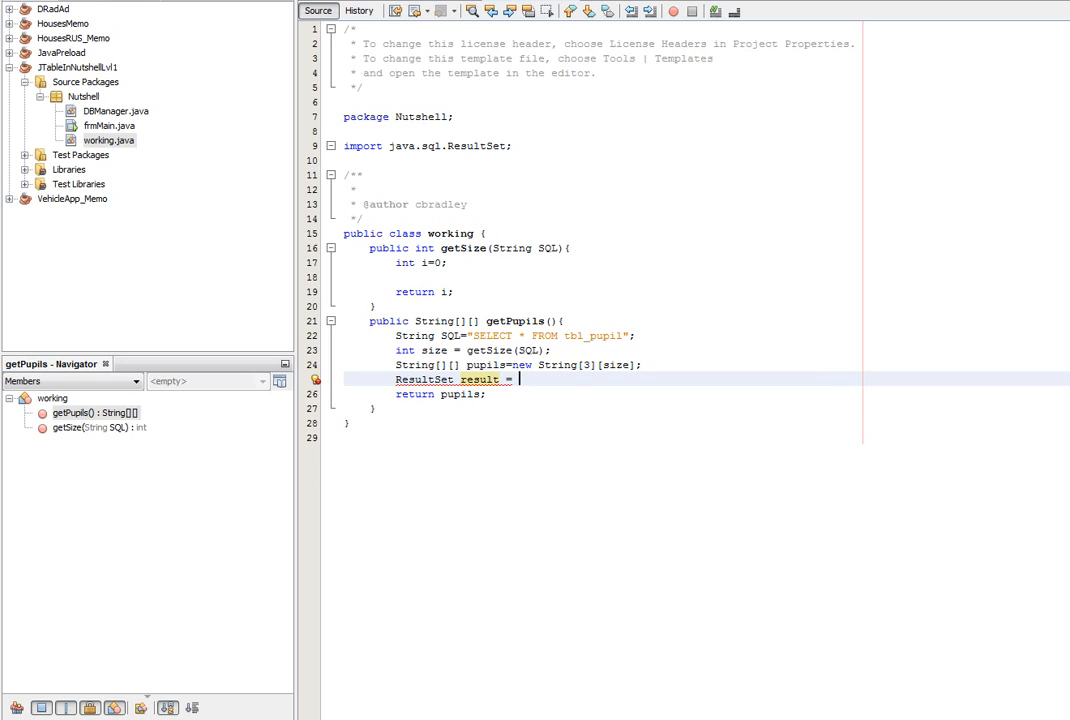
pyautogui.write('db')
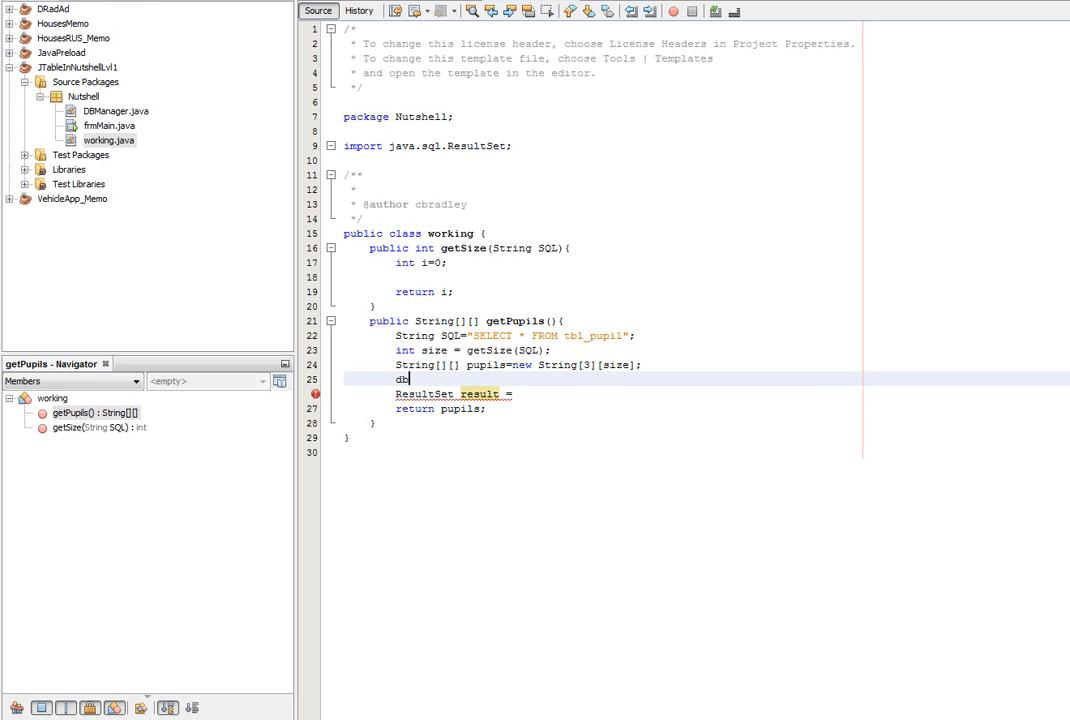
pyautogui.write('DBManager dbm')
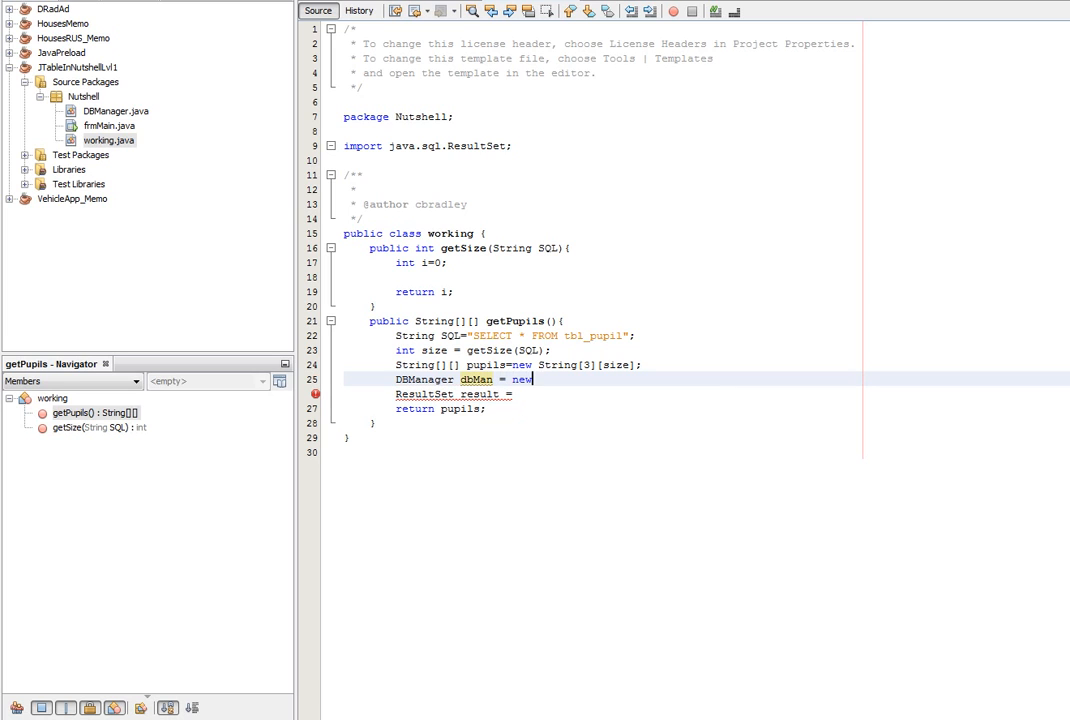
pyautogui.write('d')
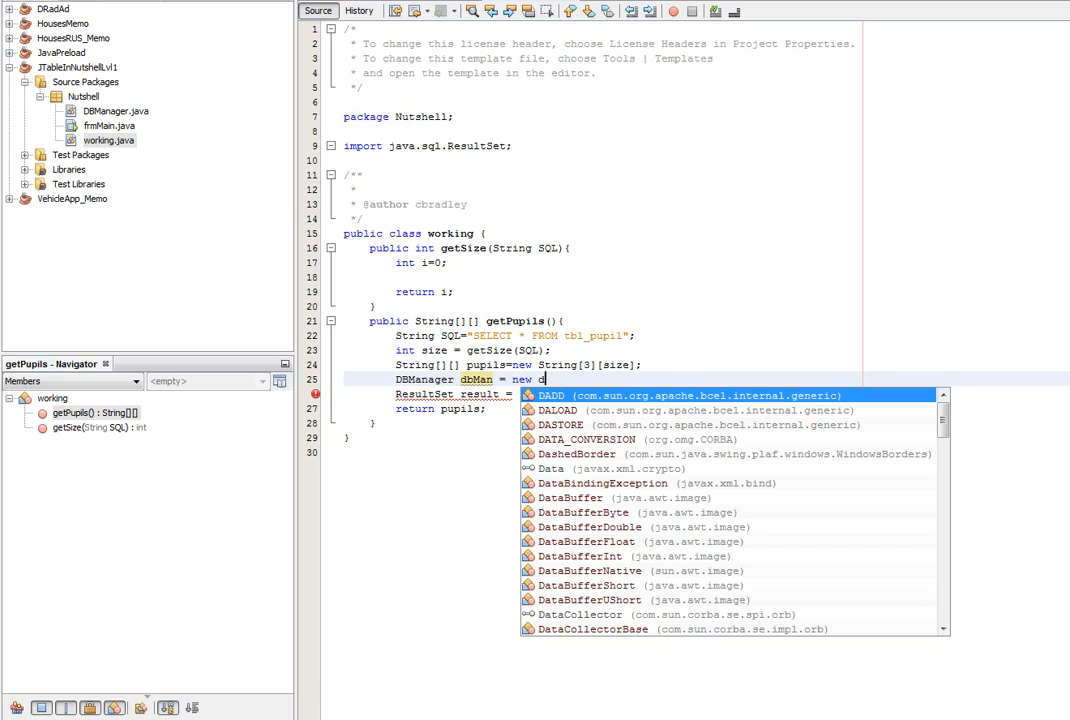
pyautogui.write("DBManager'")
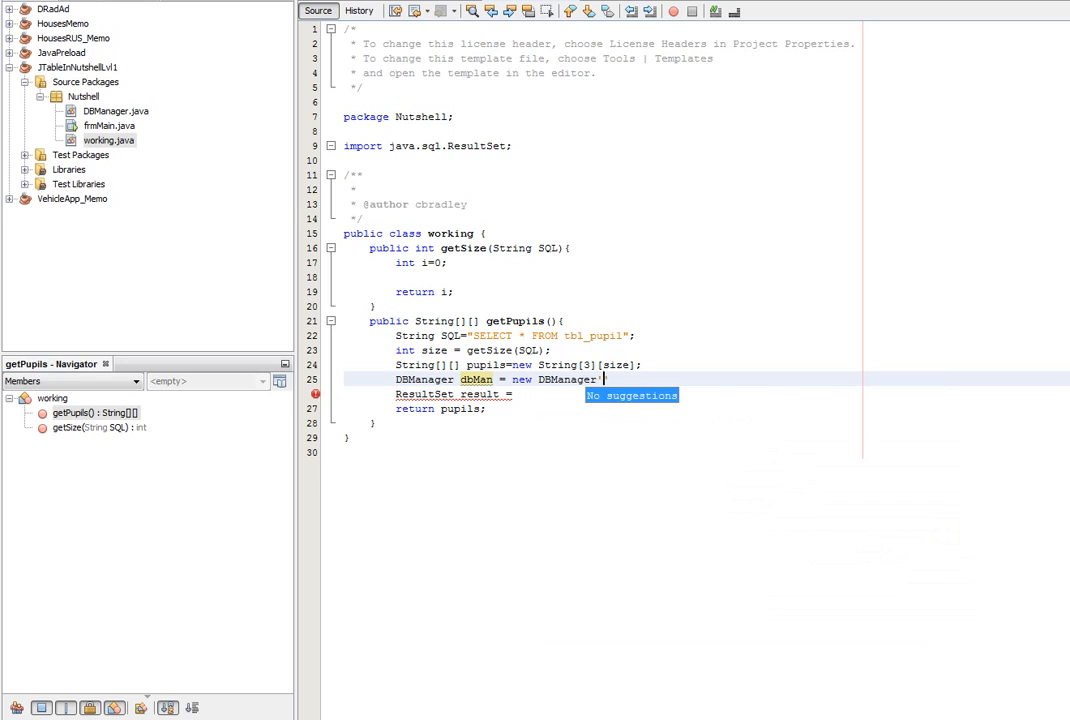
pyautogui.write('();')
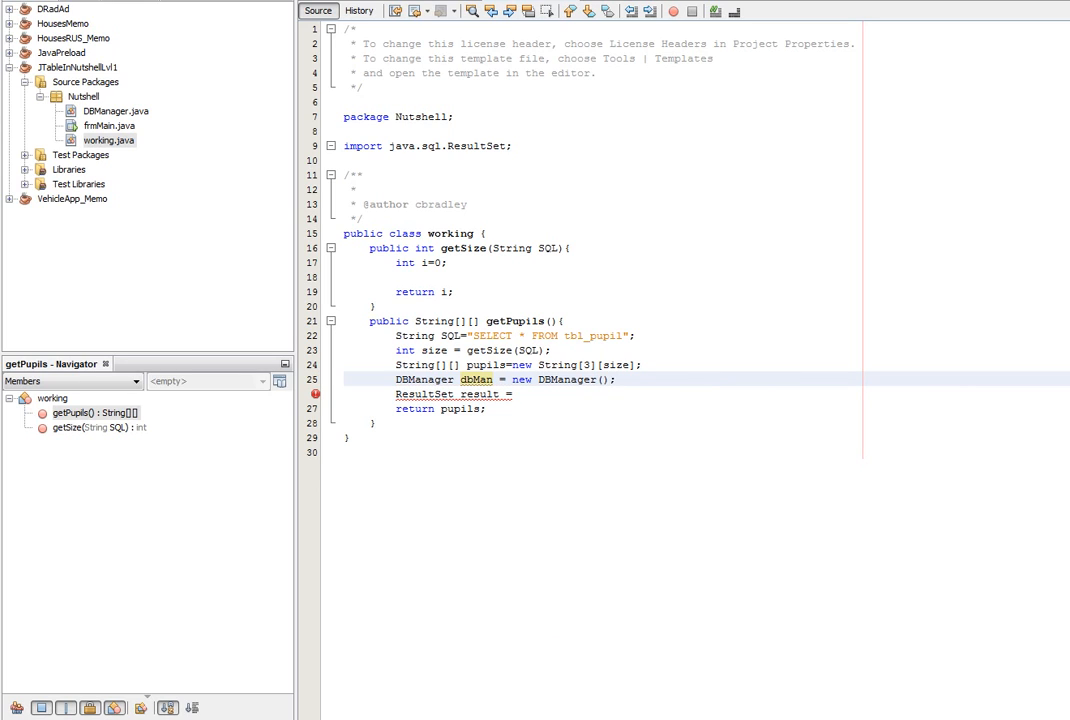
pyautogui.write('d')
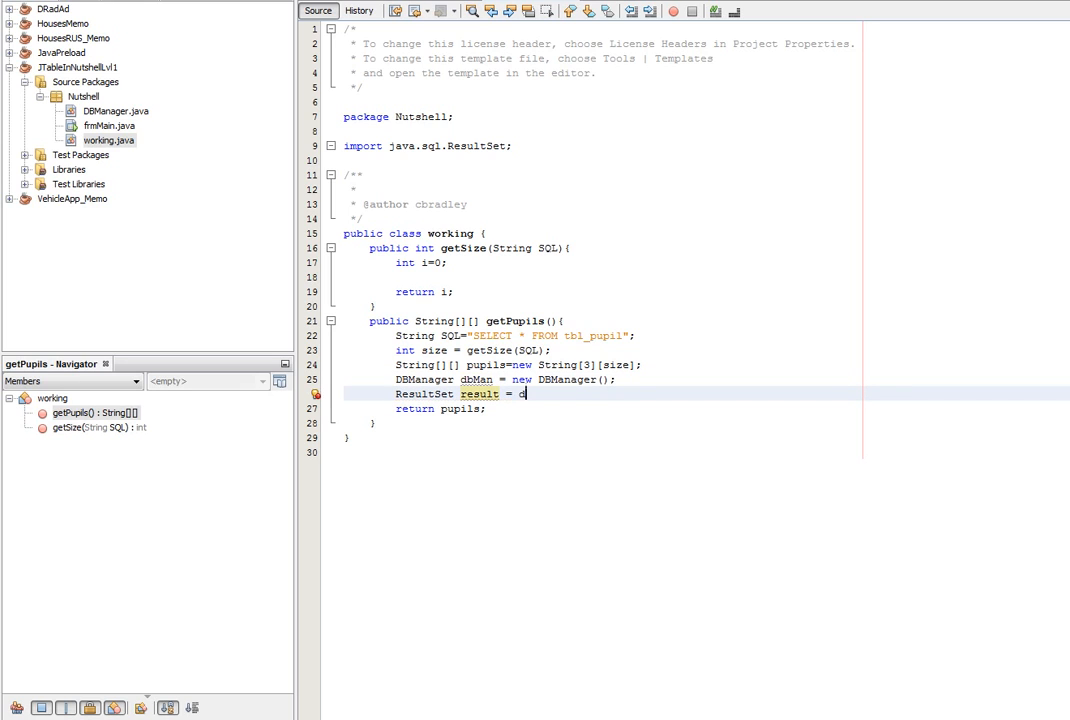
pyautogui.write('bMan')
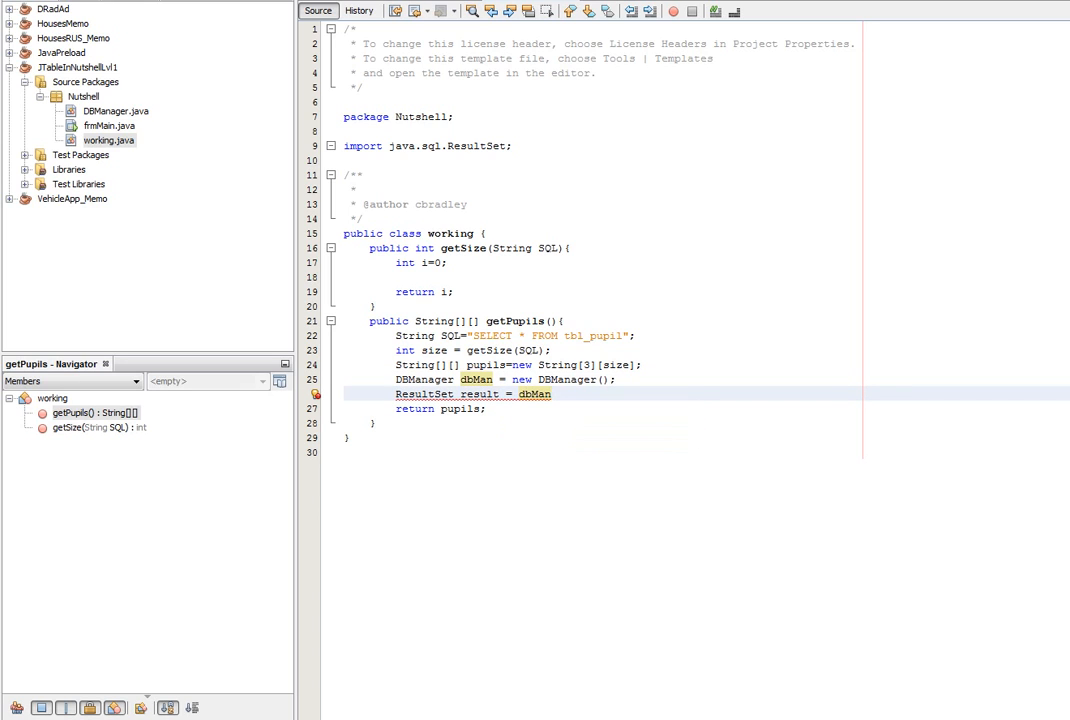
pyautogui.write('.query(SQL);')
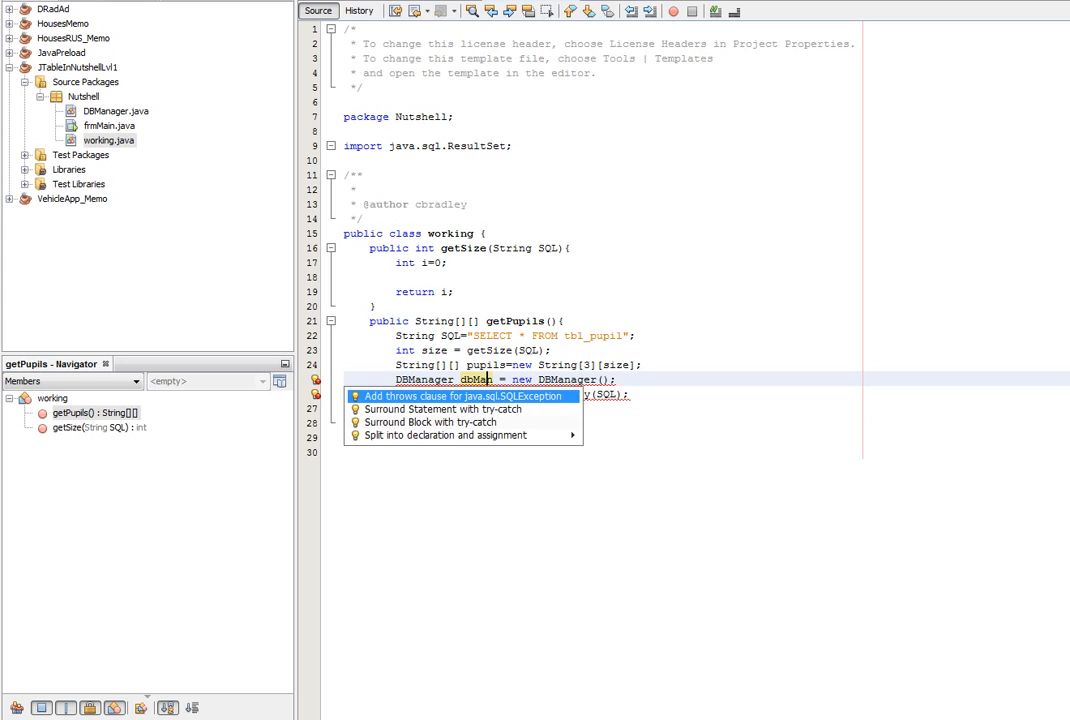
# Add throws SQLException to getPupils and a while(result.next()){ } loop over the results.
pyautogui.click(464, 396)
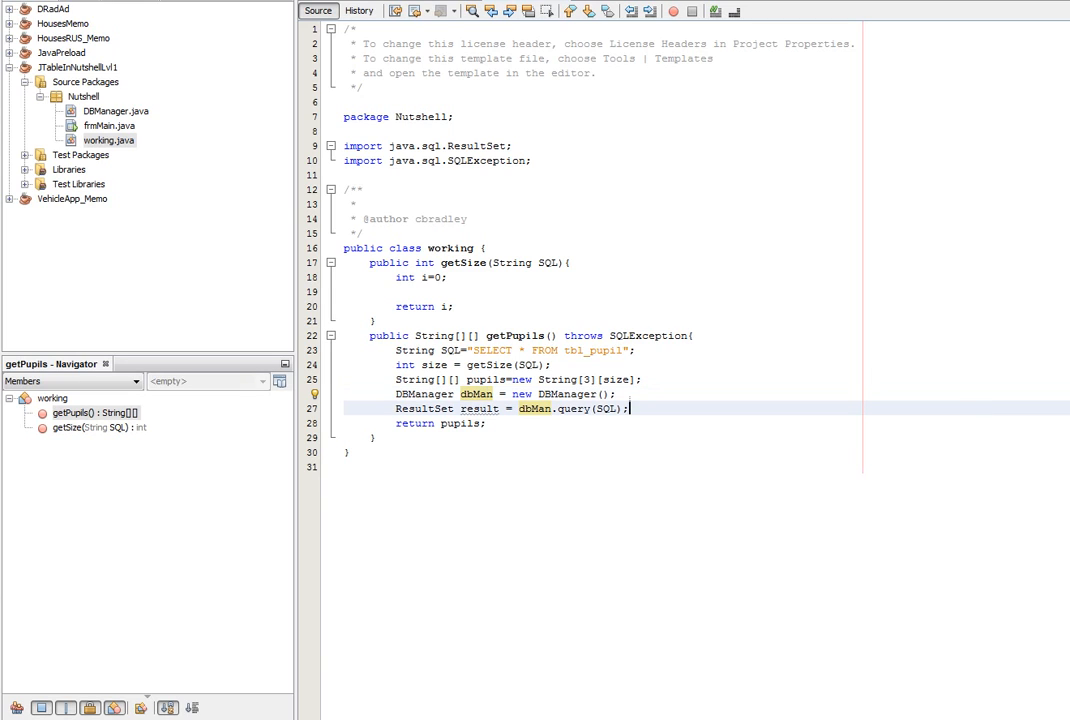
pyautogui.write('while(')
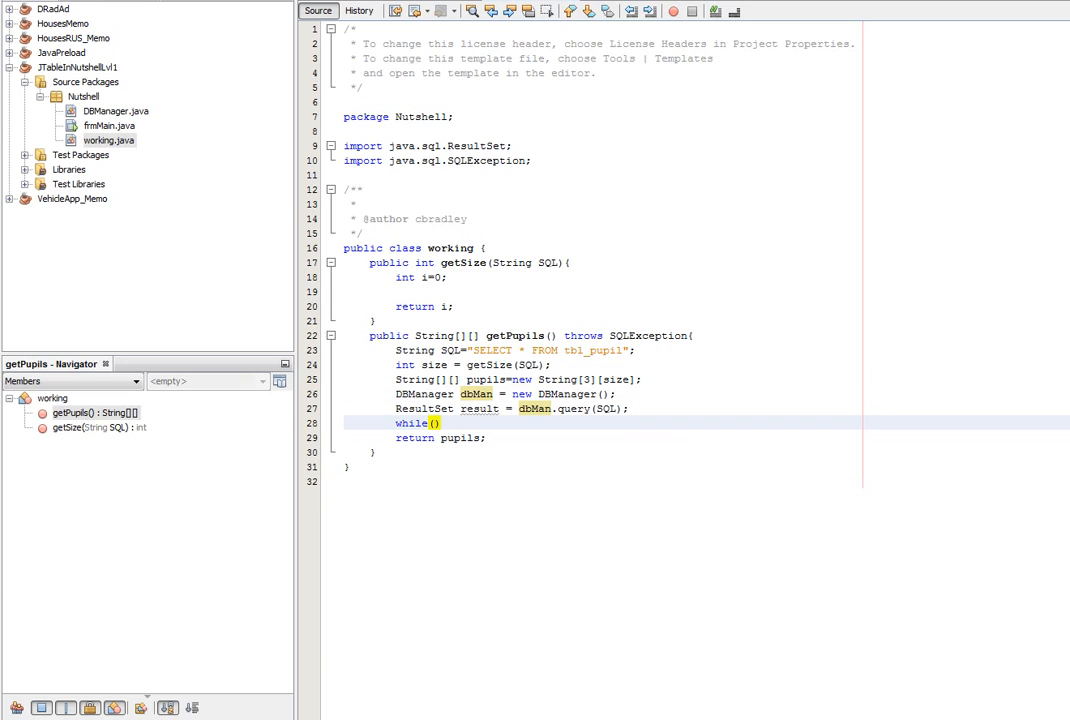
pyautogui.write('resul')
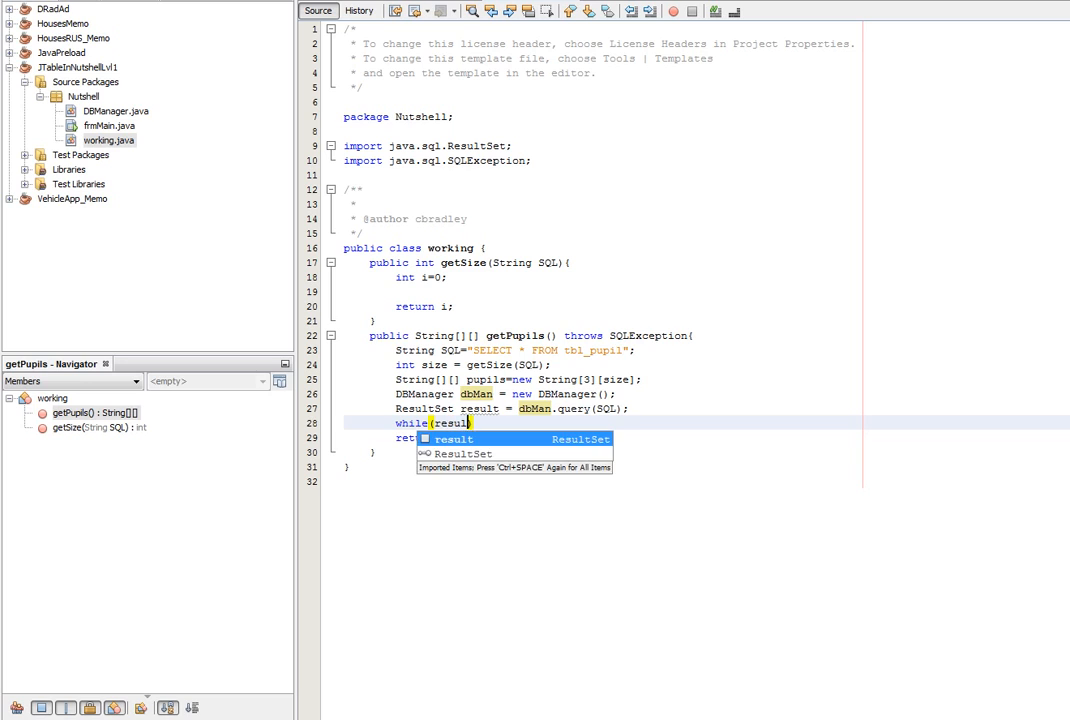
pyautogui.write('.ha')
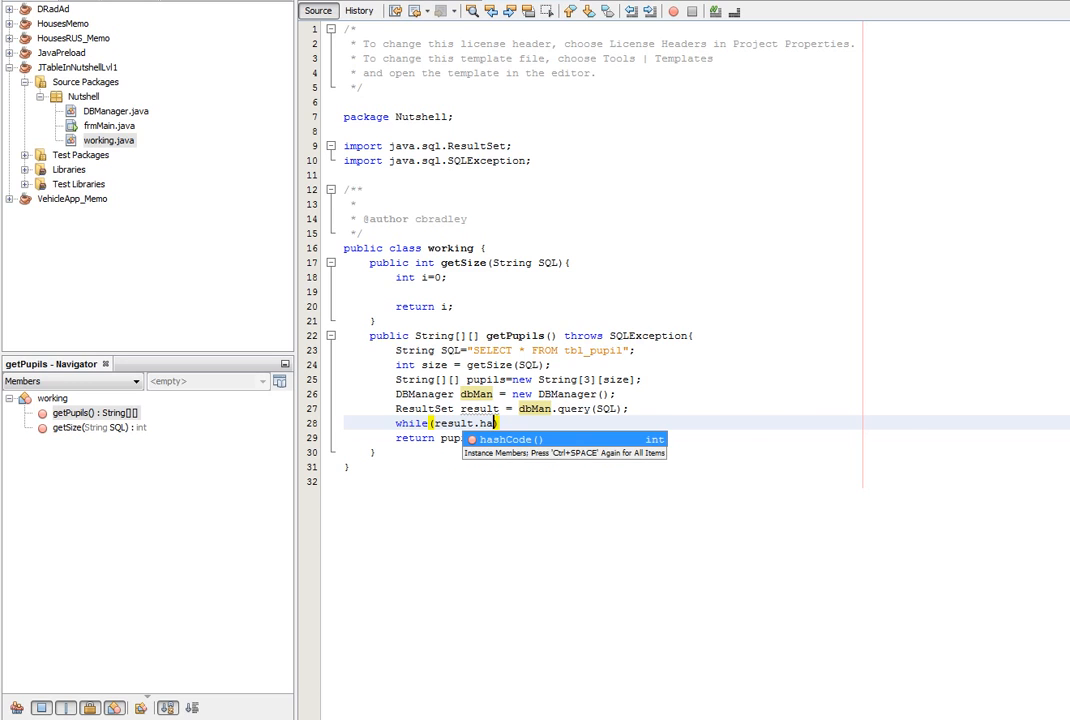
pyautogui.write('next()')
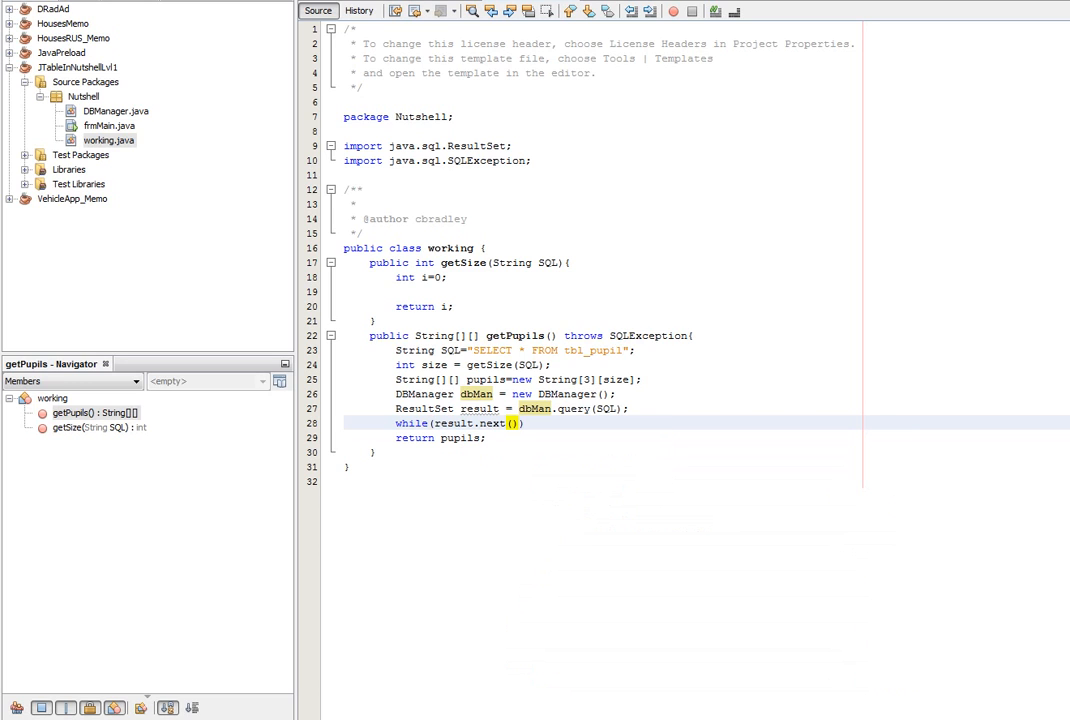
pyautogui.write('{')
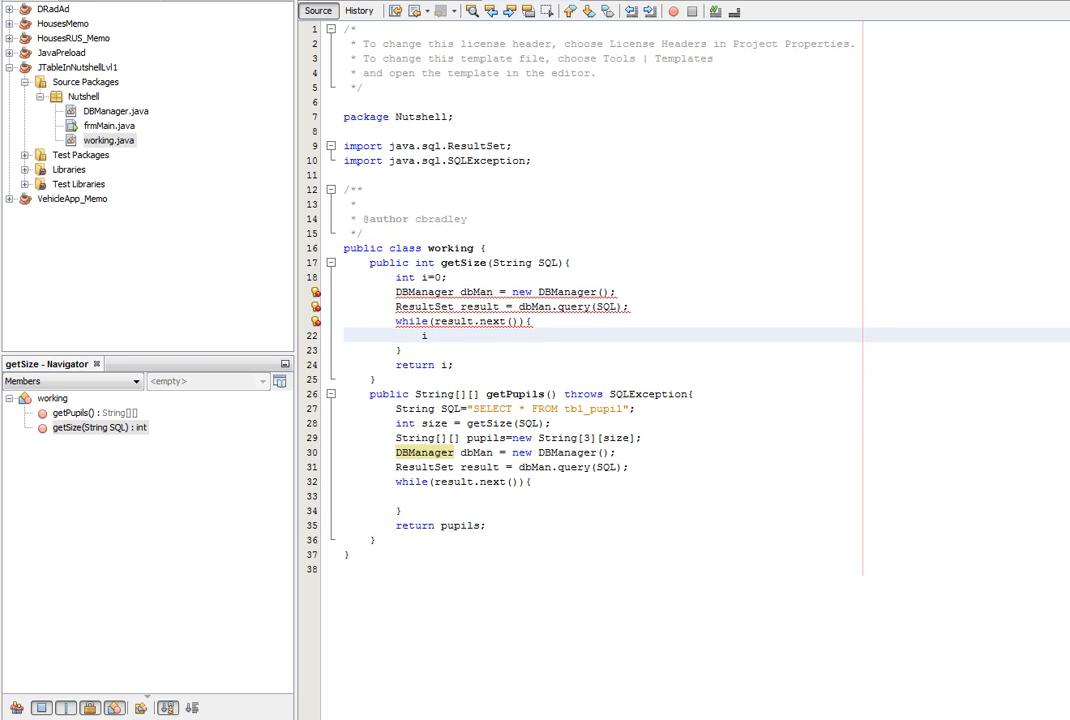
# Increment i inside getSize's while loop and make getSize throw SQLException.
pyautogui.write('i++;')
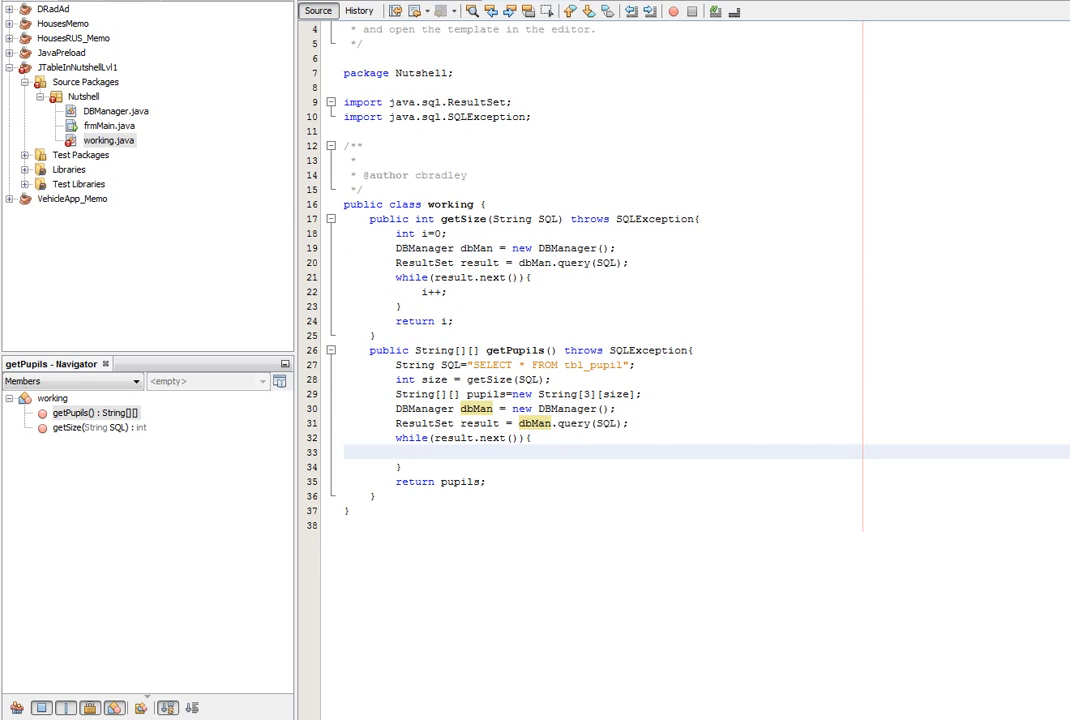
pyautogui.click(420, 452)
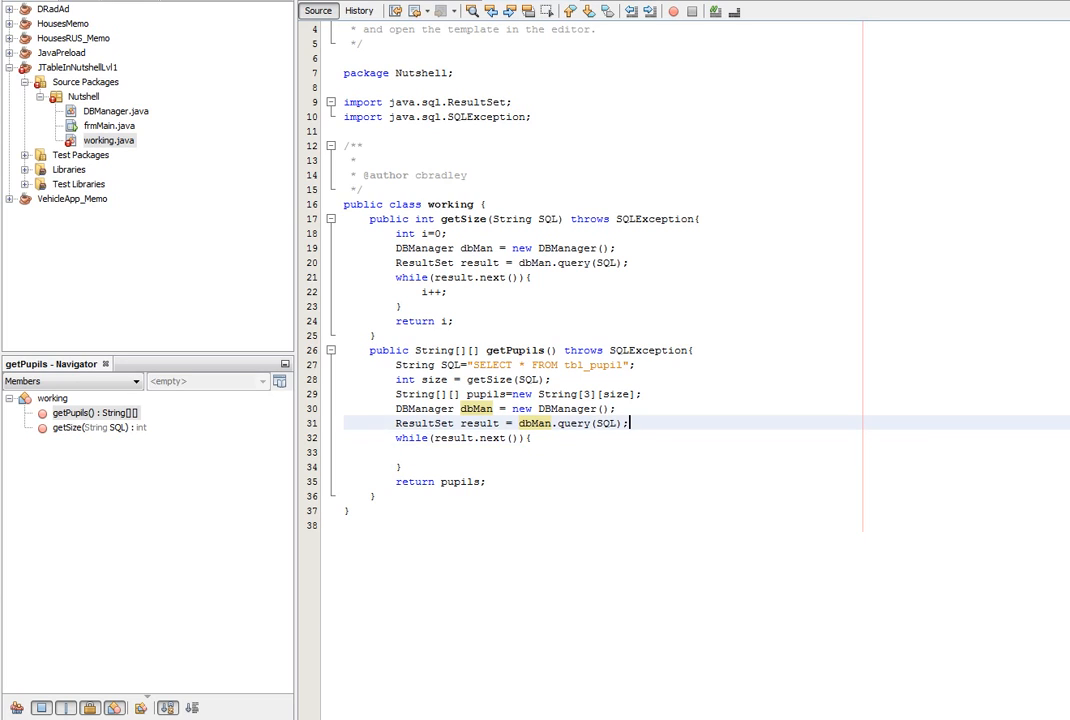
# Declare int i=0 and set pupils[0][i] = result.getString("pnumber") inside the loop.
pyautogui.write('int i')
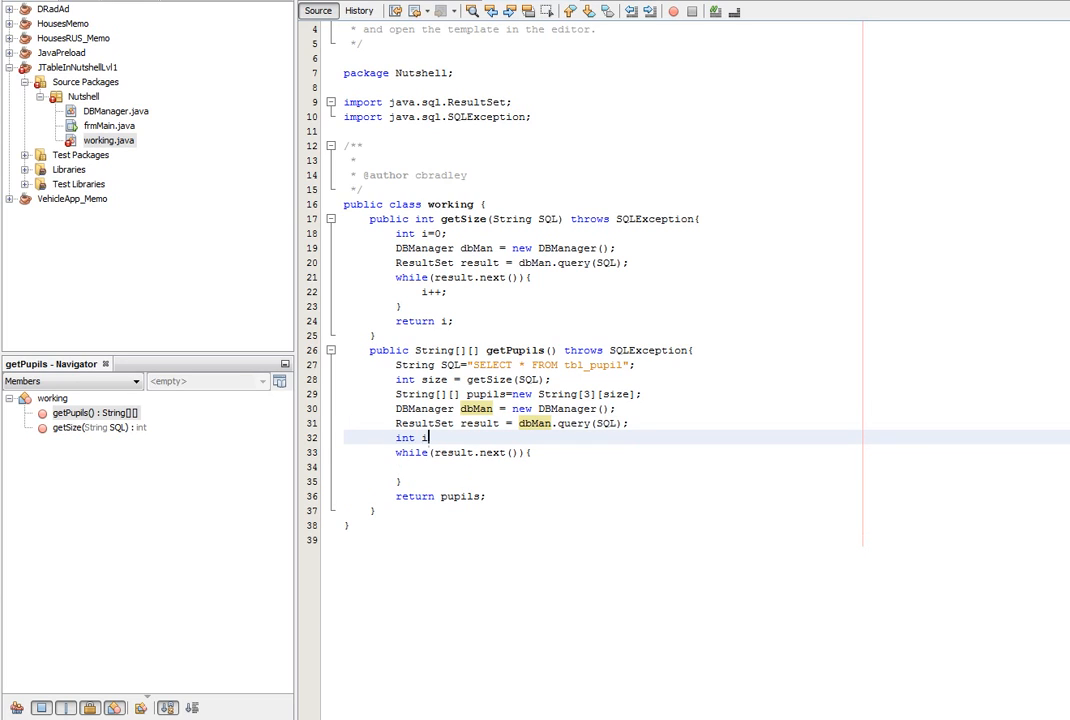
pyautogui.write('=0;')
pyautogui.write('i++;')
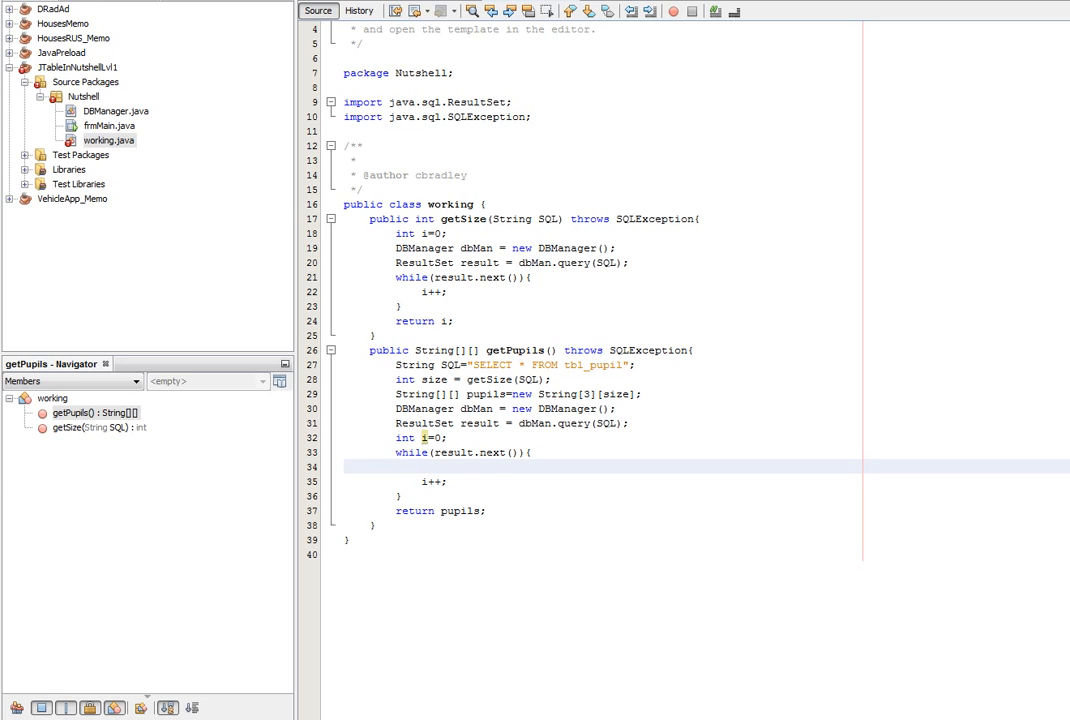
pyautogui.write('pupils')
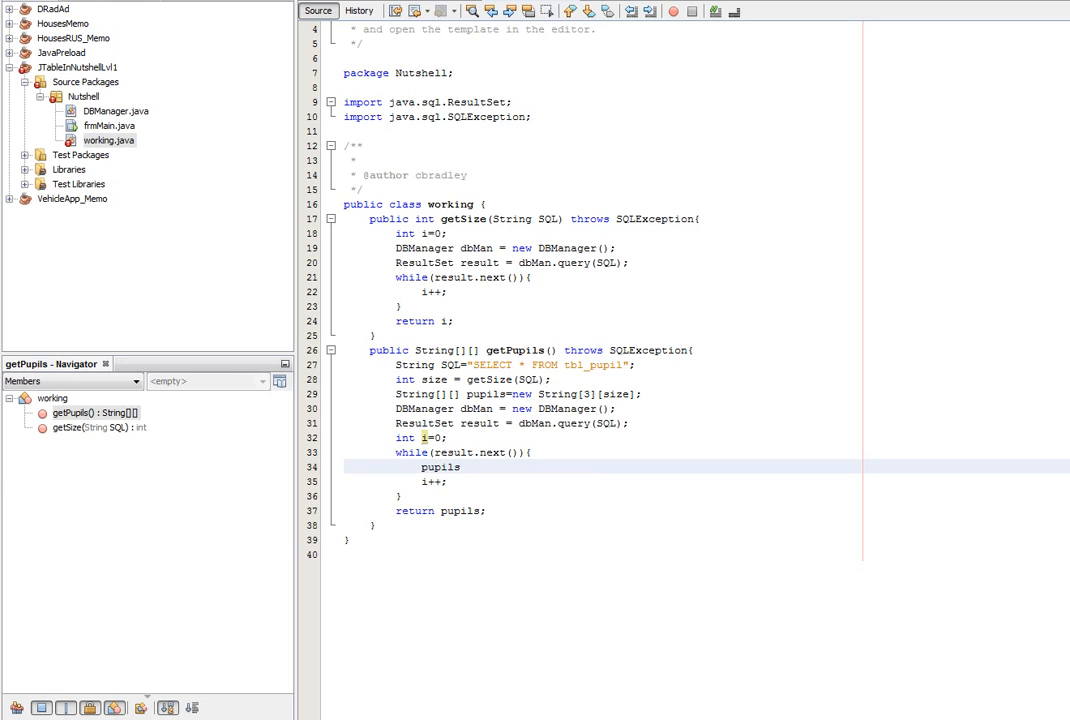
pyautogui.write('[0]')
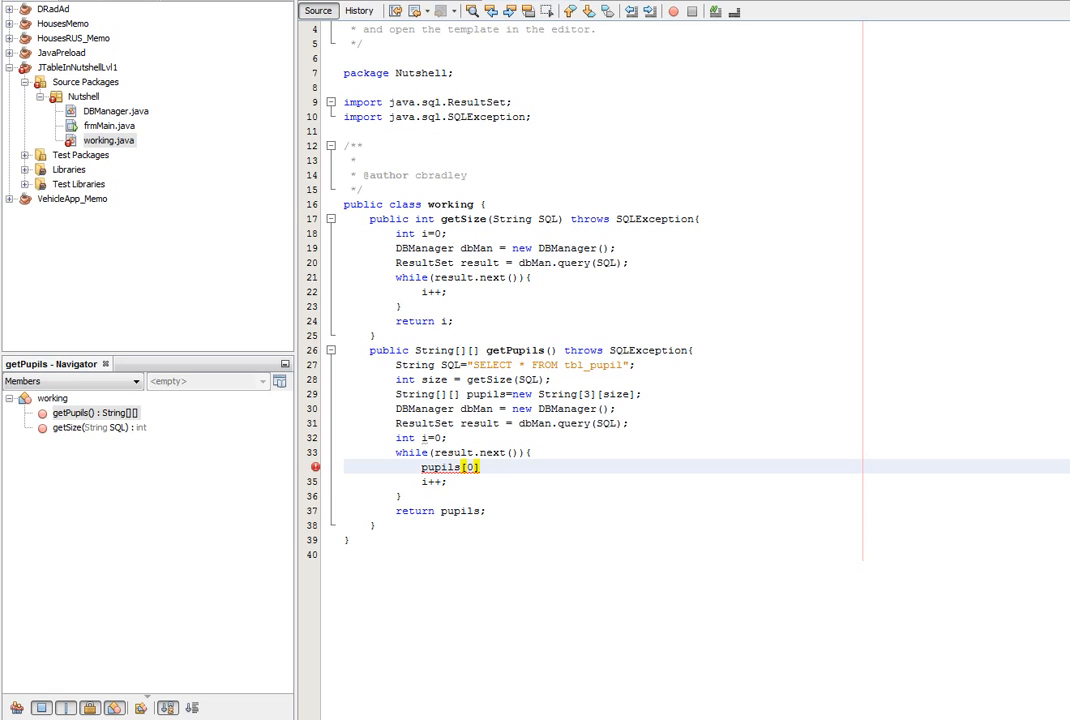
pyautogui.write('[i]')
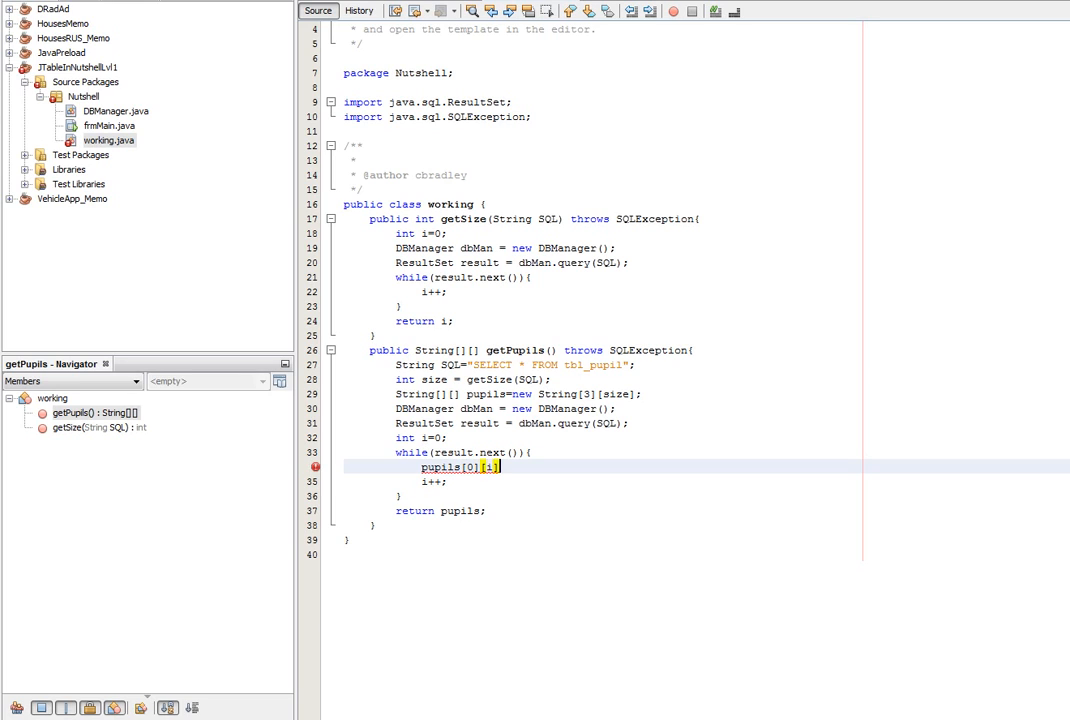
pyautogui.write('=result.get')
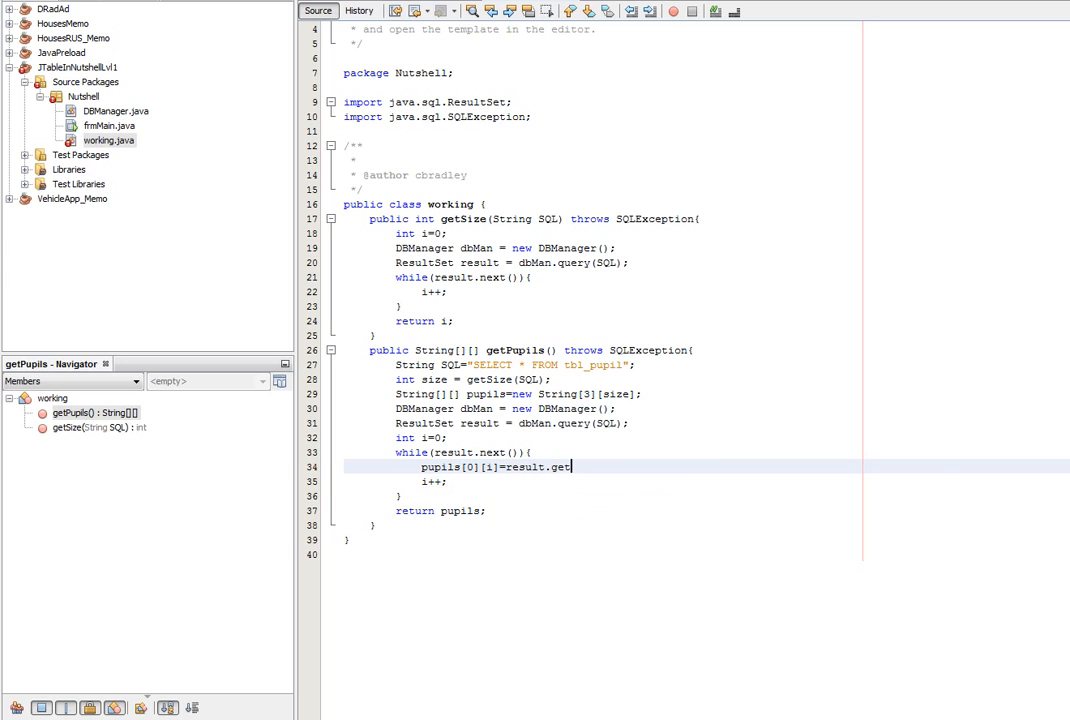
pyautogui.write('String(SQL')
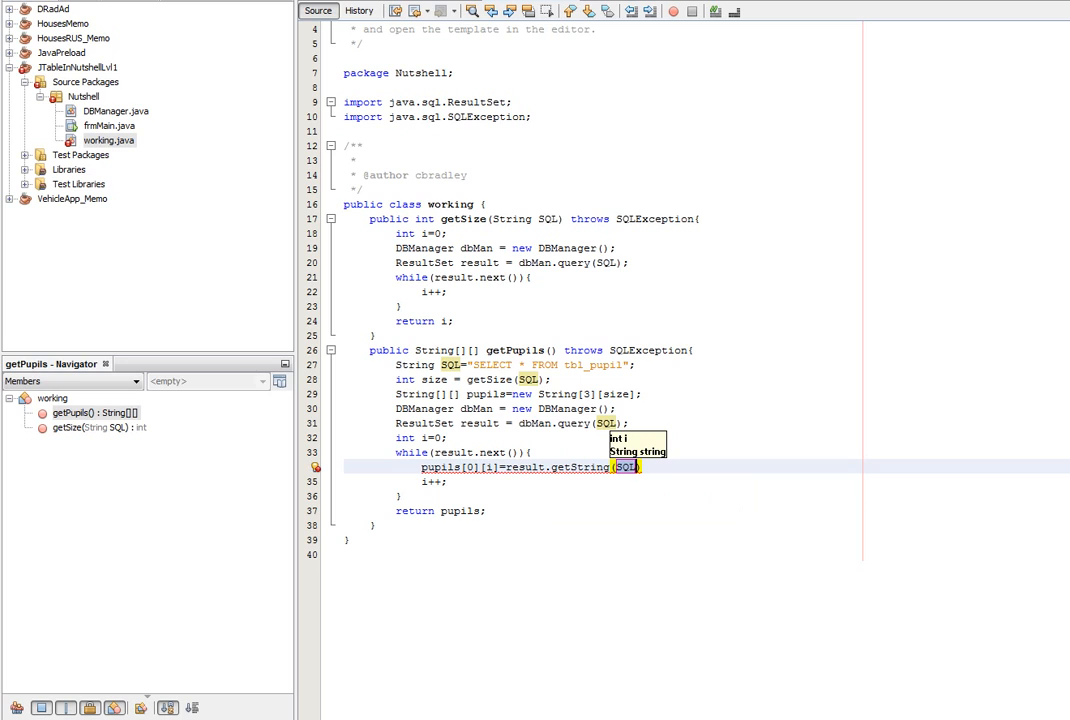
pyautogui.write('""')
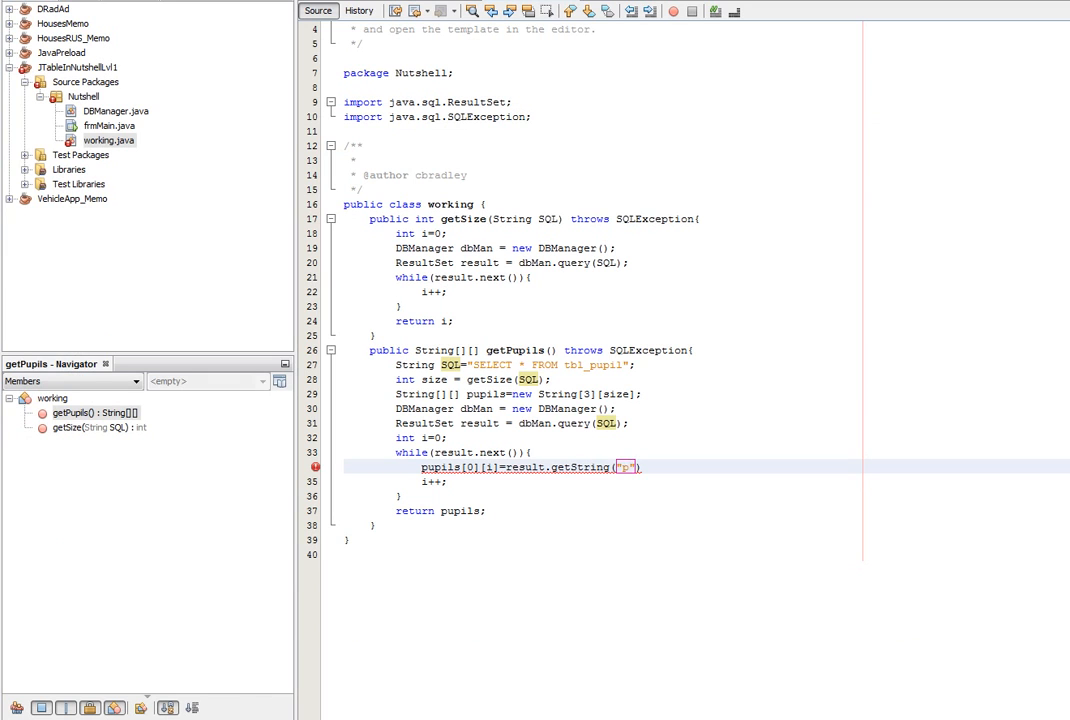
pyautogui.write('number')
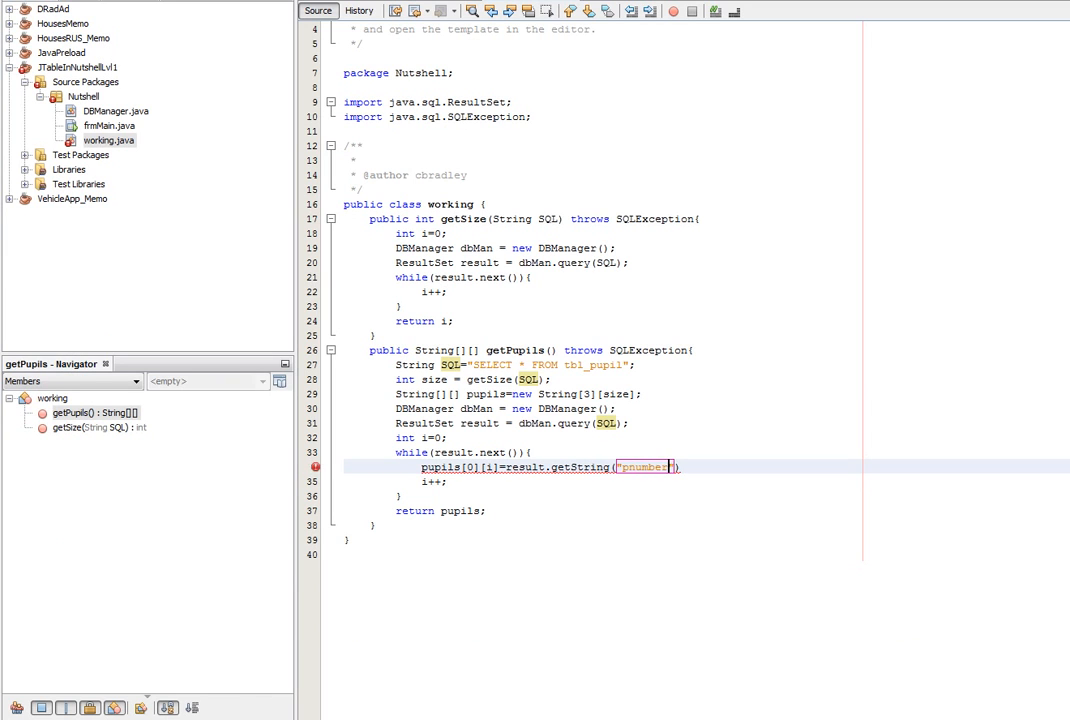
pyautogui.write(');')
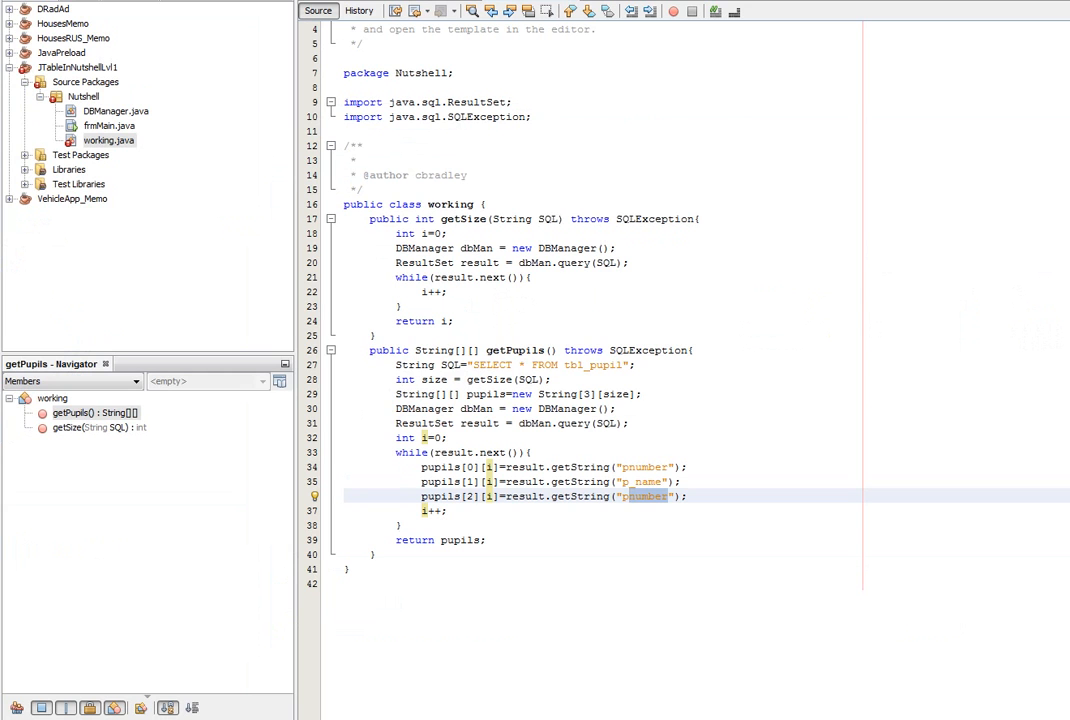
# Fill pupils[1][i] and pupils[2][i] with p_name and p_surname, then increment i.
pyautogui.write('p_surnam')
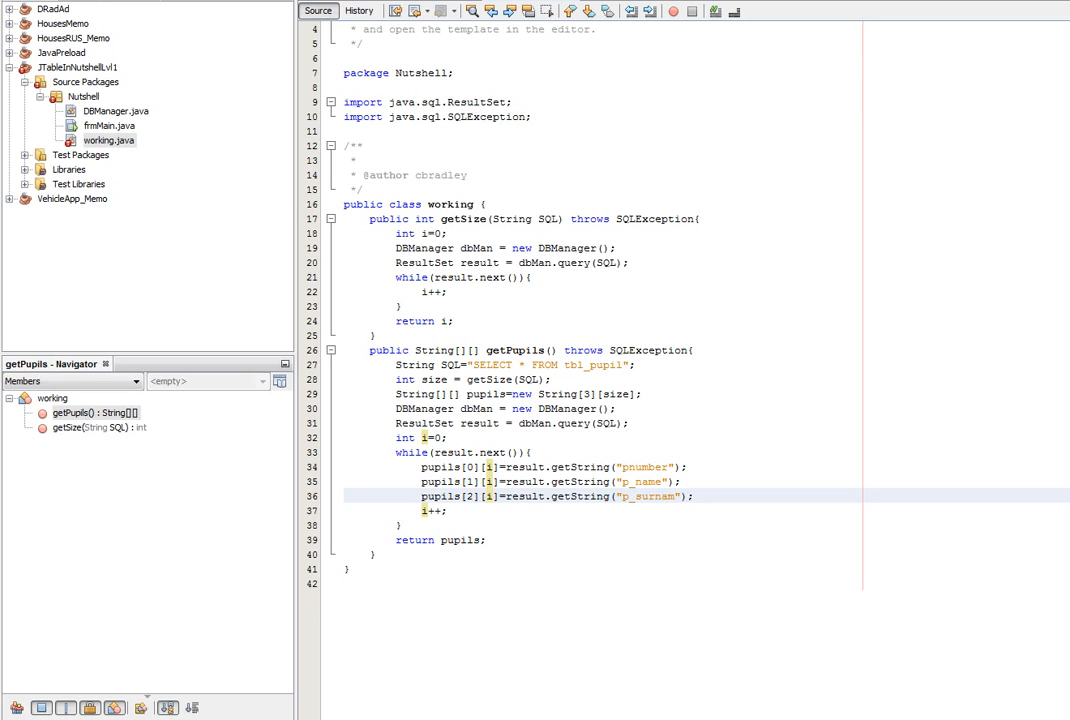
pyautogui.write(';')
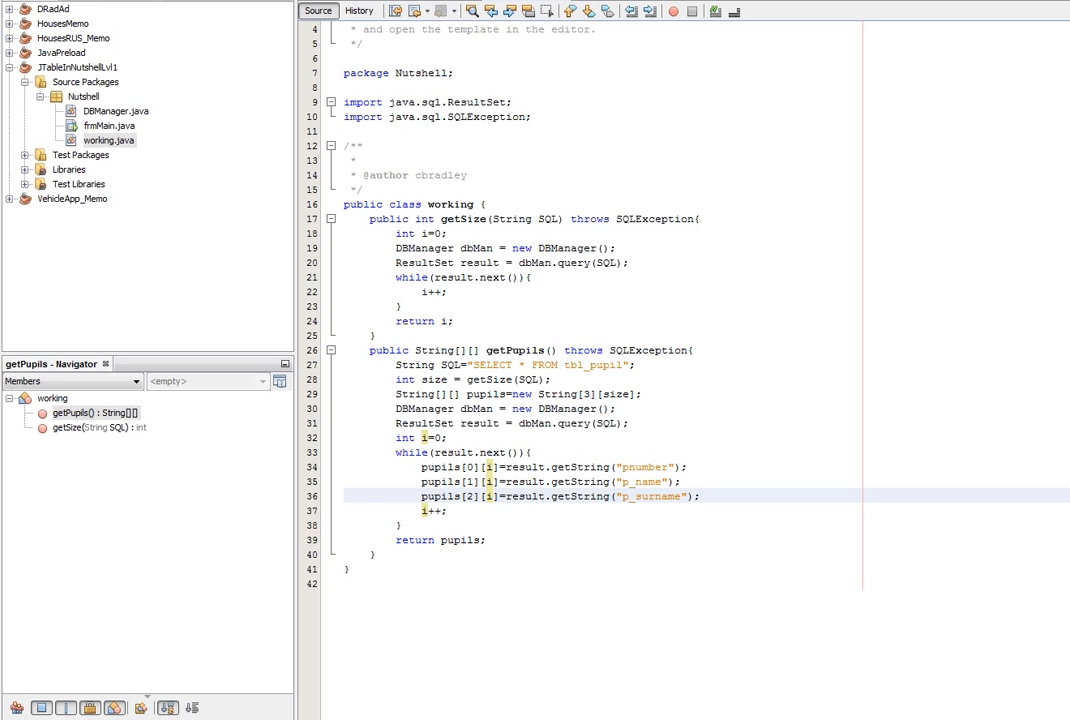
# Open DBManager.java from the Projects tree to view its connection code.
pyautogui.click(700, 496)
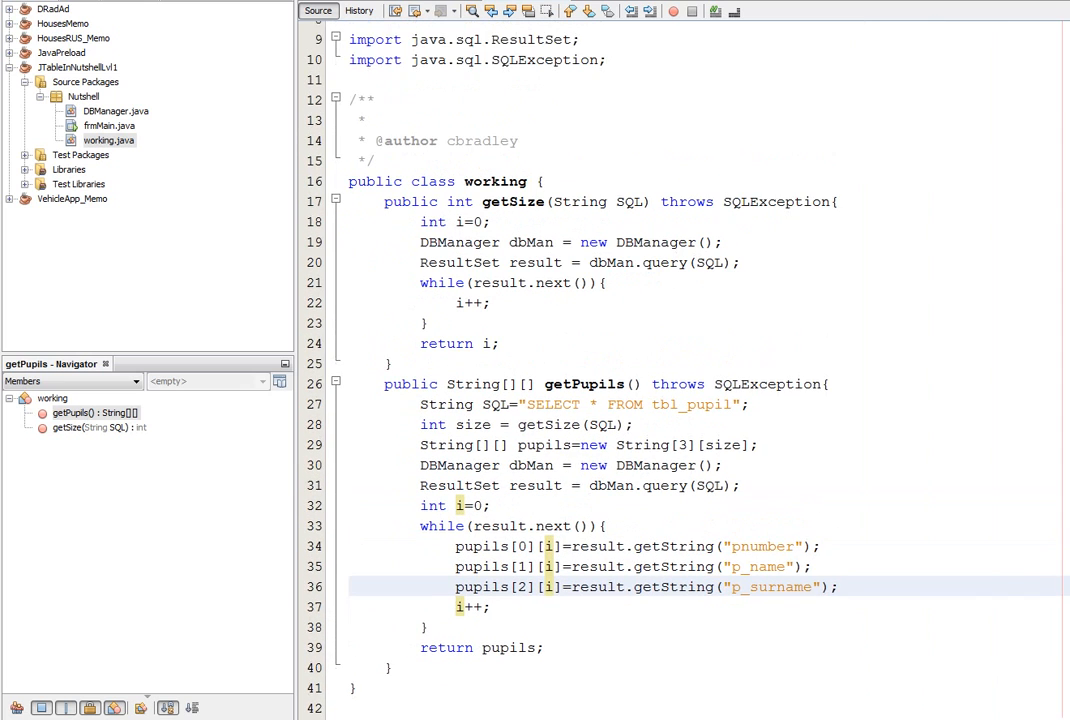
pyautogui.scroll(-3)
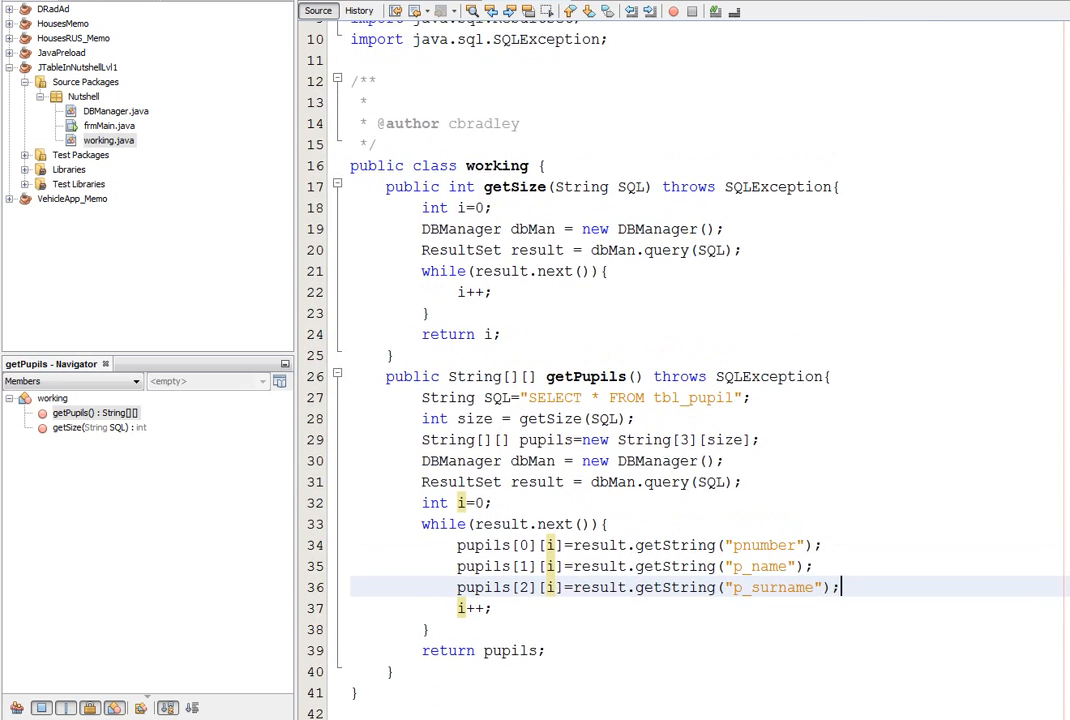
pyautogui.click(116, 112)
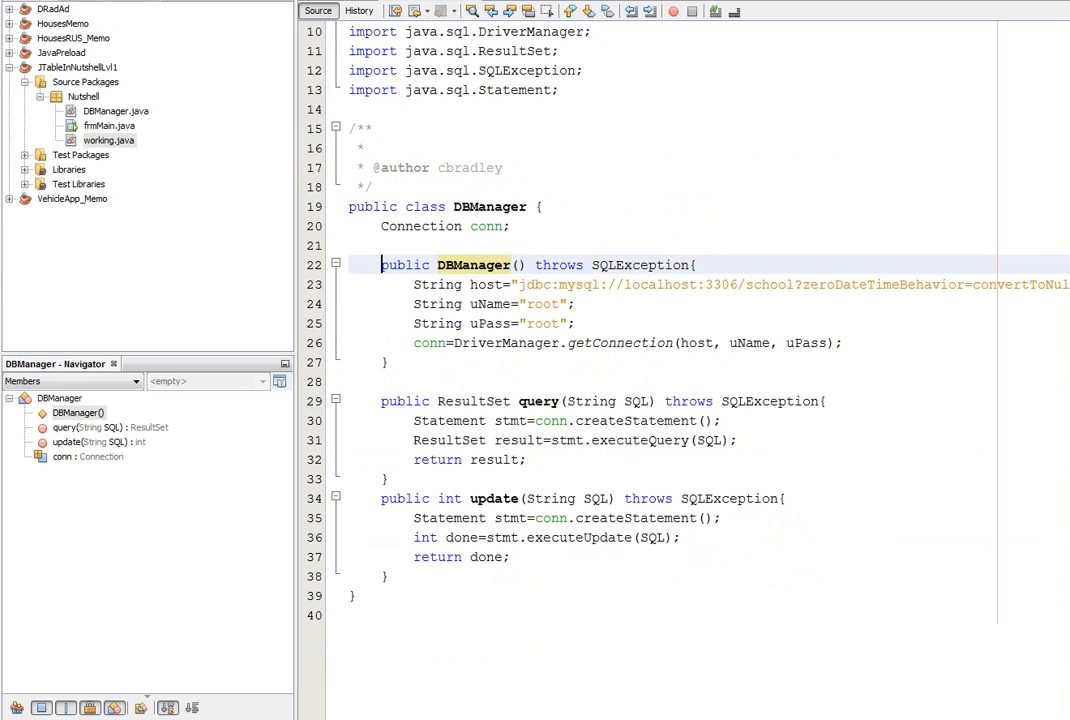
# Declare a field 'working work;' just inside the frmMain class, above its constructor.
pyautogui.click(108, 140)
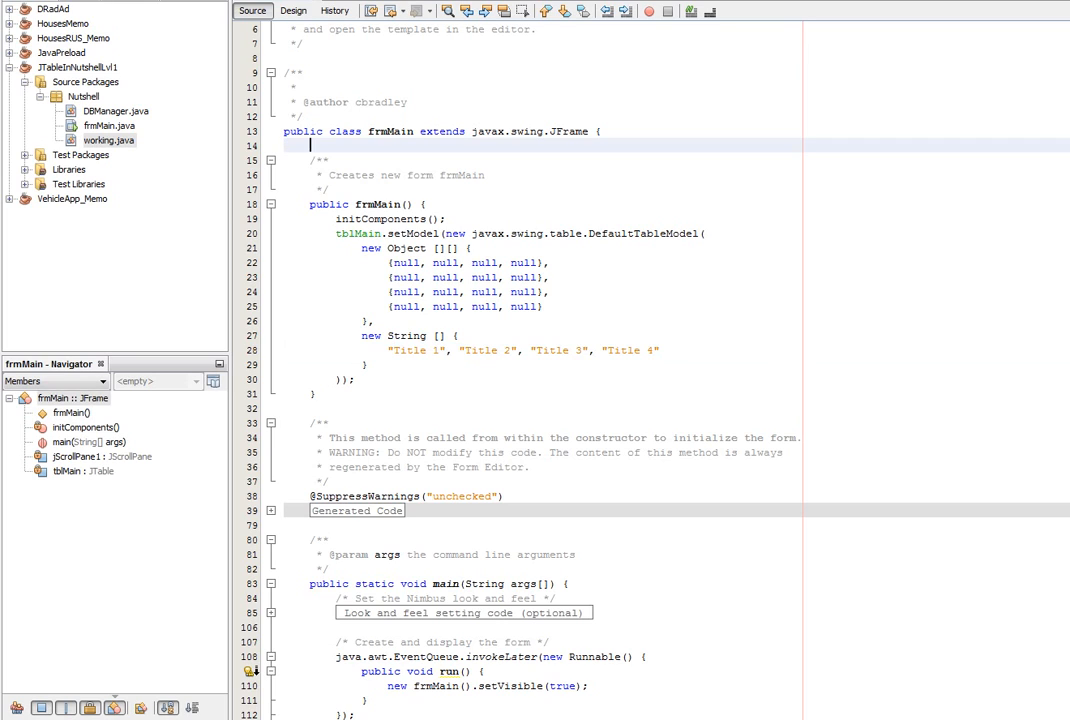
pyautogui.write('working')
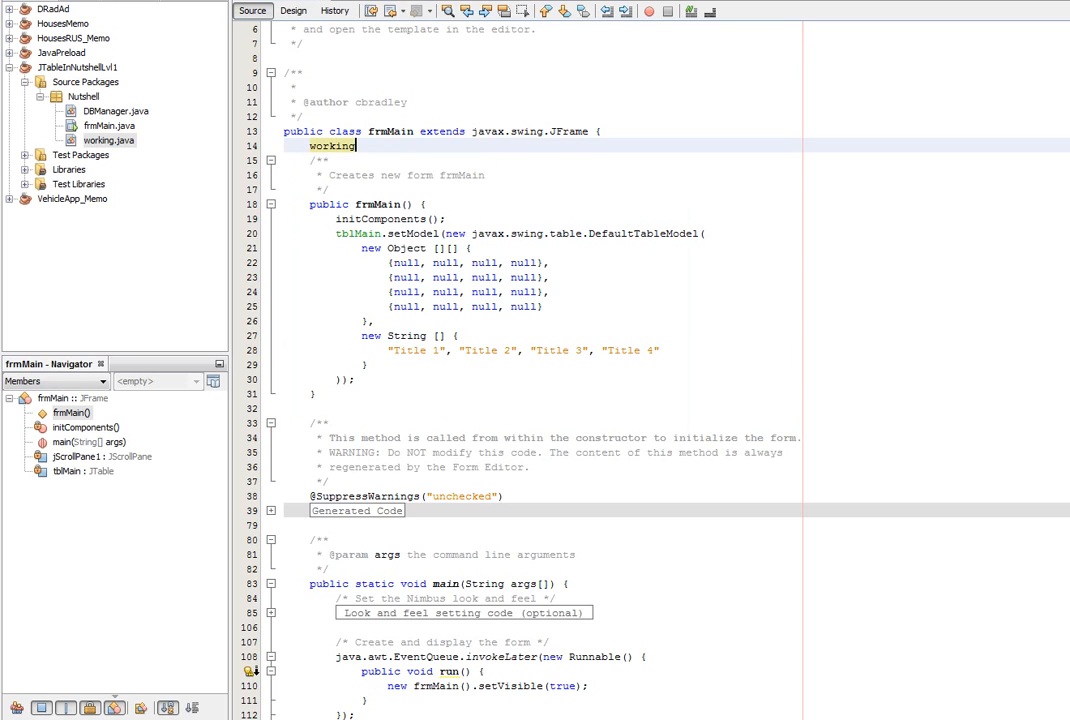
pyautogui.write('work;')
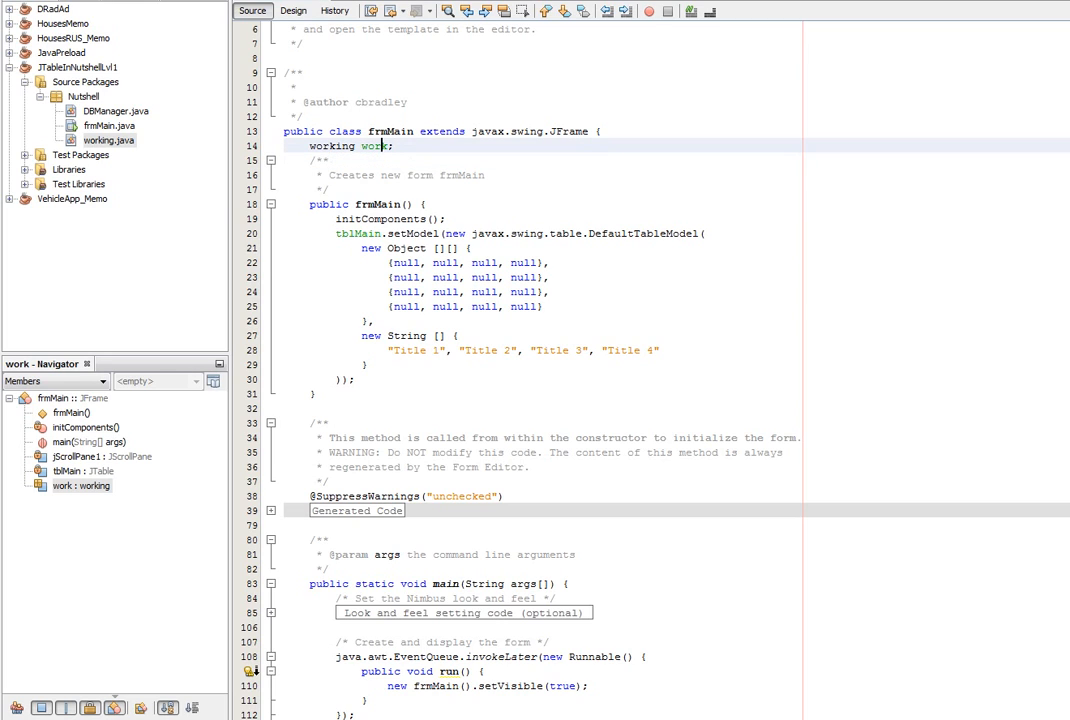
pyautogui.doubleClick(372, 146)
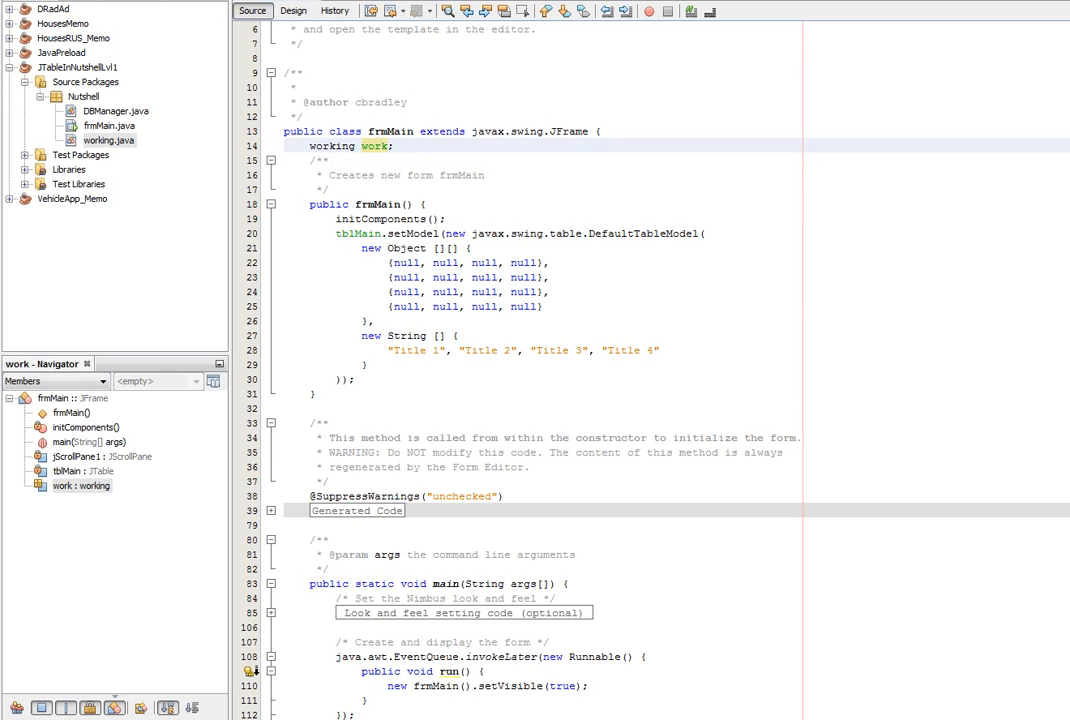
pyautogui.rightClick(108, 140)
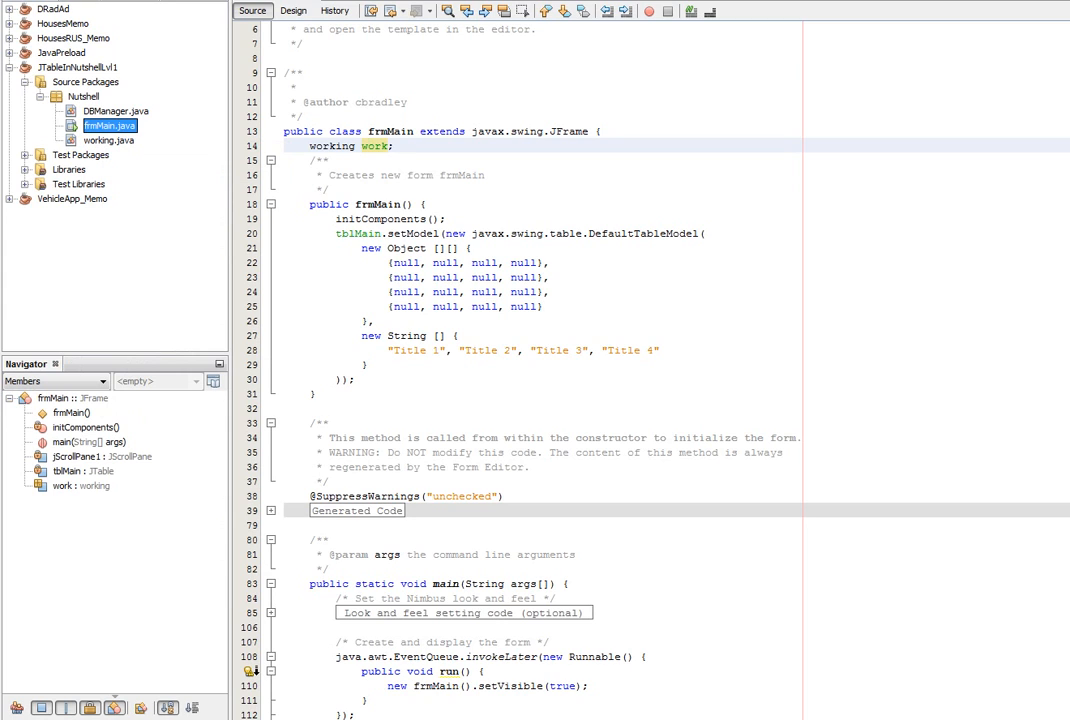
# Refactor-rename the frmMain class to FrmMain, updating references.
pyautogui.click(384, 176)
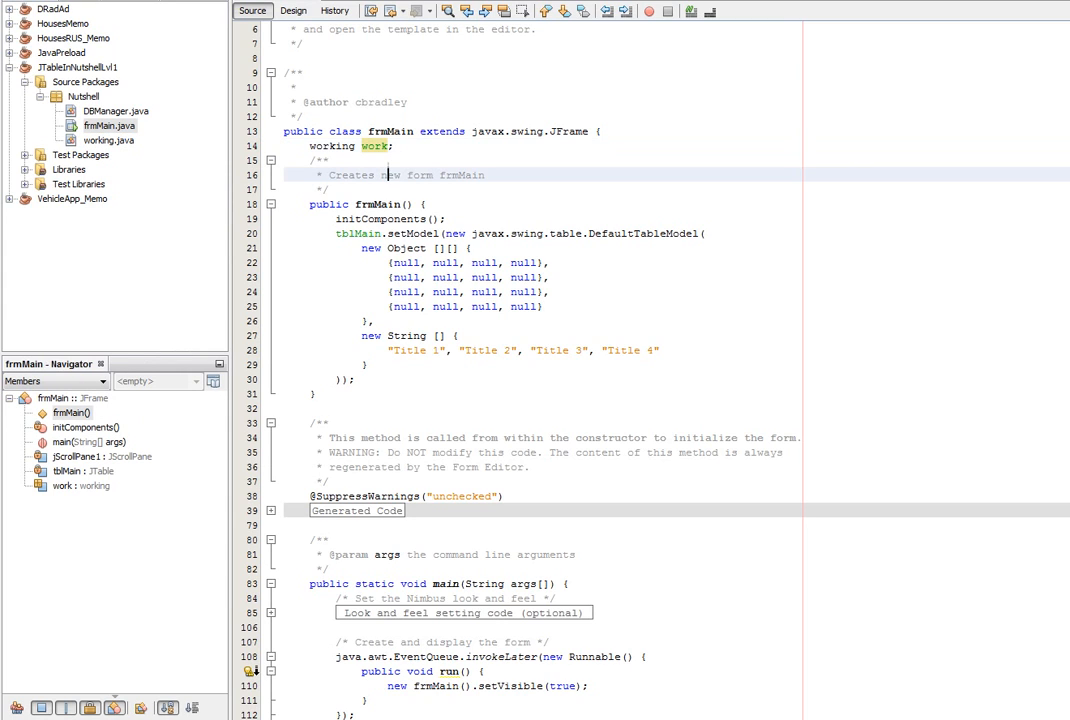
pyautogui.rightClick(108, 124)
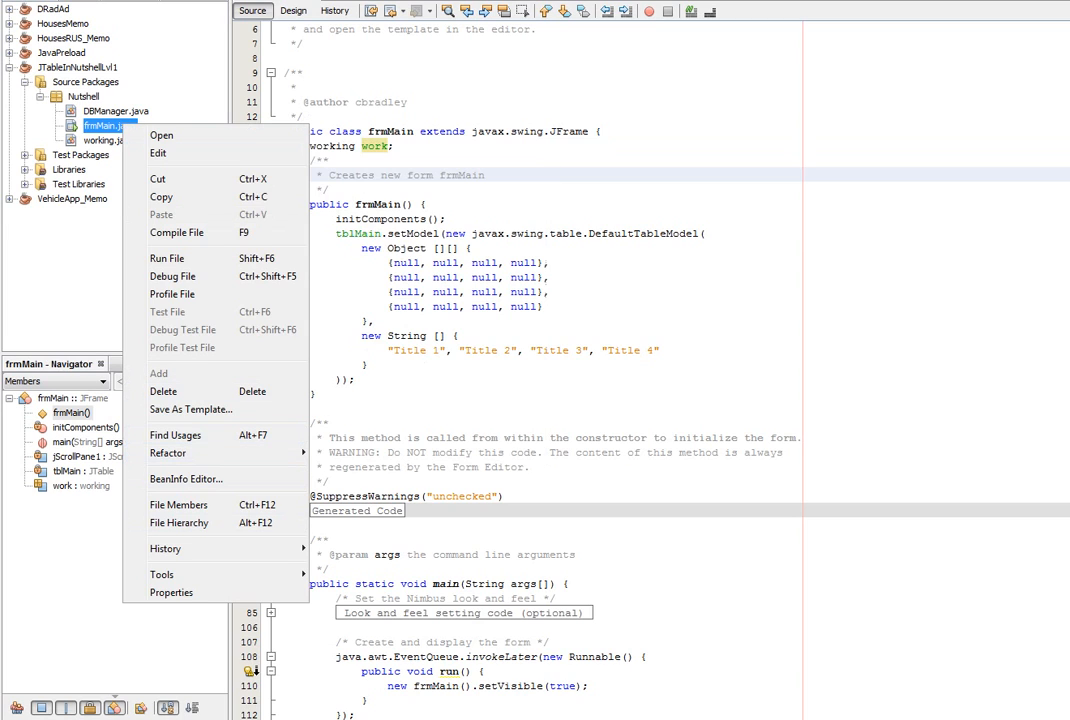
pyautogui.click(168, 452)
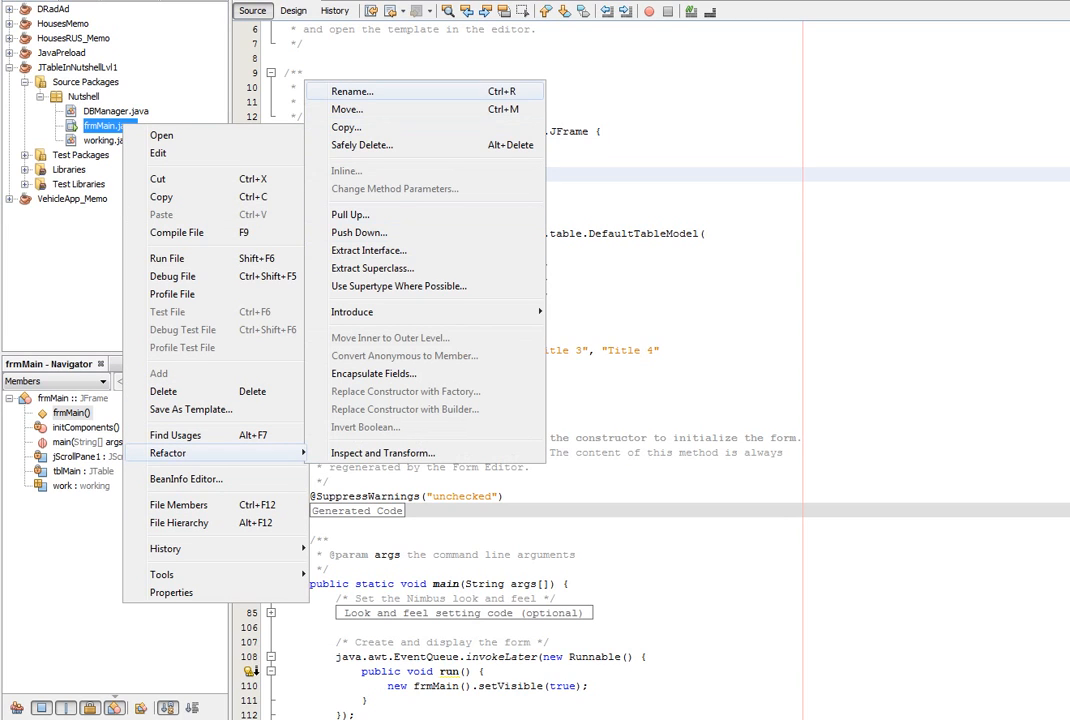
pyautogui.click(352, 92)
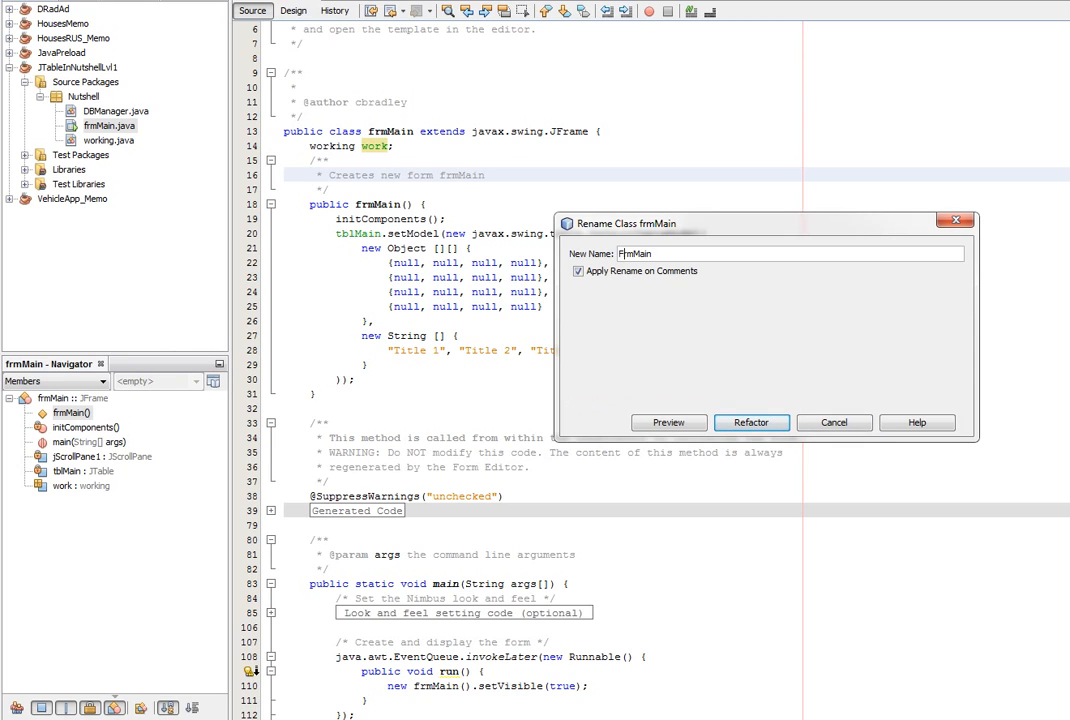
pyautogui.click(752, 422)
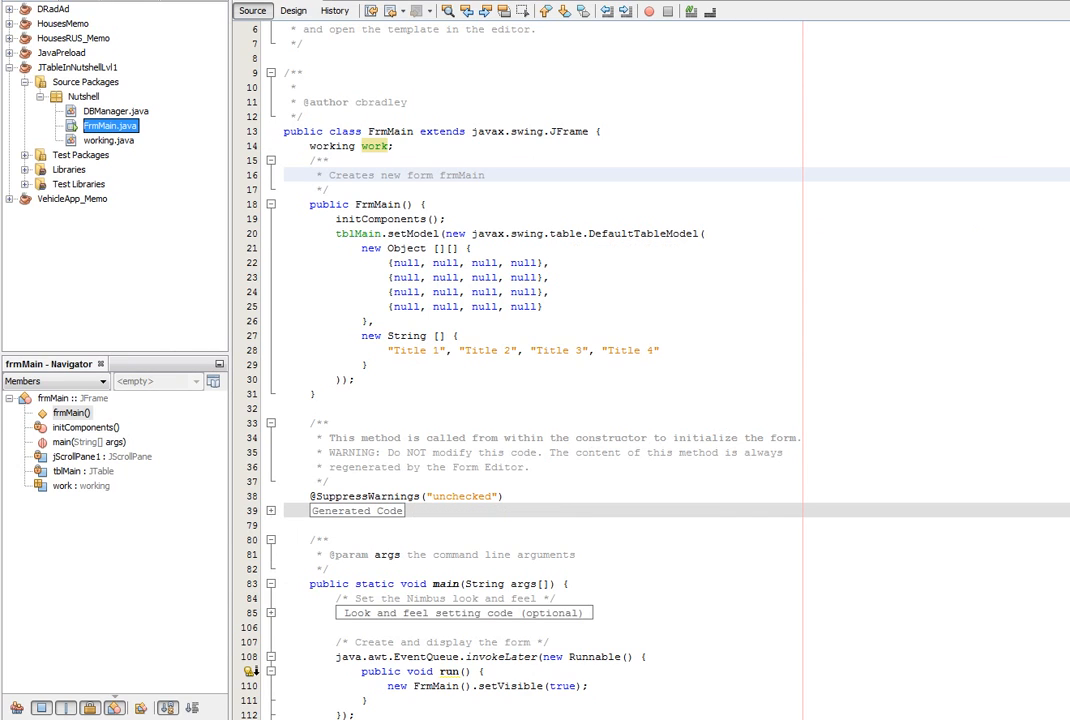
# Refactor-rename the working class to Working, so the field reads 'Working work;'.
pyautogui.rightClick(100, 140)
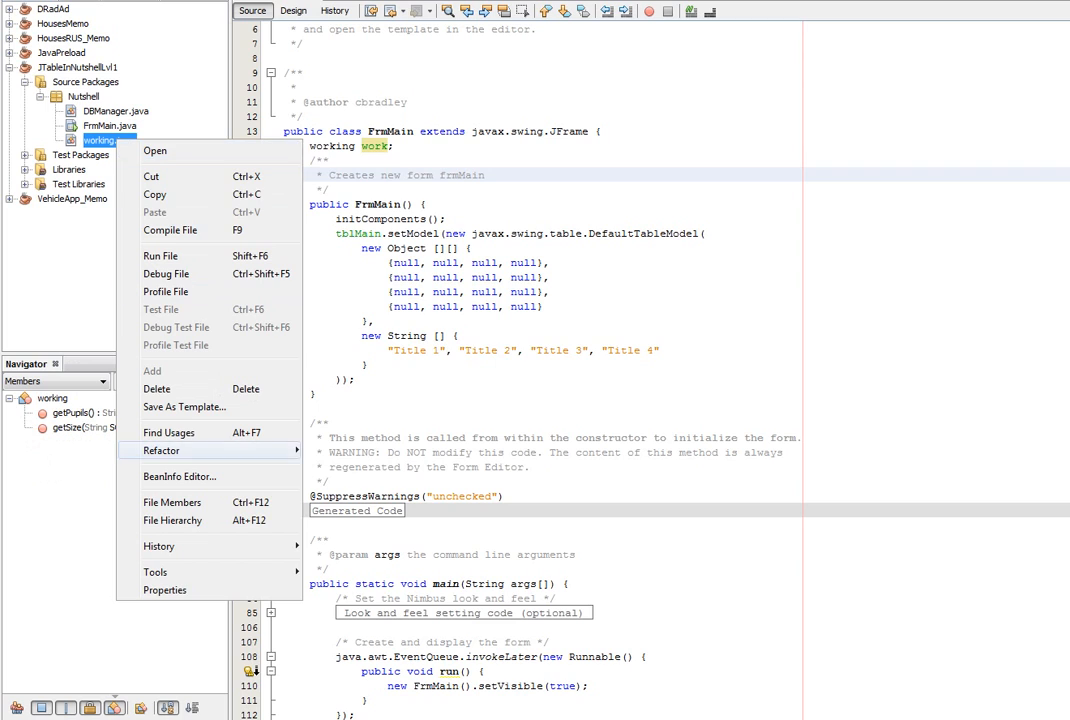
pyautogui.click(160, 450)
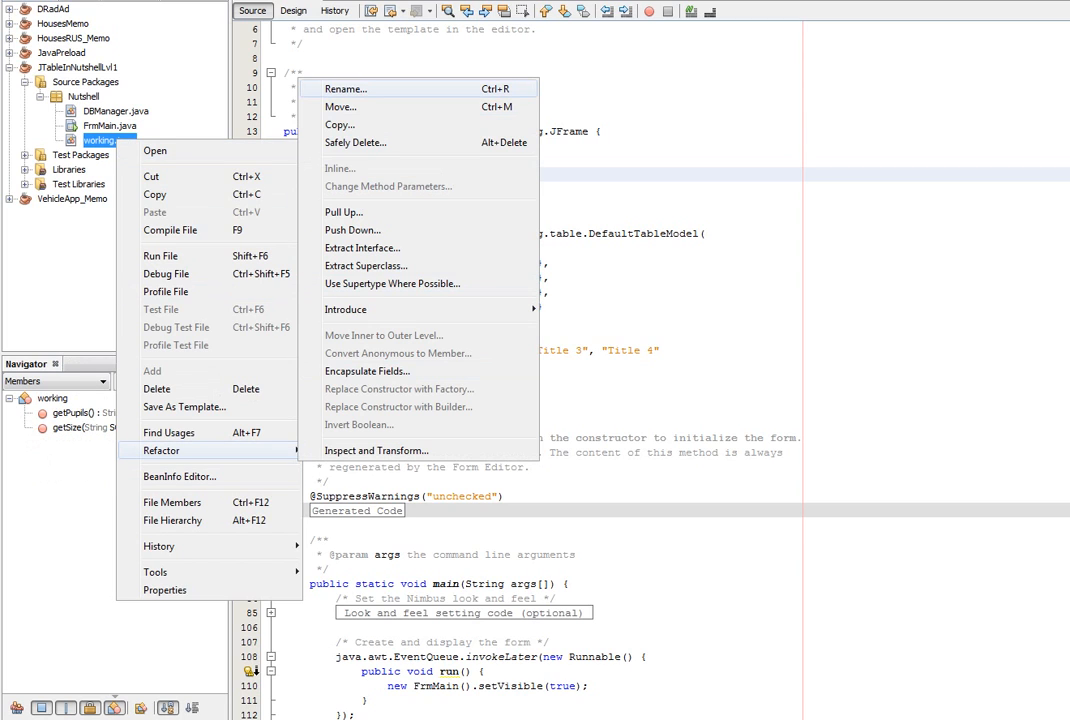
pyautogui.click(344, 88)
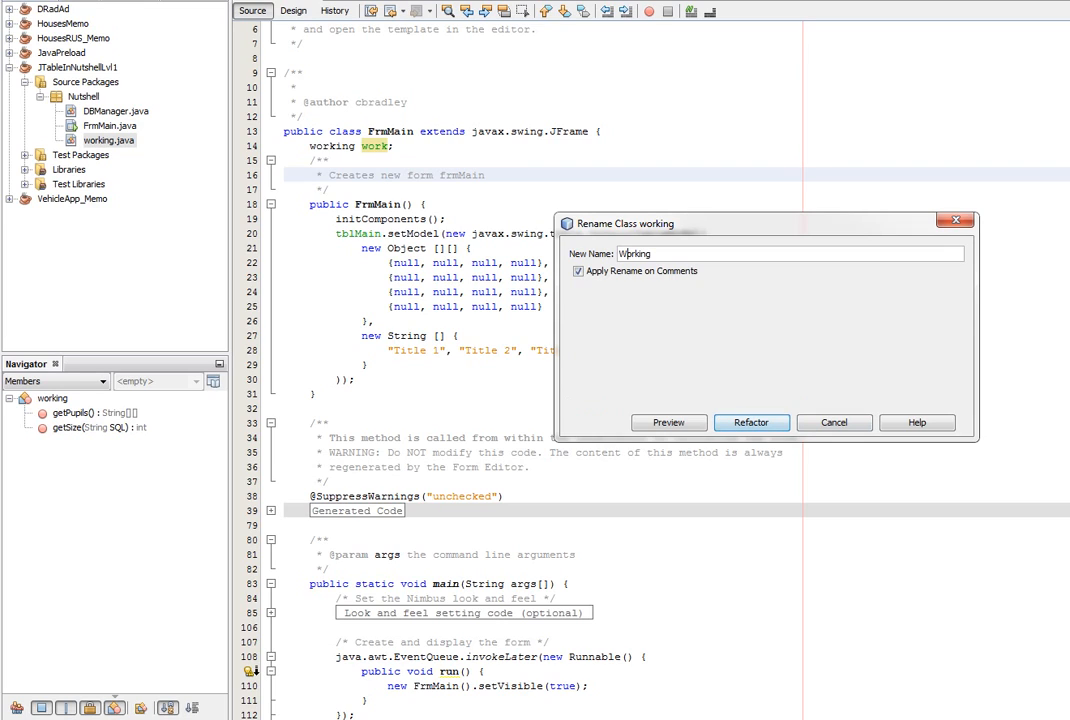
pyautogui.click(752, 422)
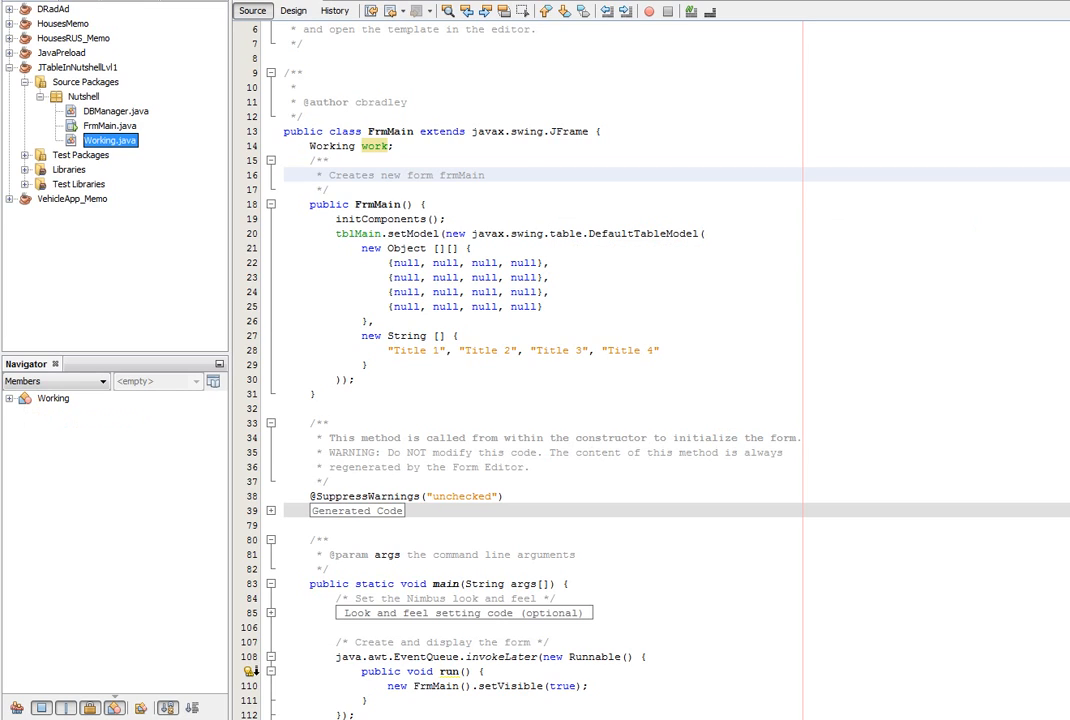
# In the constructor, create work = new Working() and declare String[][] pupils = null.
pyautogui.write('work')
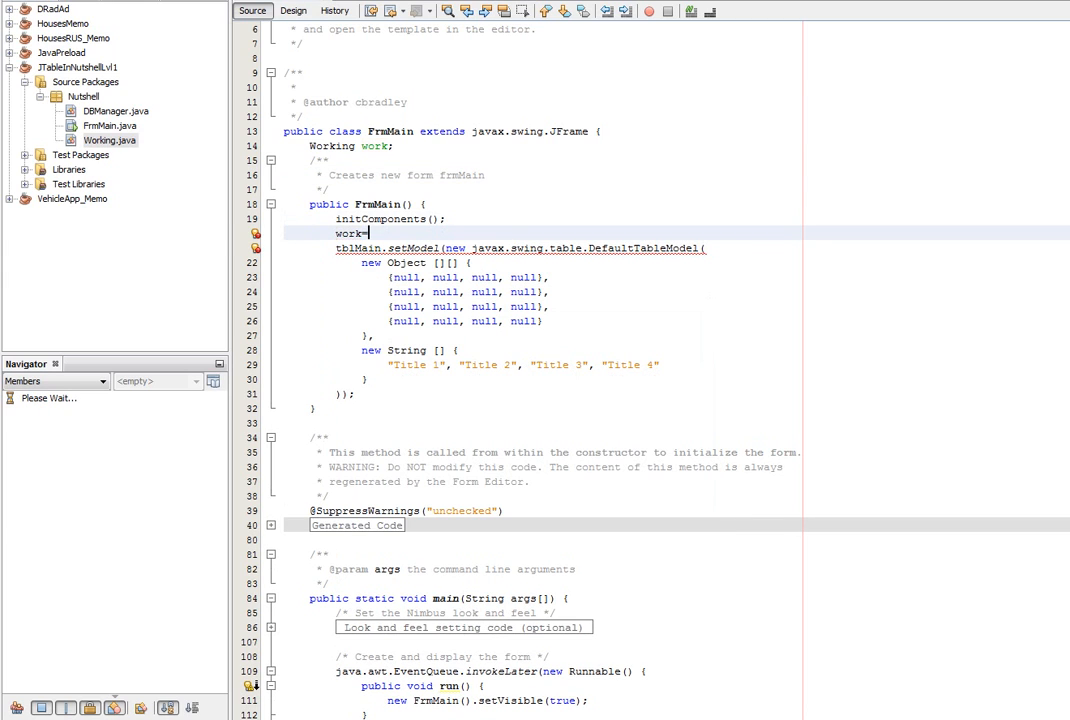
pyautogui.write('=new working();')
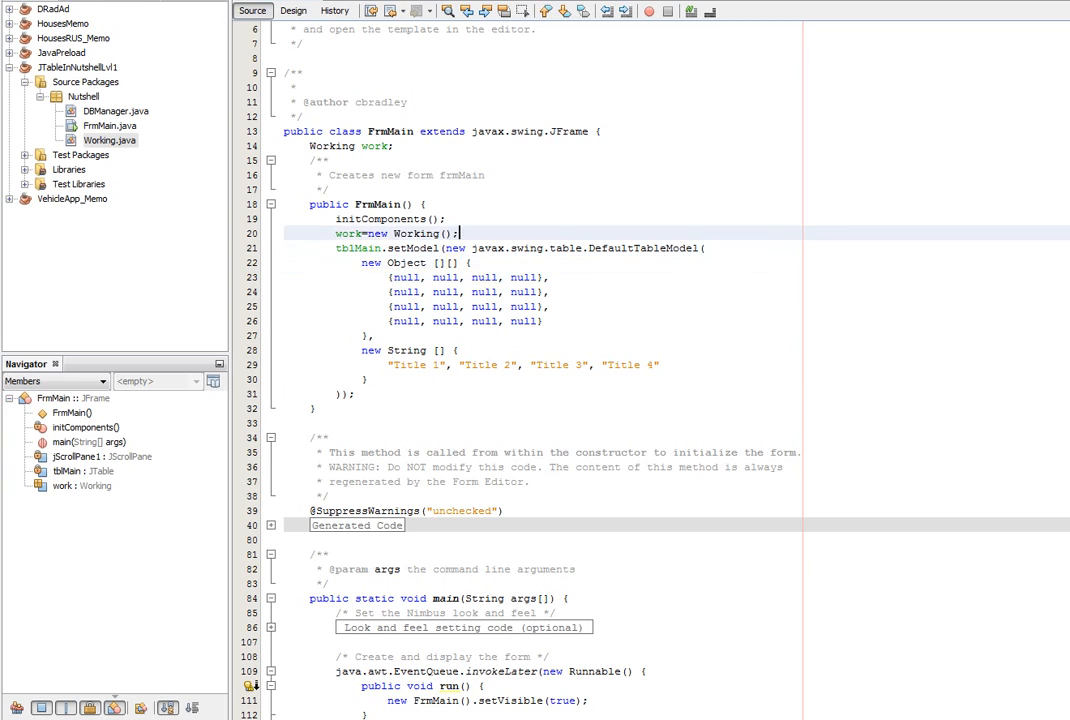
pyautogui.write('String[][')
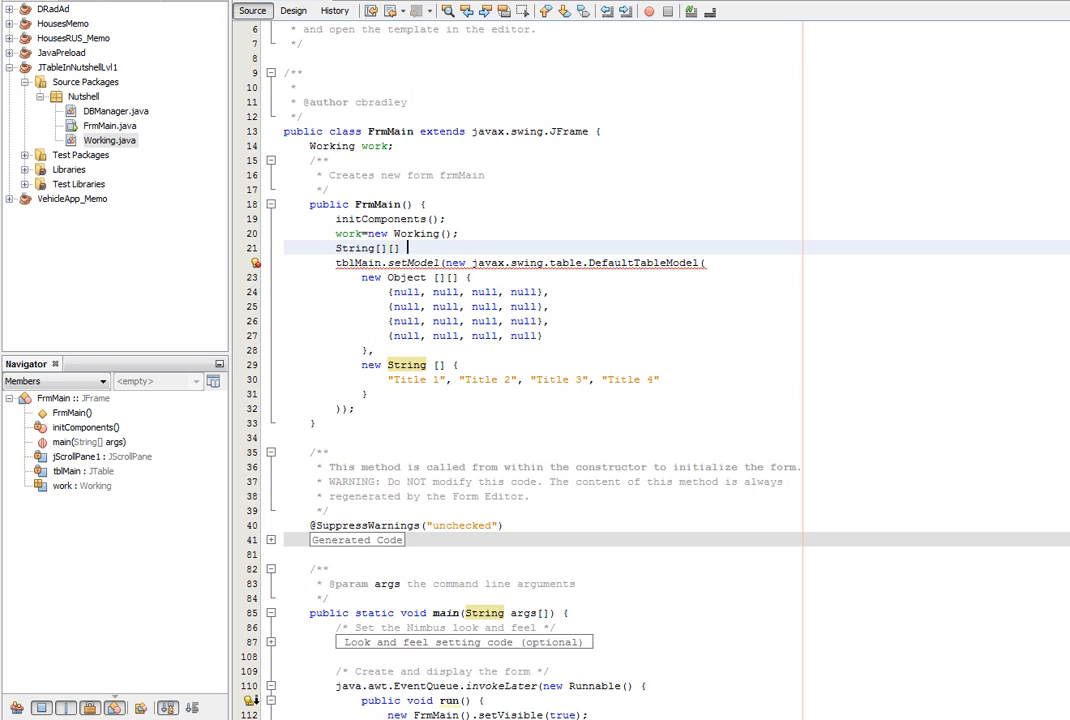
pyautogui.write('pupils')
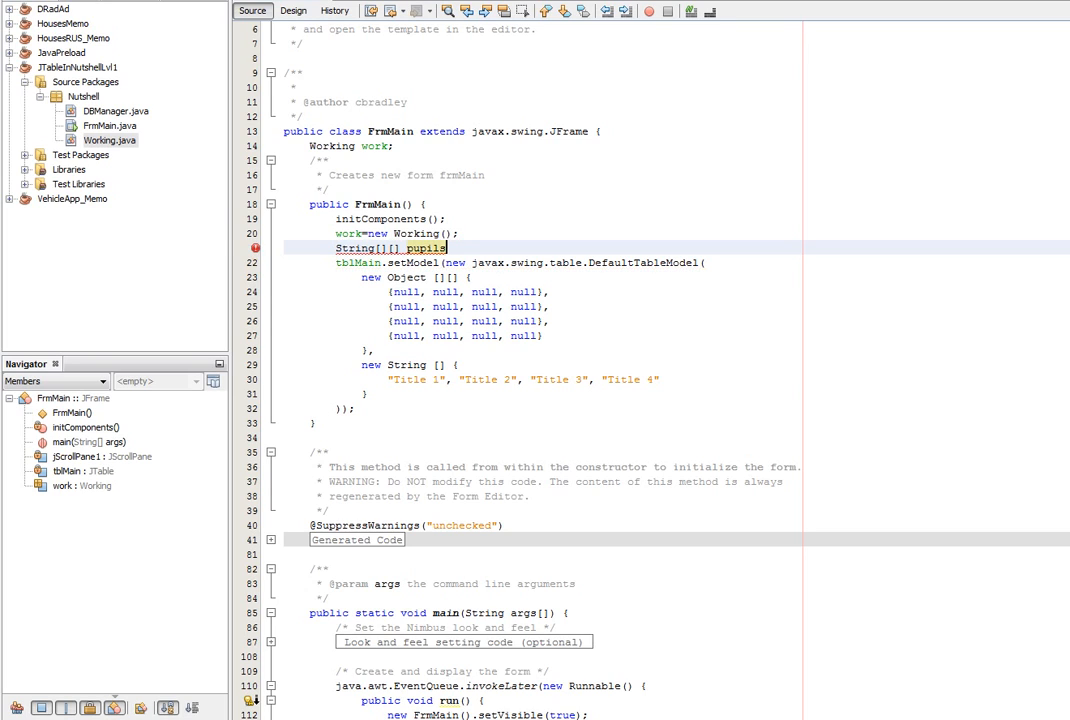
pyautogui.write('=')
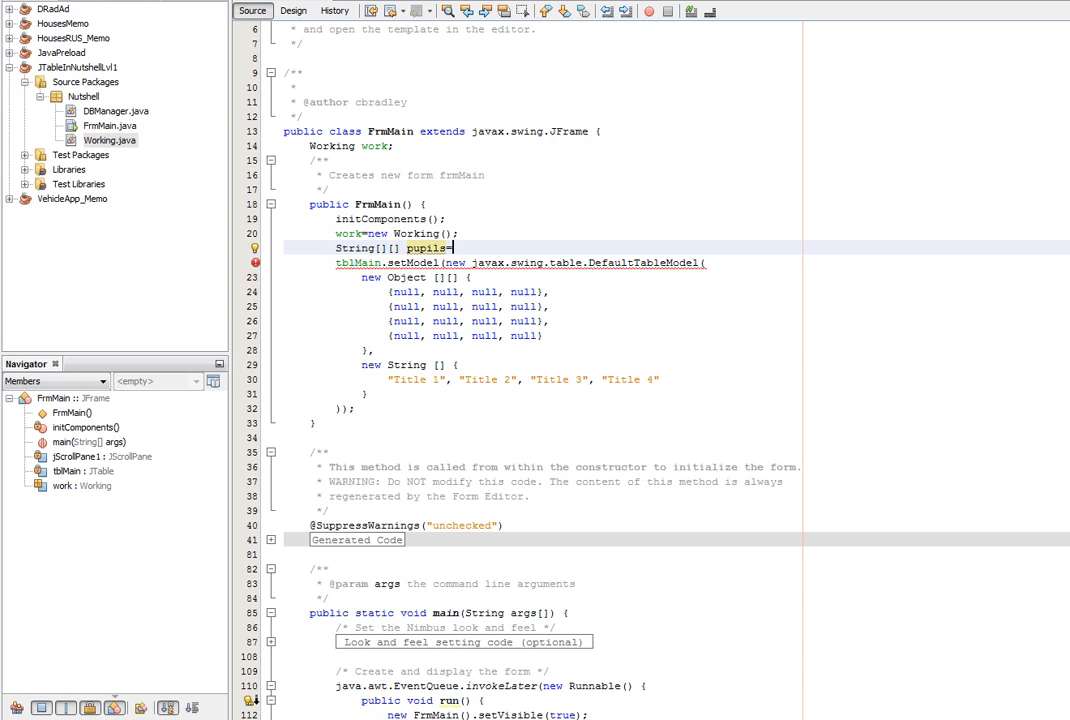
pyautogui.write('null;')
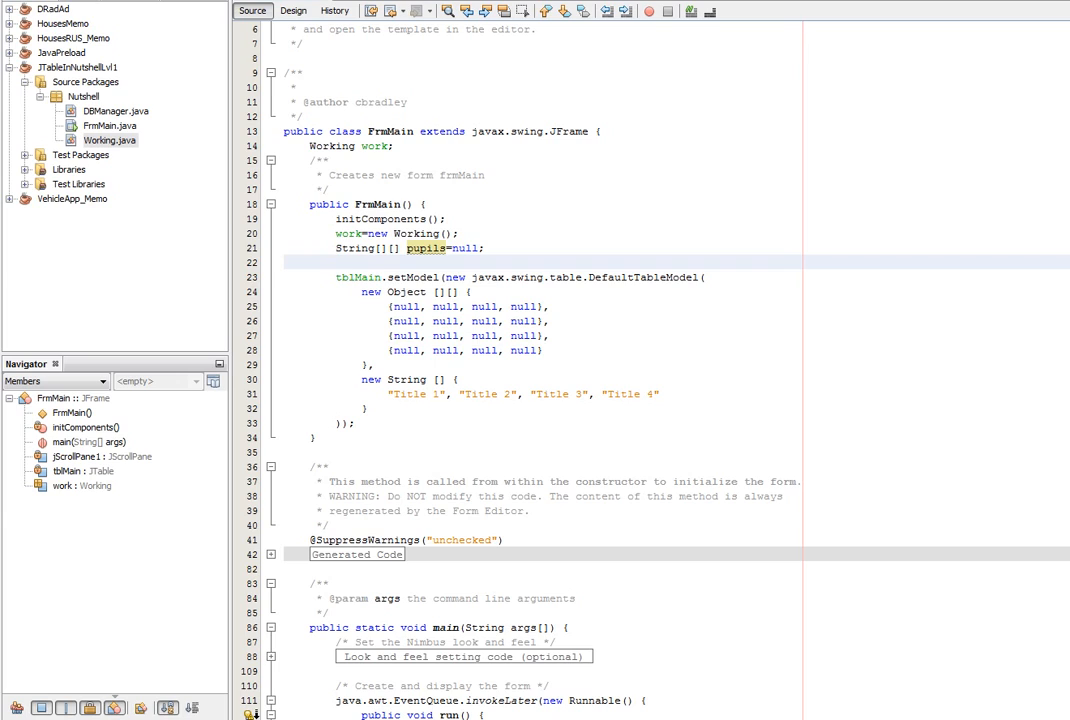
# Assign pupils = work.getPupils(); using code completion for getPupils.
pyautogui.write('pupils=')
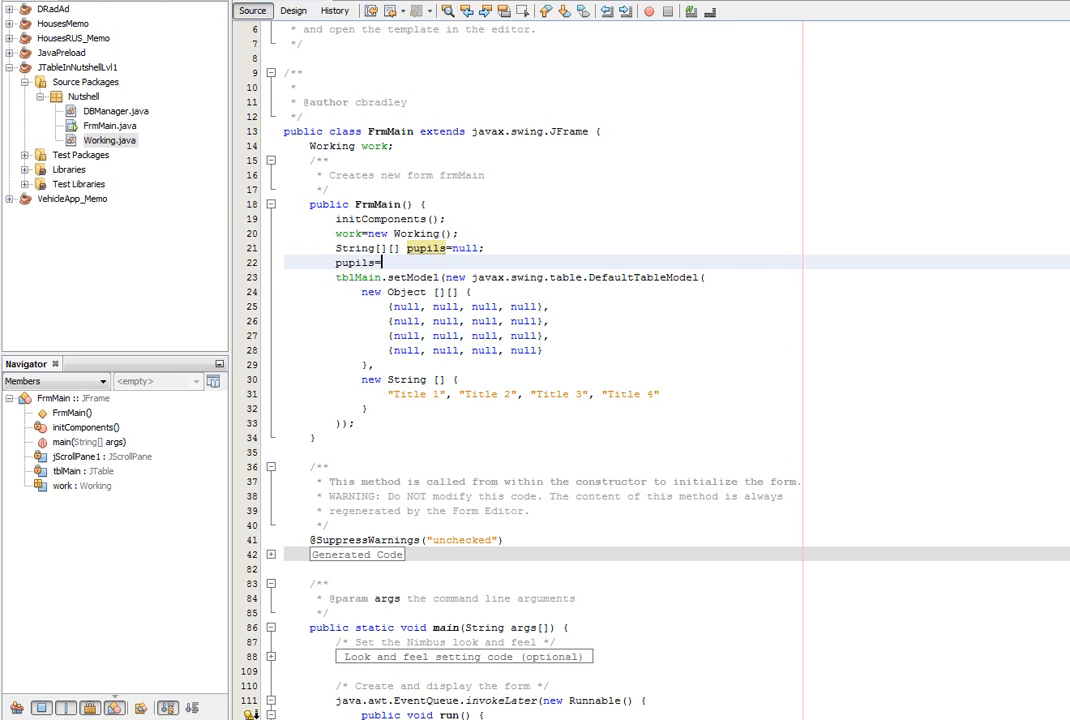
pyautogui.write('wo')
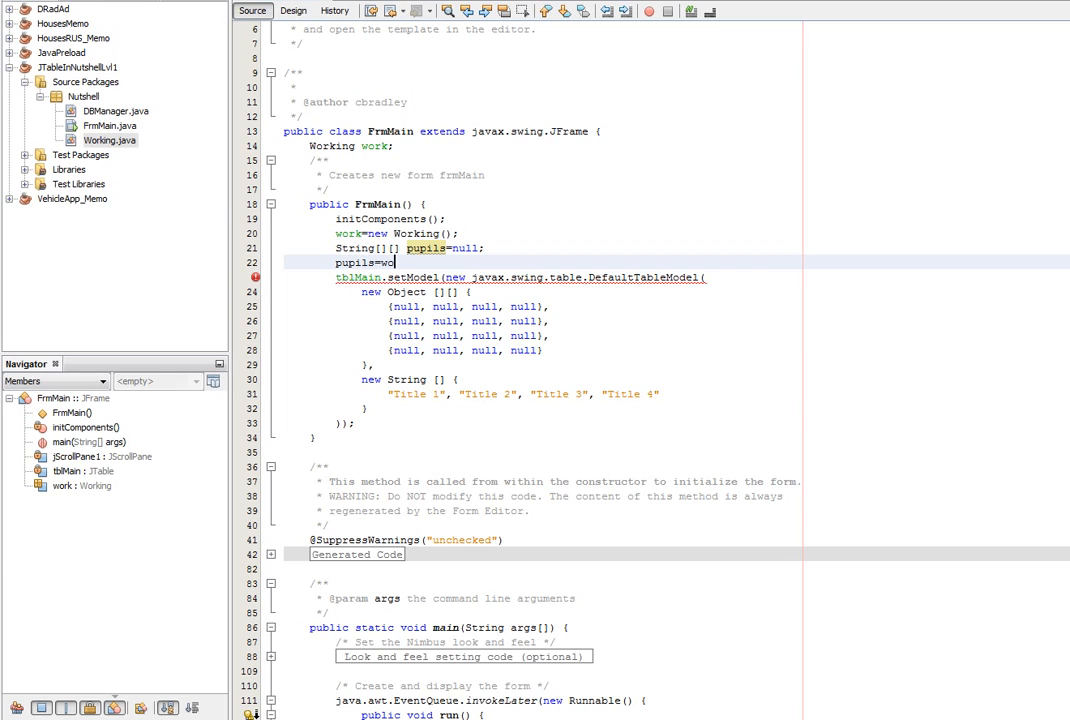
pyautogui.write('r')
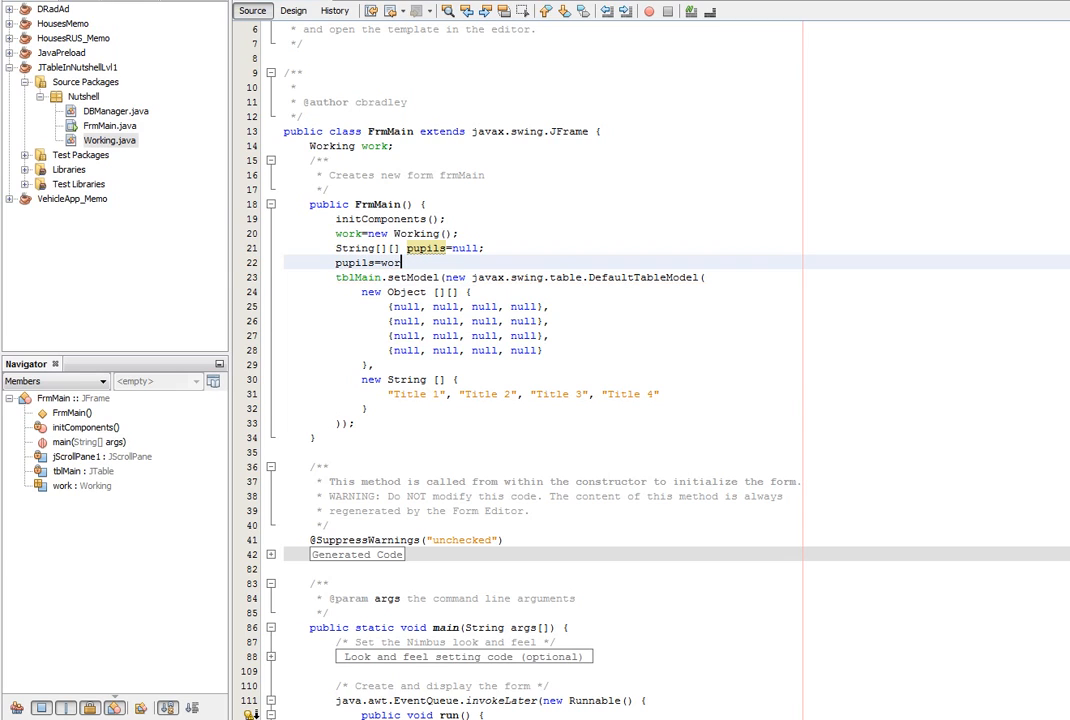
pyautogui.write('.')
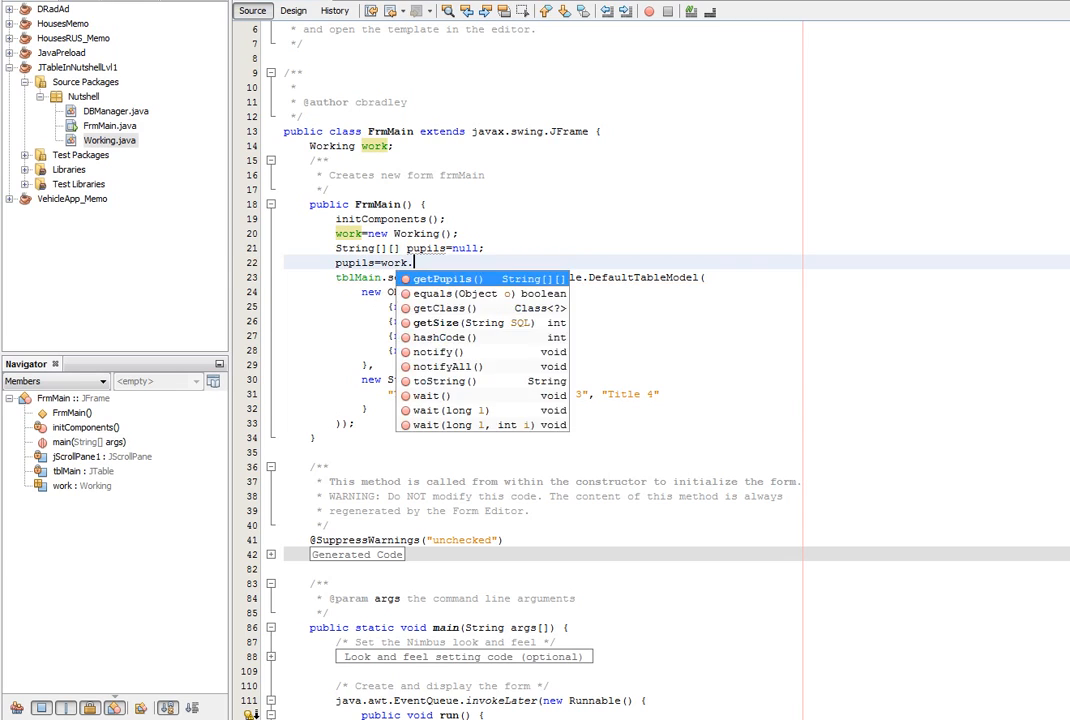
pyautogui.click(440, 278)
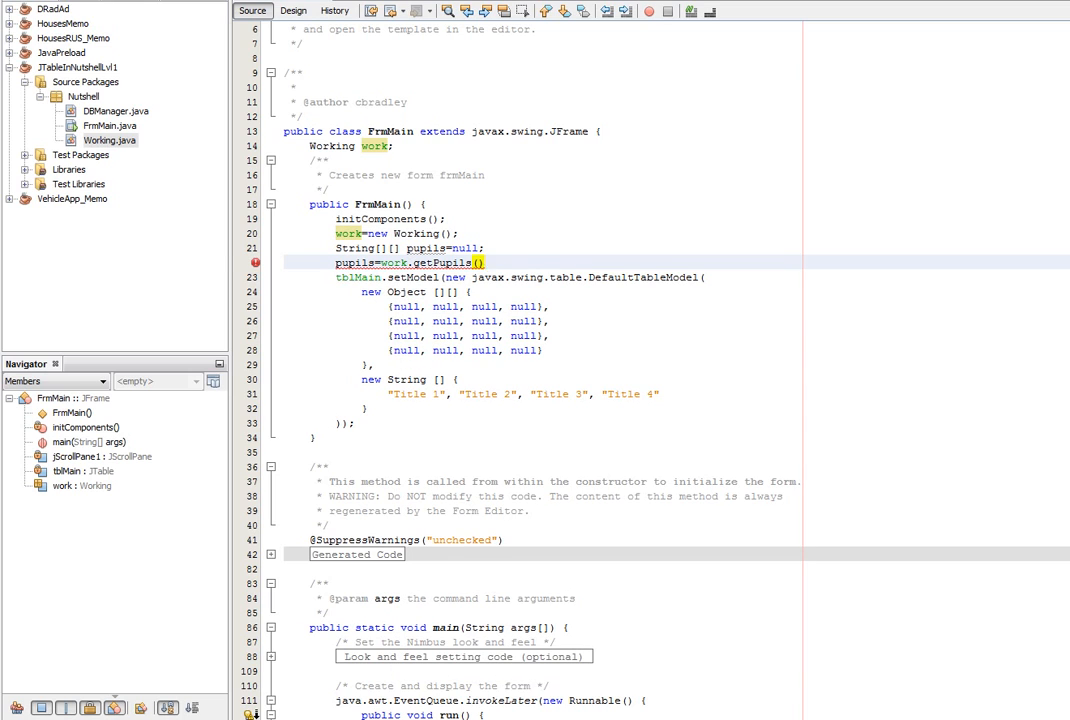
pyautogui.write(';')
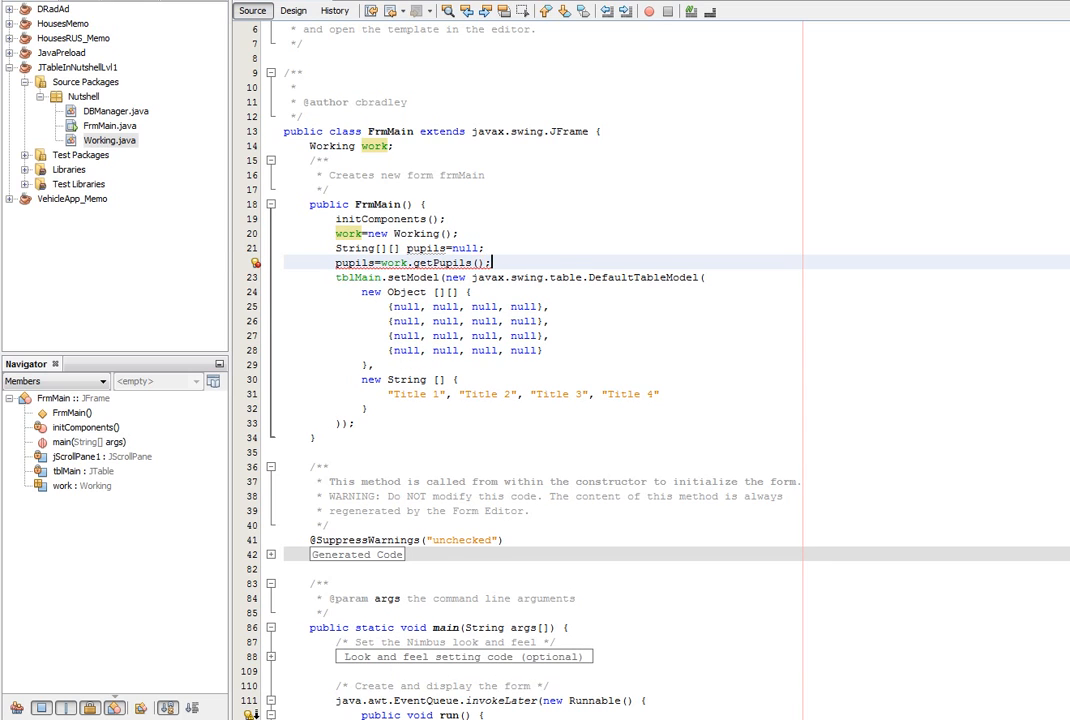
# Surround getPupils() with try-catch that prints 'pupils:'+ex to System.err and shows a FAIL message dialog.
pyautogui.click(256, 262)
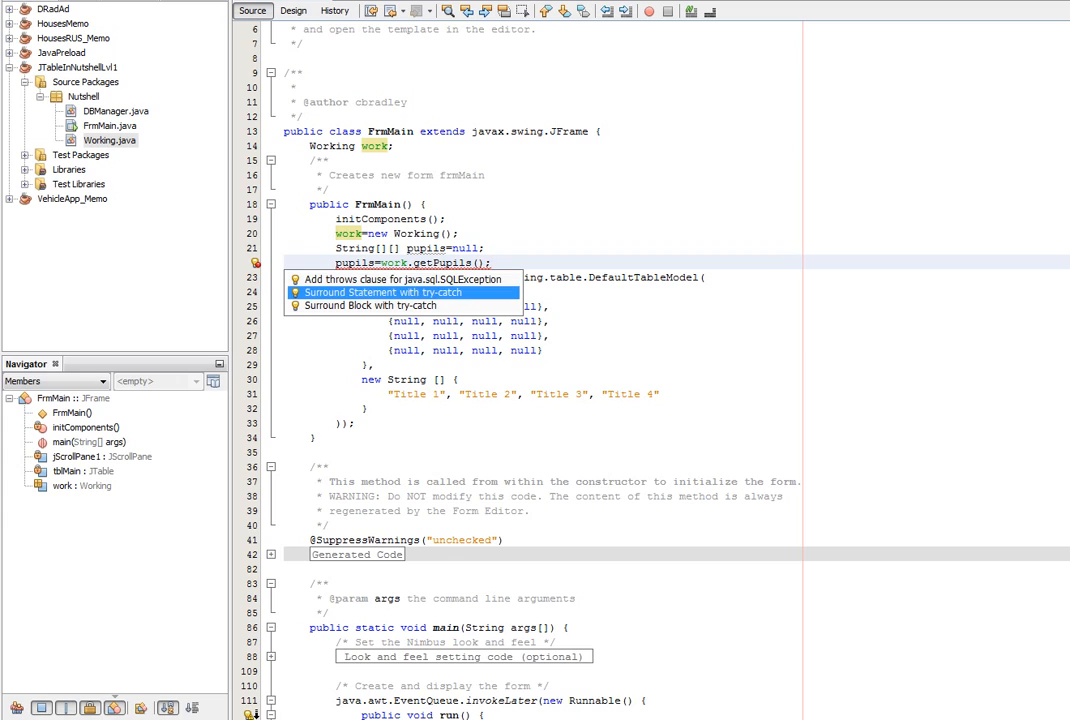
pyautogui.click(400, 292)
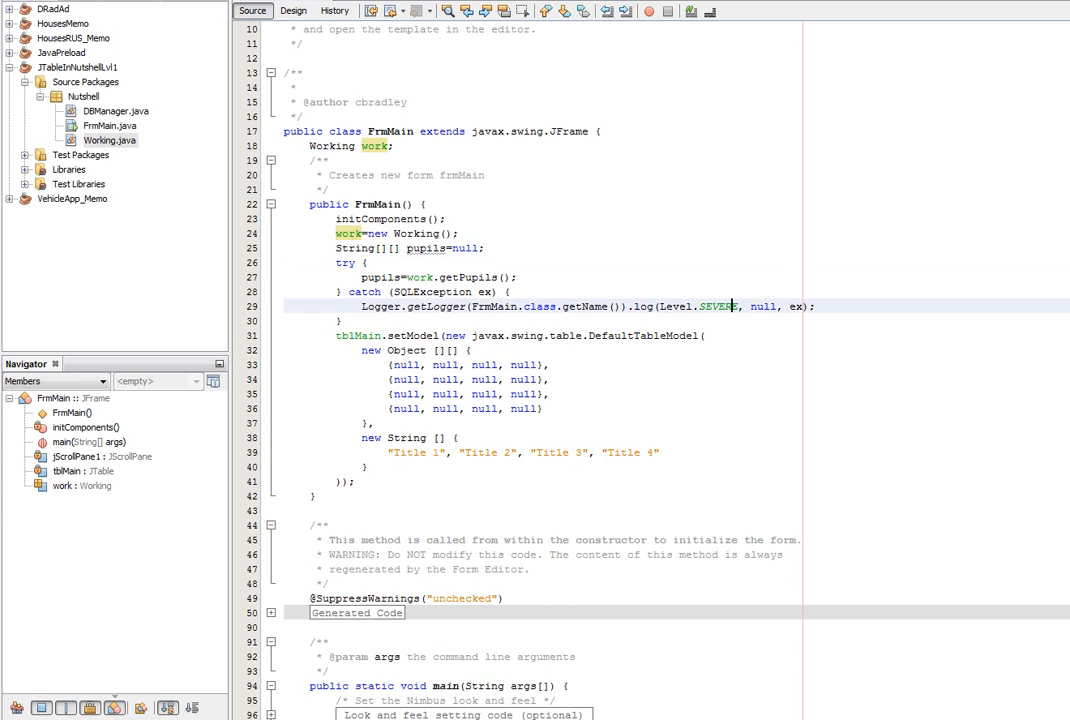
pyautogui.write('se:')
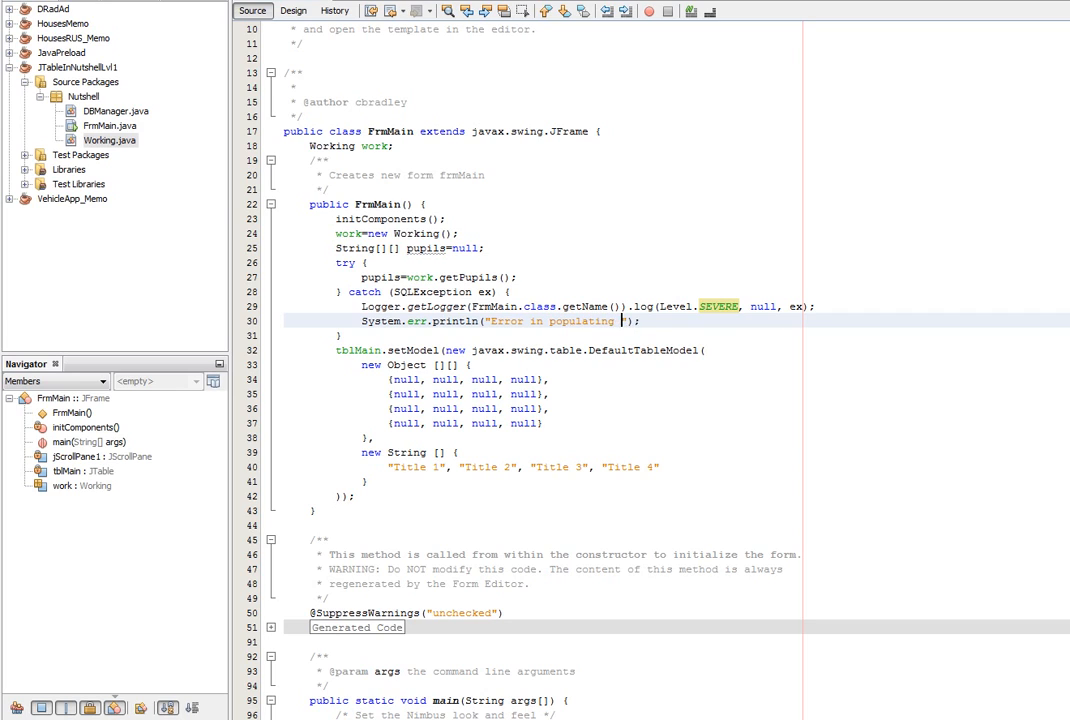
pyautogui.write('pupils:')
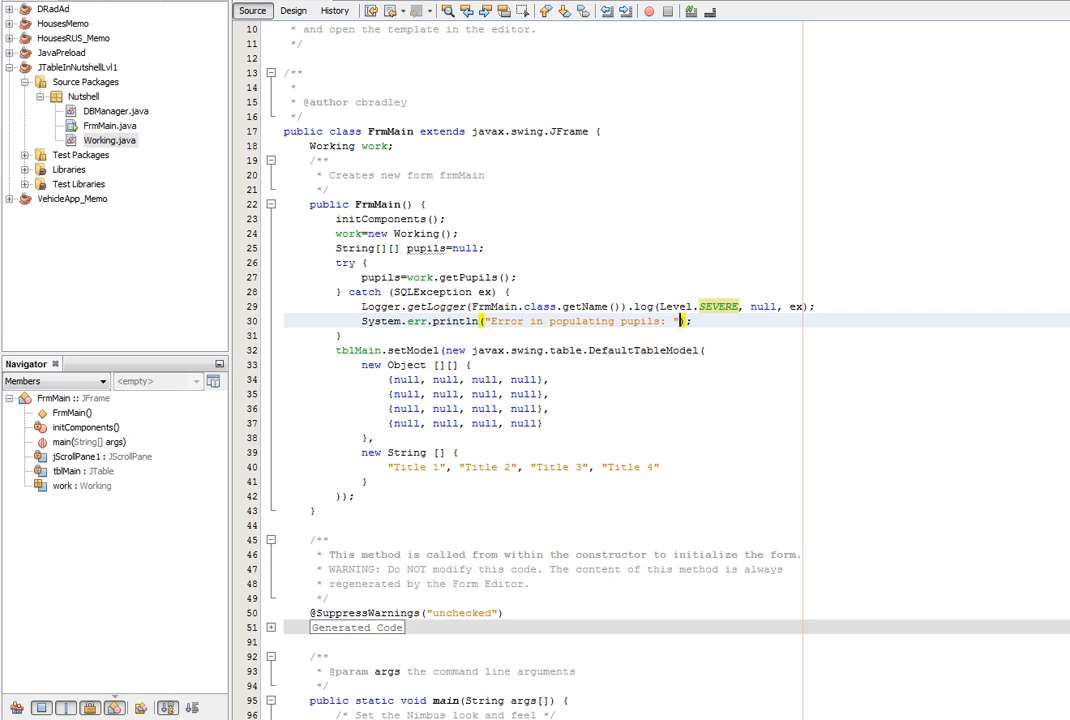
pyautogui.write('+ex')
pyautogui.write('JOptionPane.show')
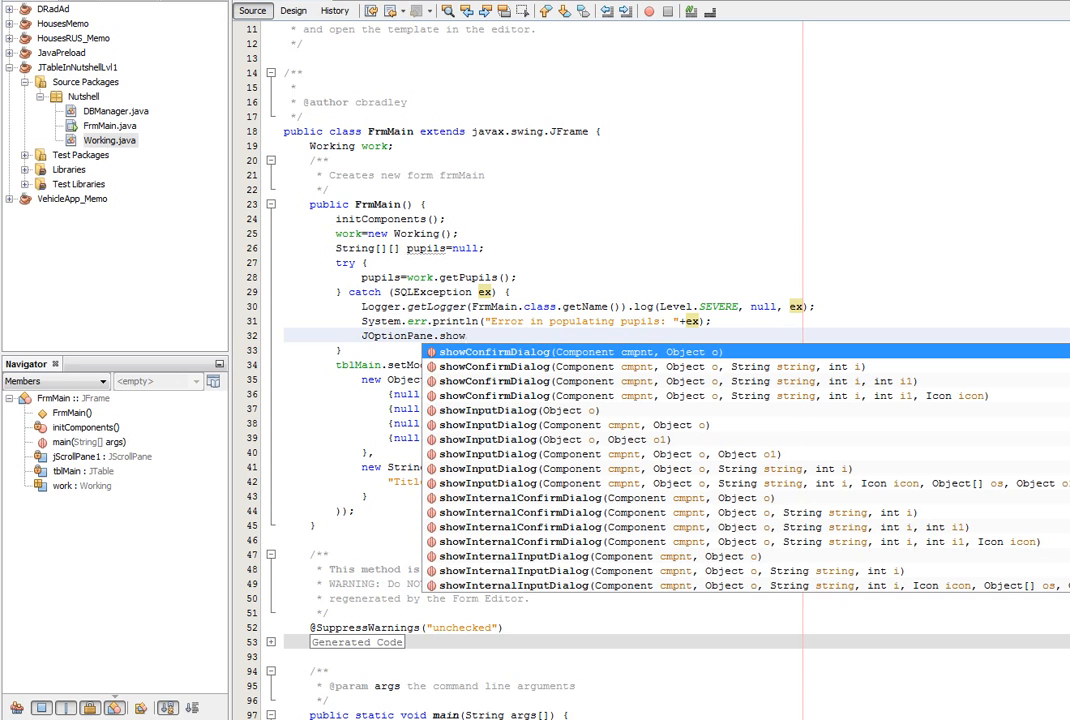
pyautogui.write('in')
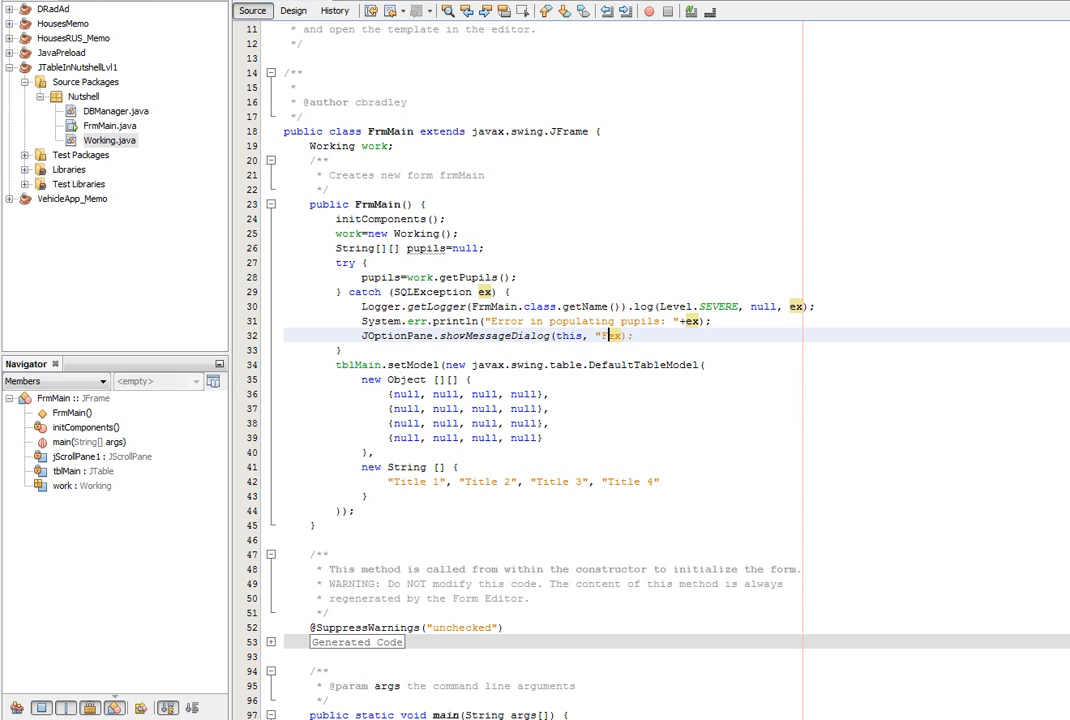
pyautogui.write('AIL"+')
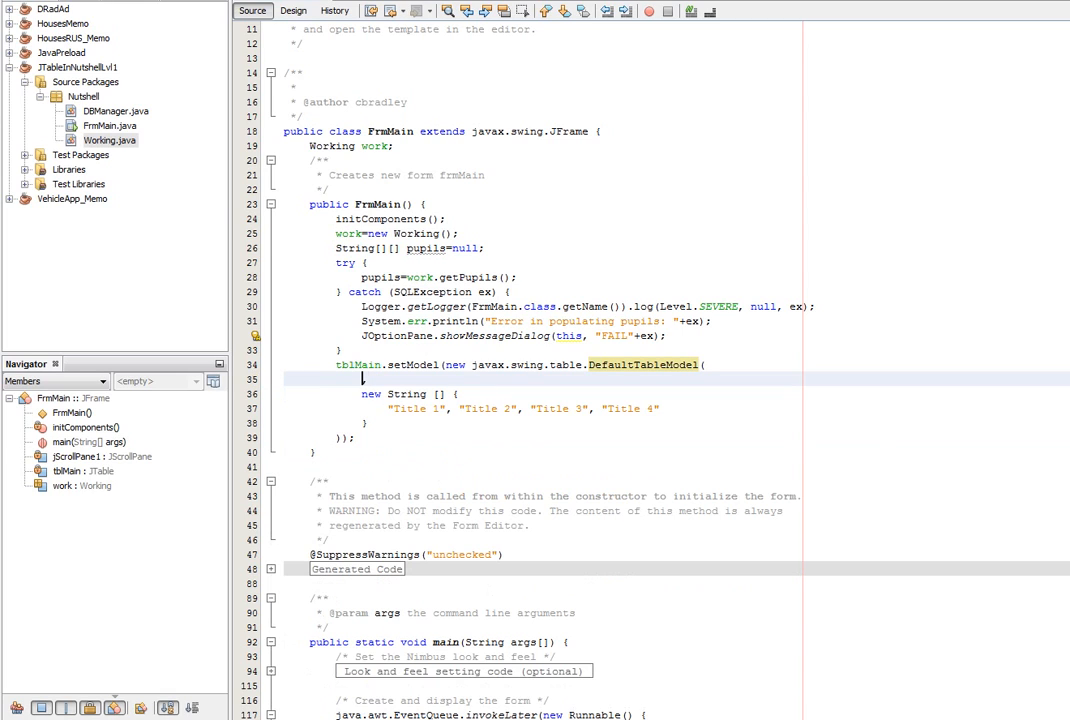
# Use pupils as the DefaultTableModel data with columns Pupil Number, Name and Surname.
pyautogui.write('puopils,')
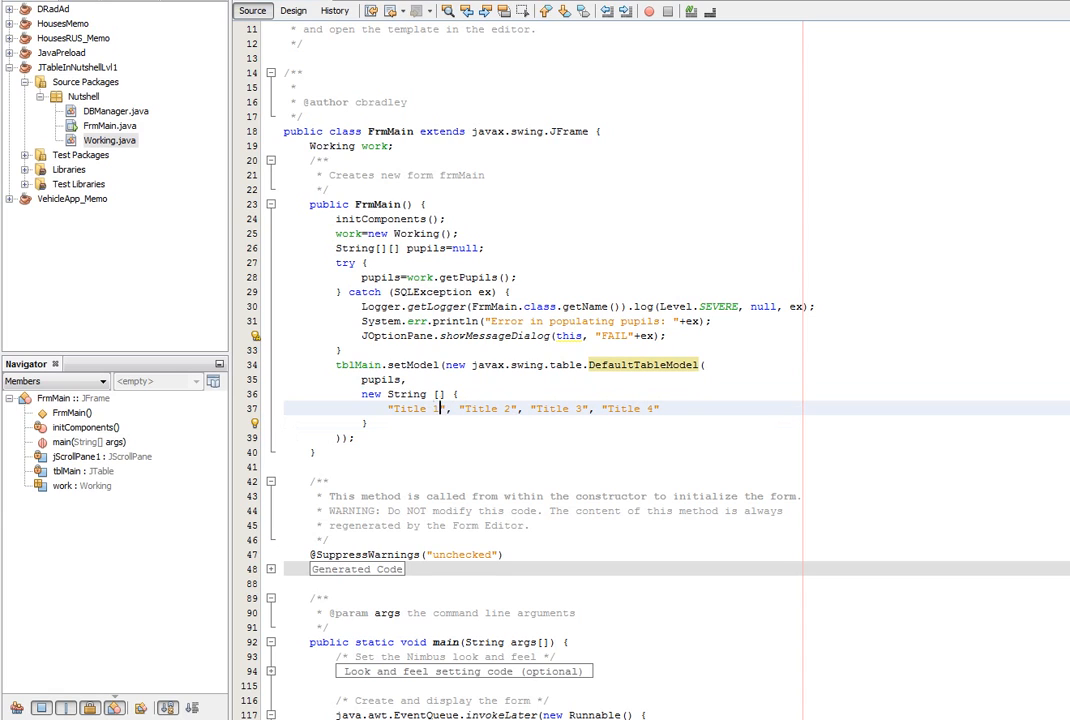
pyautogui.doubleClick(410, 408)
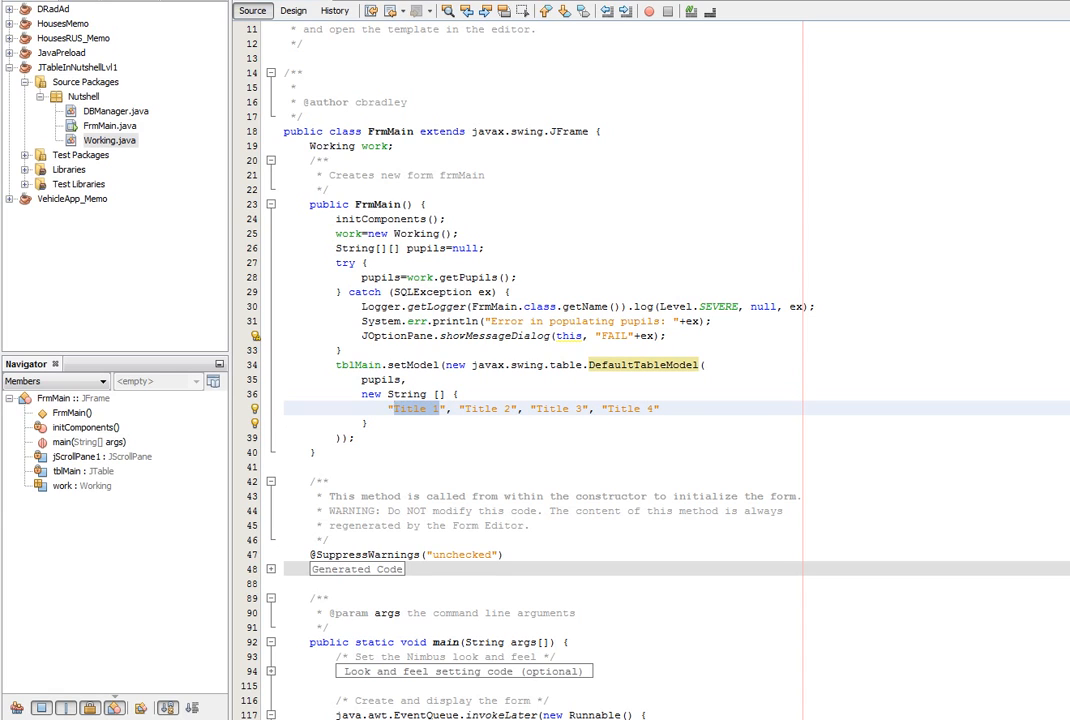
pyautogui.write('Pupil Number')
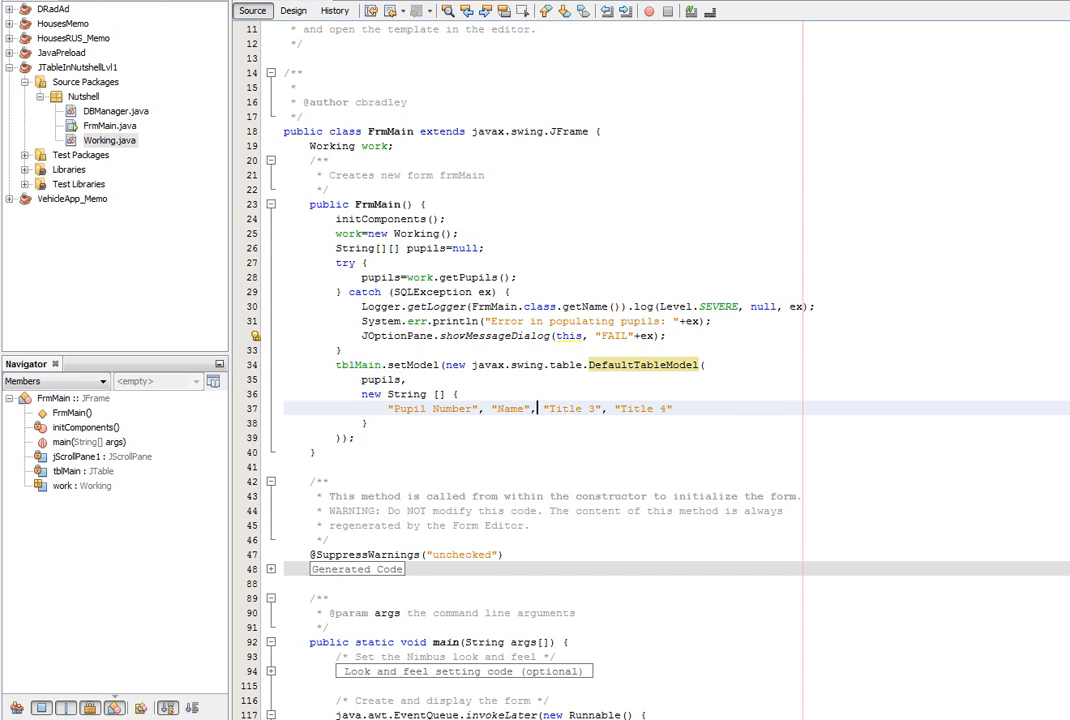
pyautogui.doubleClick(570, 408)
pyautogui.write('Surnam')
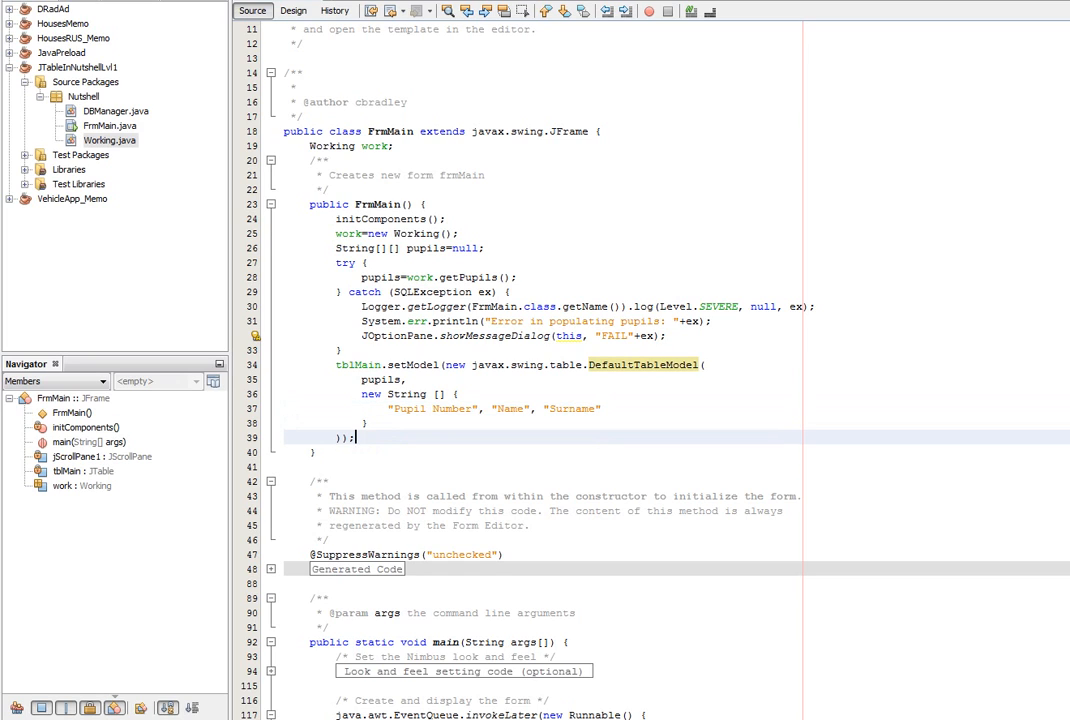
# Run with Nutshell.FrmMain as main class; dismiss the no-suitable-driver SQLException FAIL dialog.
pyautogui.click(356, 438)
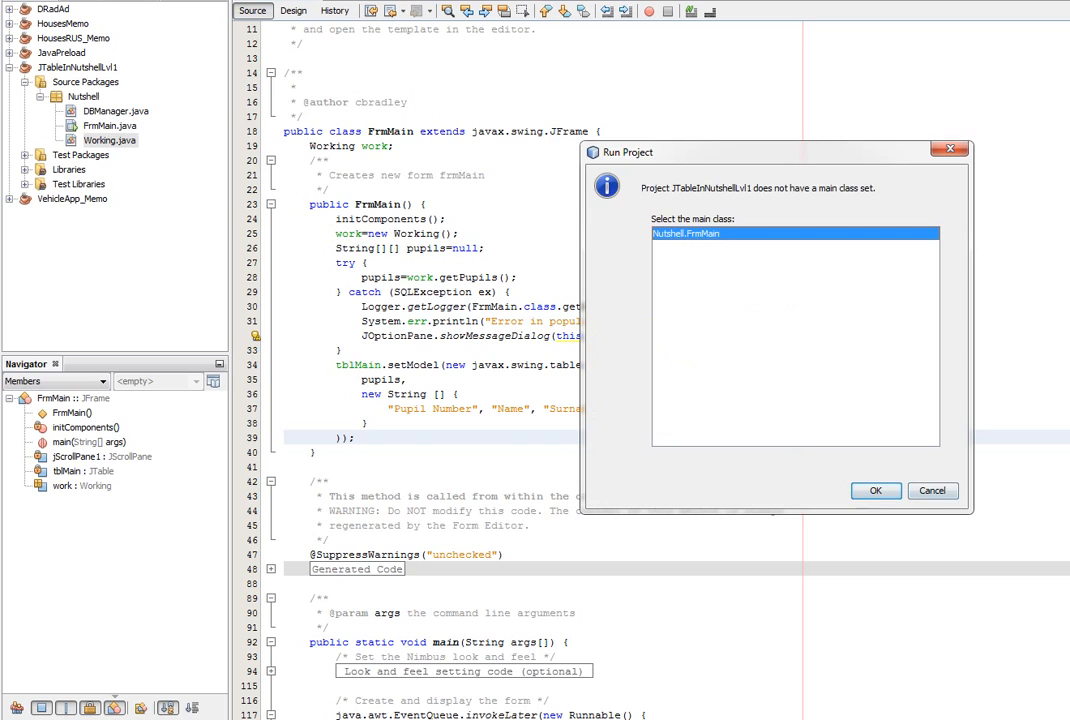
pyautogui.click(876, 490)
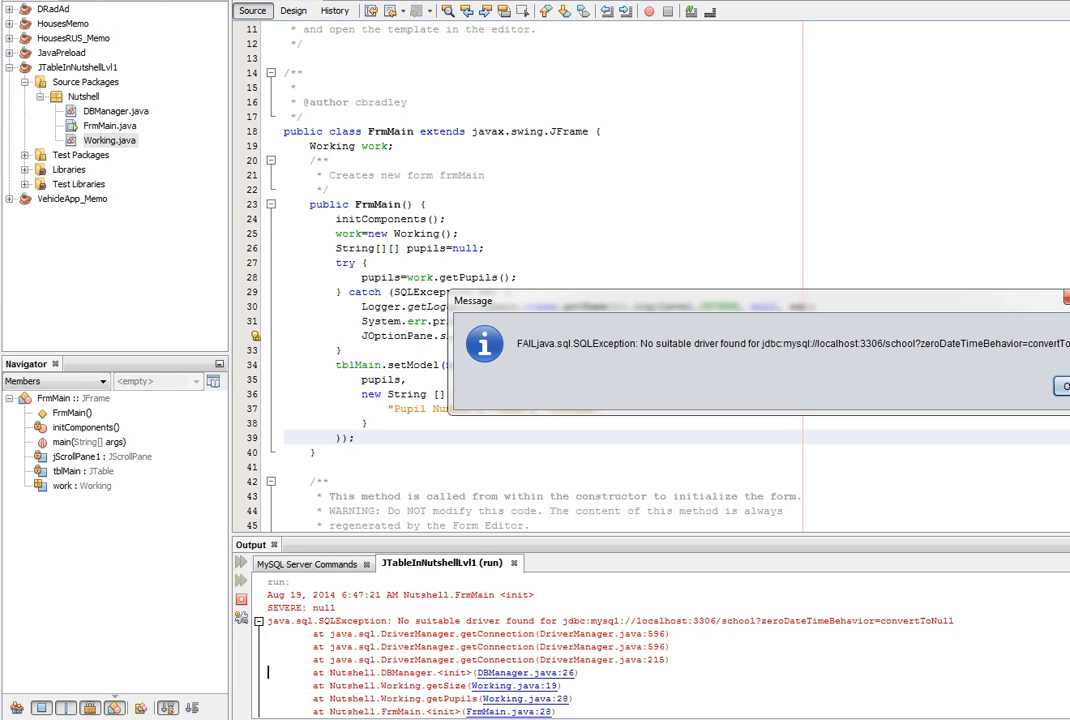
pyautogui.click(1064, 386)
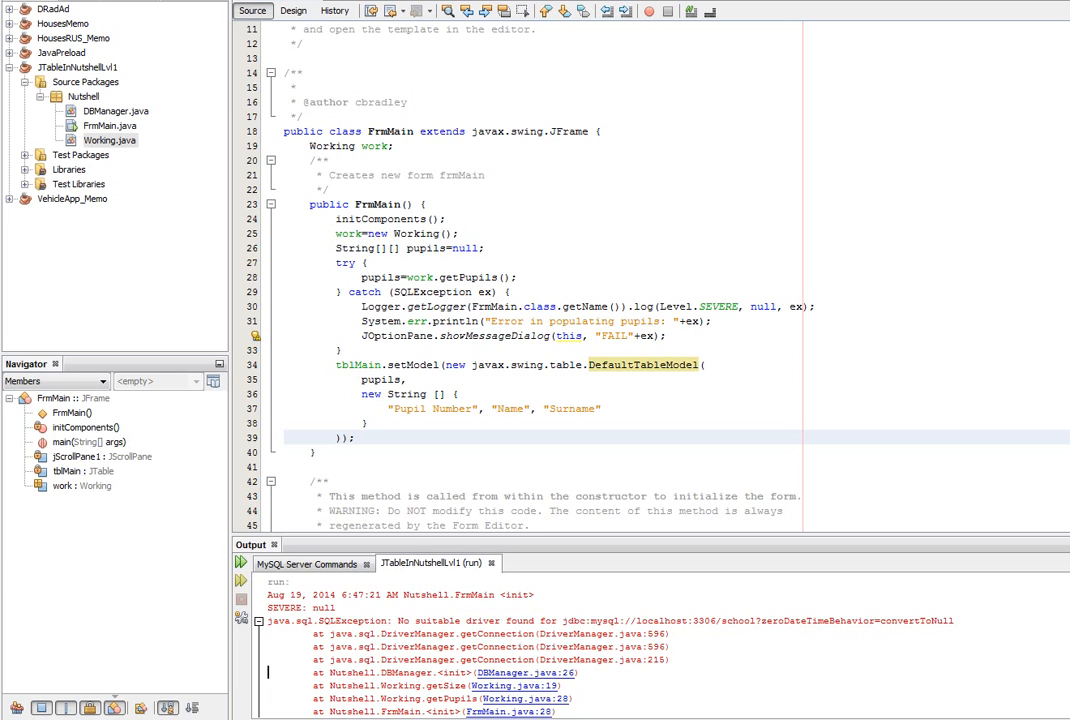
# Add mysql-connector-java-5.1.26-bin.jar to the project's compile-time libraries via Properties > Libraries.
pyautogui.rightClick(68, 68)
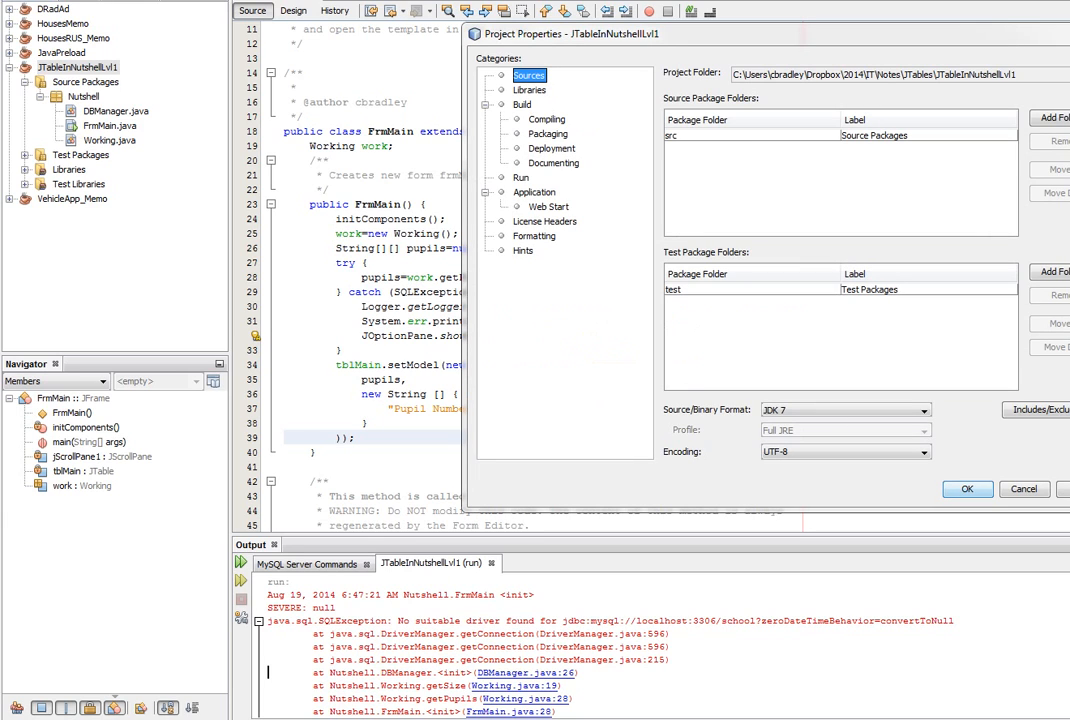
pyautogui.click(530, 90)
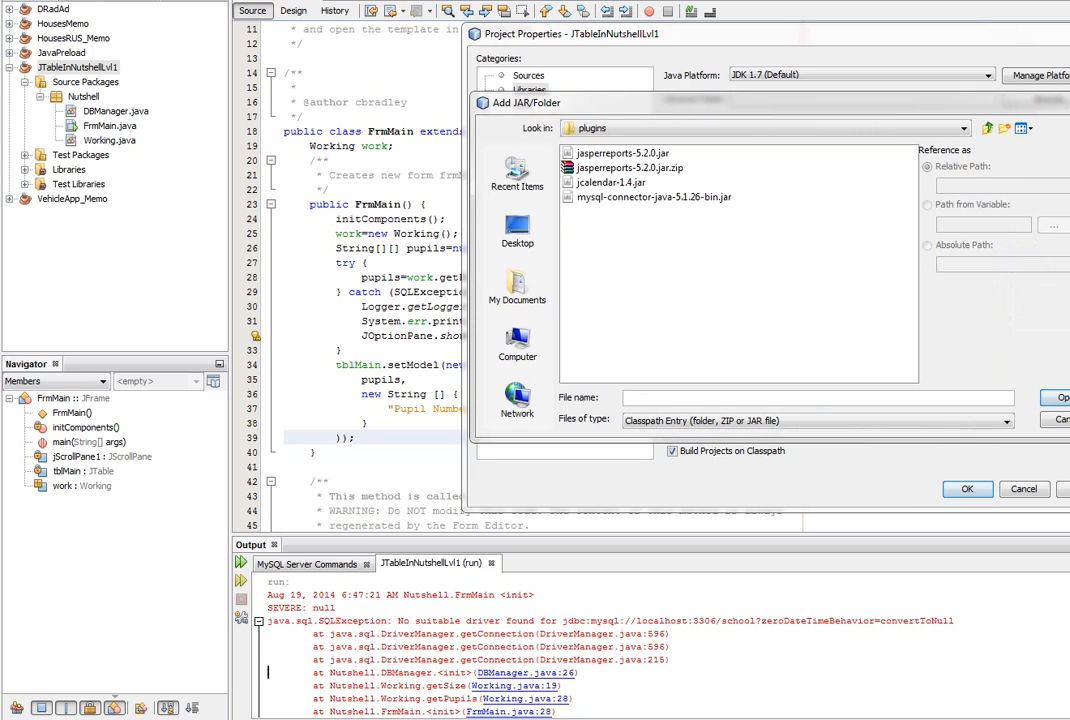
pyautogui.click(654, 198)
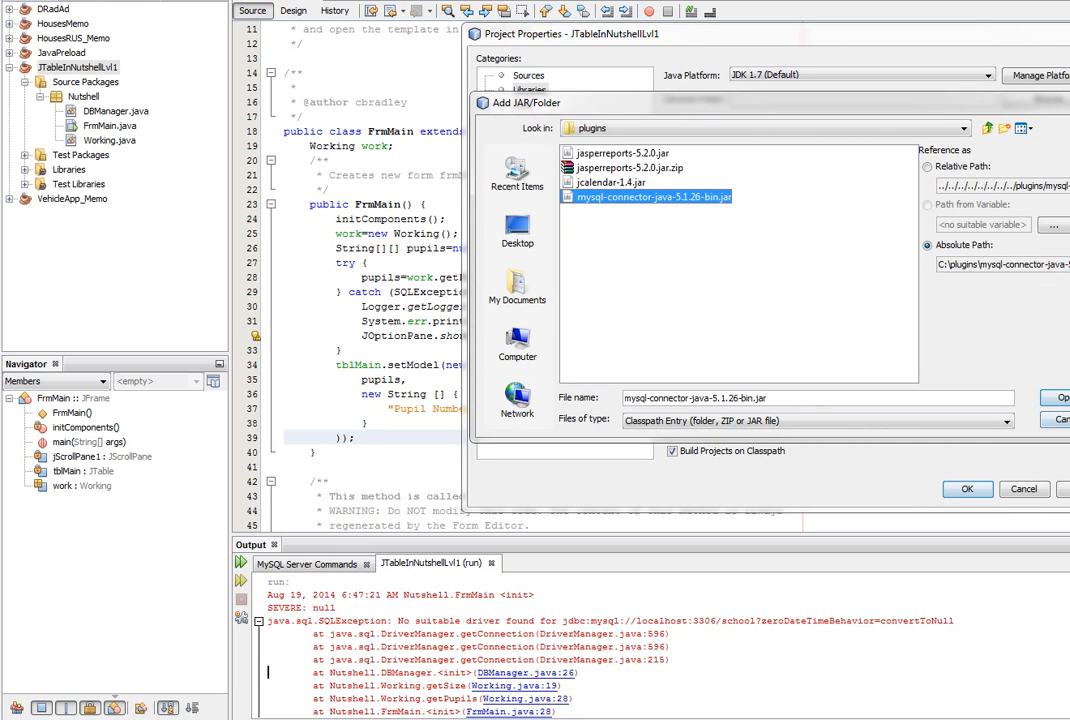
pyautogui.click(1058, 396)
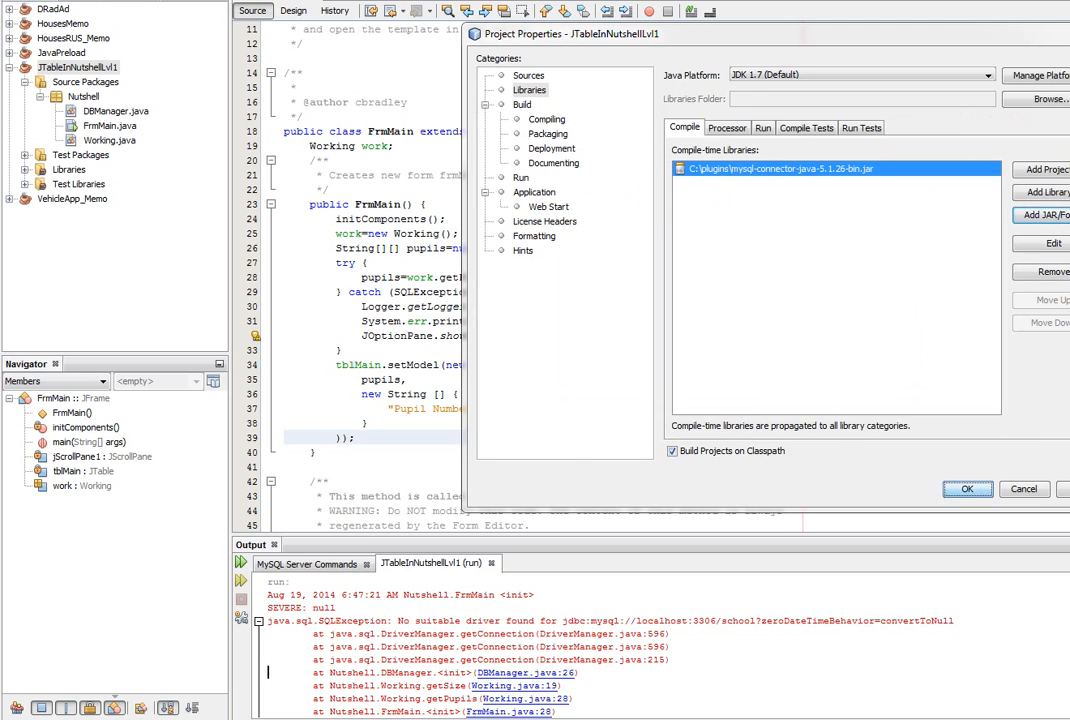
pyautogui.click(966, 488)
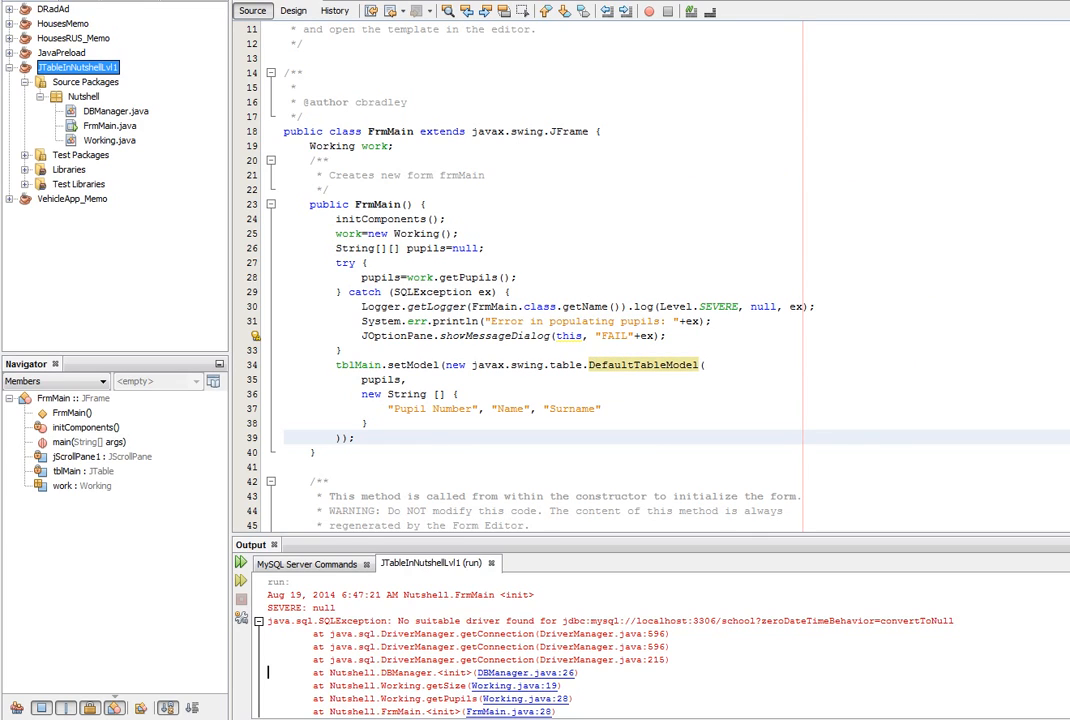